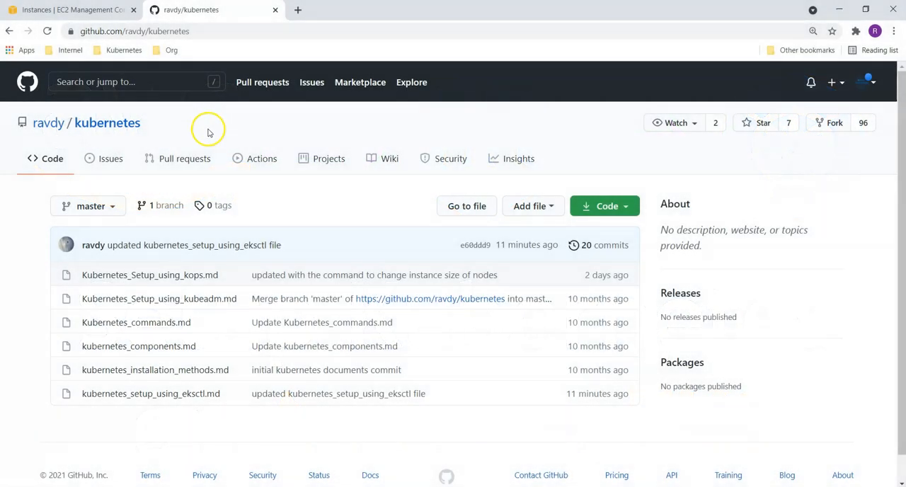
{"action": "mouse_move", "coordinate": [134, 135]}
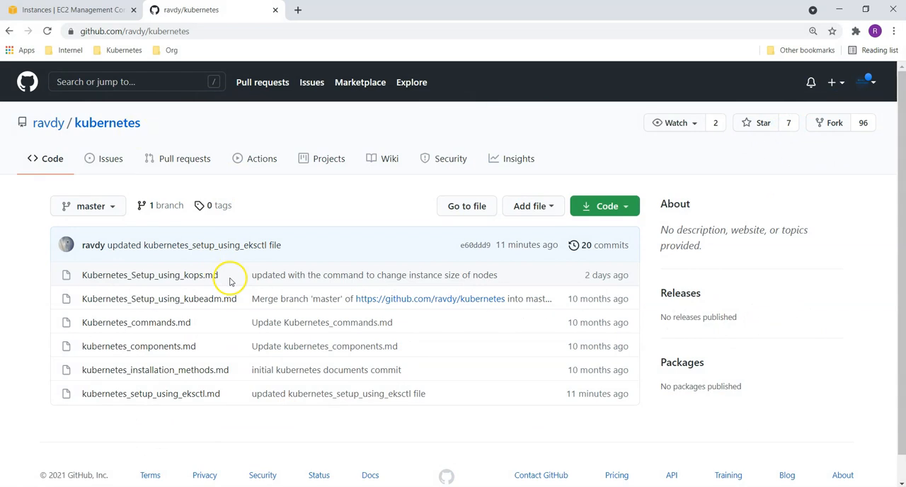
{"action": "mouse_move", "coordinate": [198, 288]}
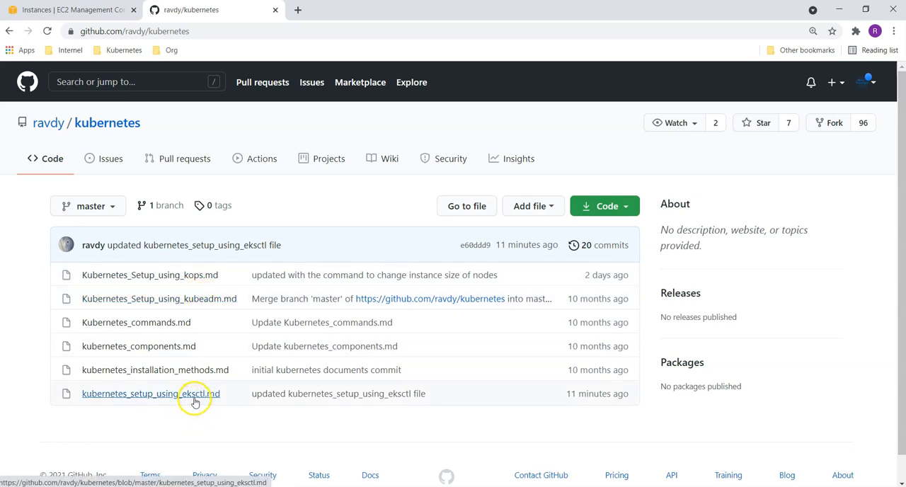
{"action": "mouse_move", "coordinate": [224, 276]}
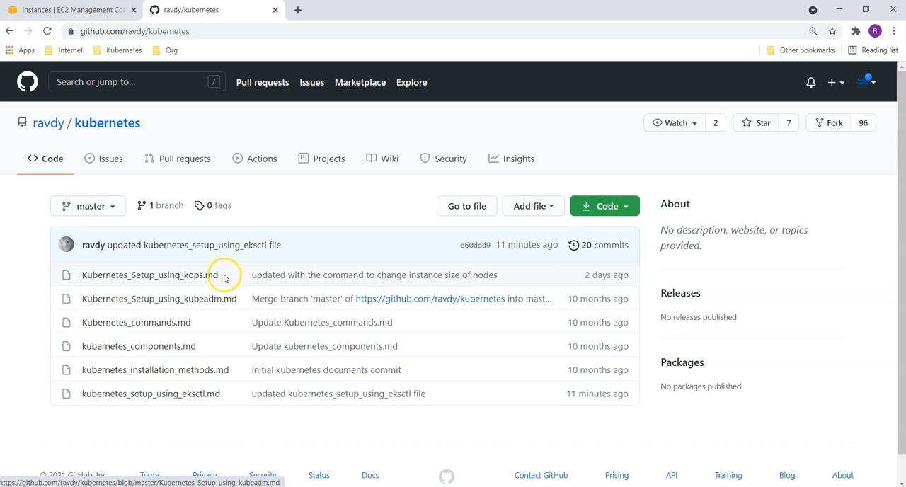
{"action": "mouse_move", "coordinate": [225, 280]}
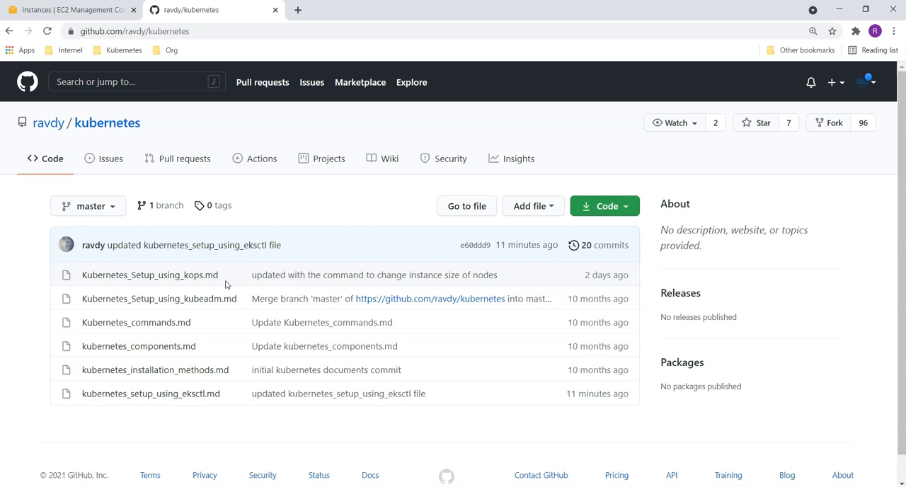
{"action": "mouse_move", "coordinate": [204, 412]}
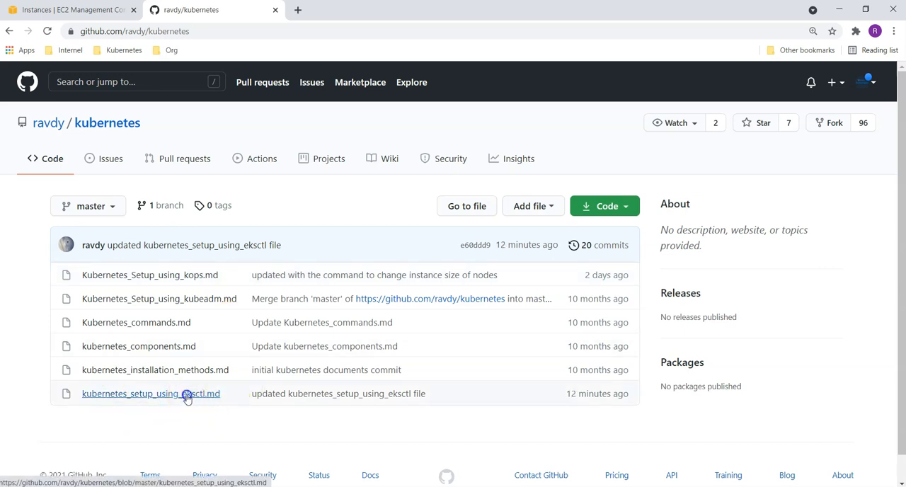
Step: Open kubernetes_setup_using_eksctl.md and review its prerequisites, highlighting the EC2 Instance requirement
{"action": "left_click", "coordinate": [151, 393]}
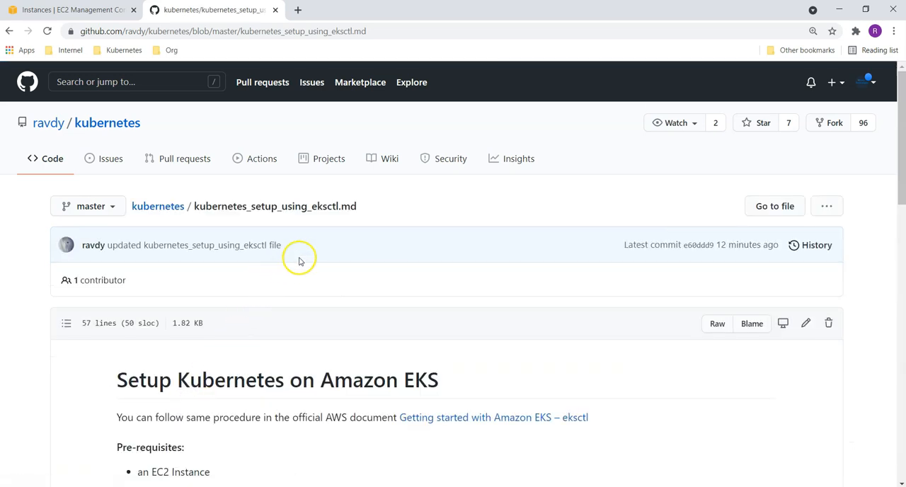
{"action": "scroll", "scroll_direction": "down", "scroll_amount": 3}
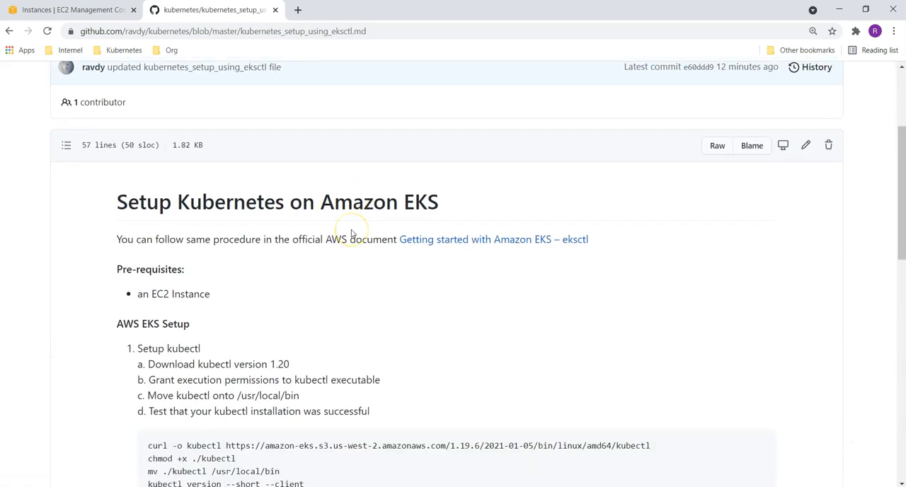
{"action": "mouse_move", "coordinate": [316, 269]}
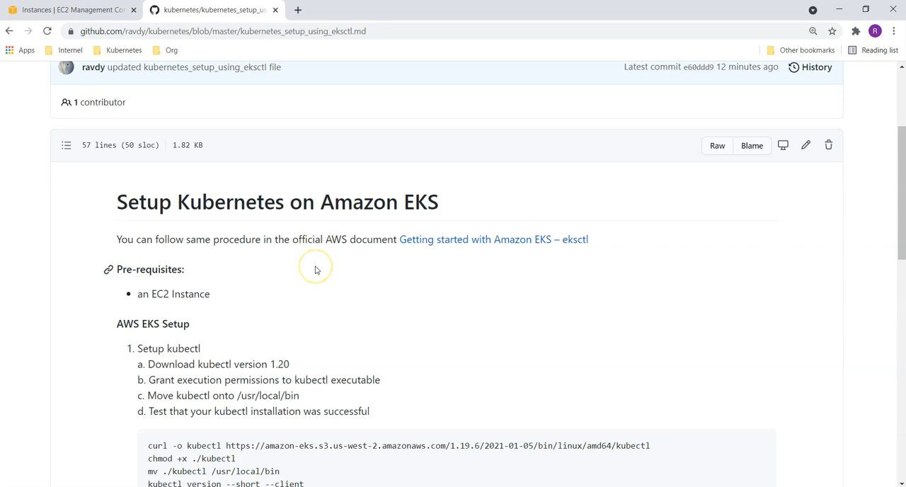
{"action": "double_click", "coordinate": [174, 294]}
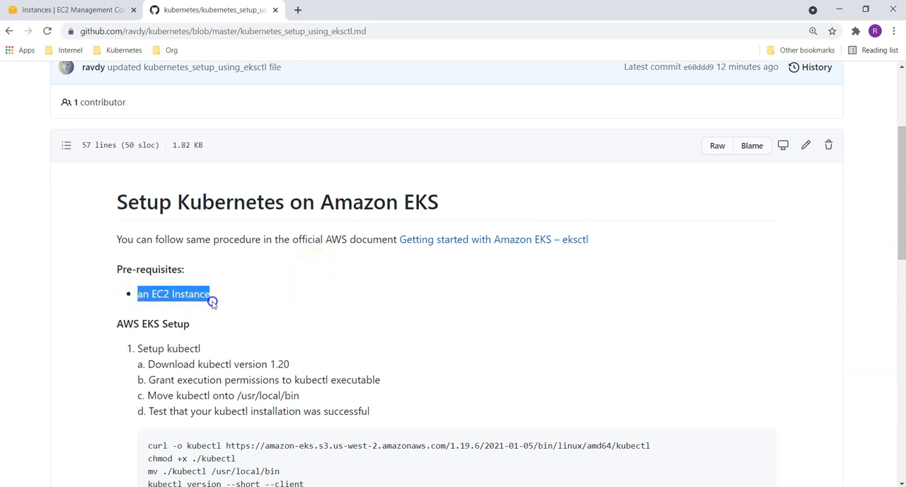
{"action": "scroll", "scroll_direction": "down", "scroll_amount": 3}
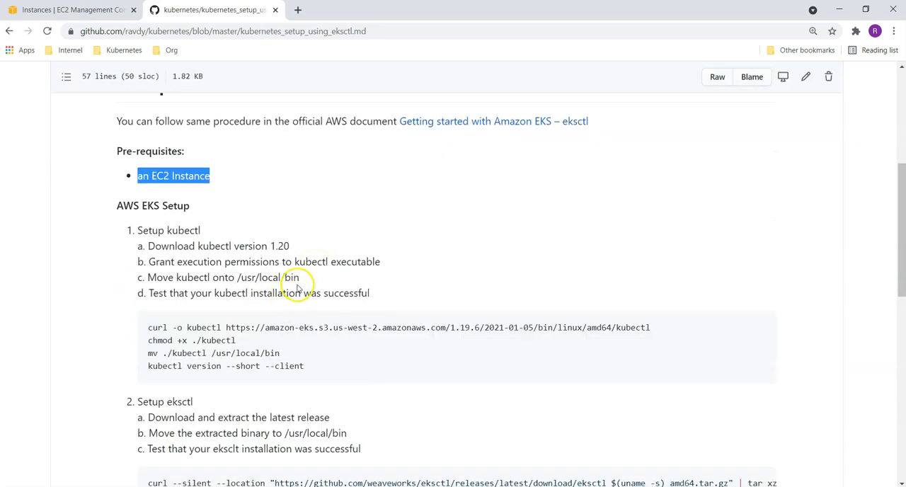
{"action": "scroll", "scroll_direction": "down", "scroll_amount": 3}
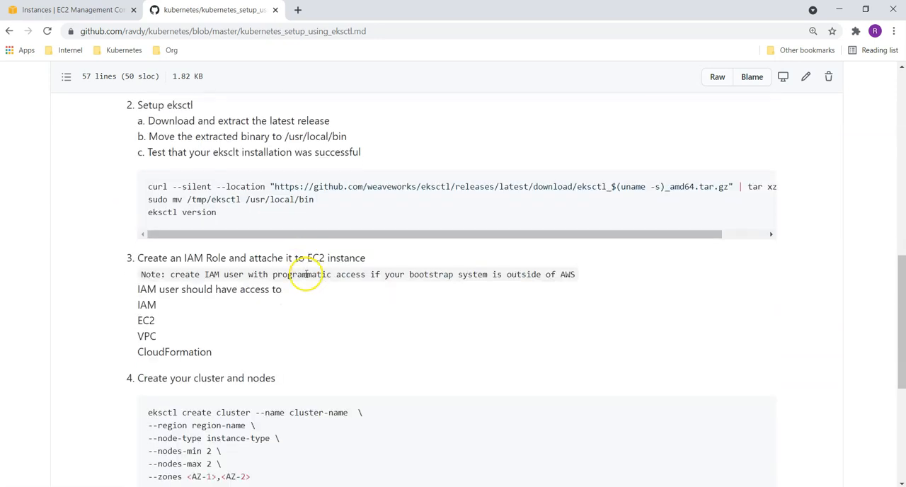
{"action": "scroll", "scroll_direction": "down", "scroll_amount": 3}
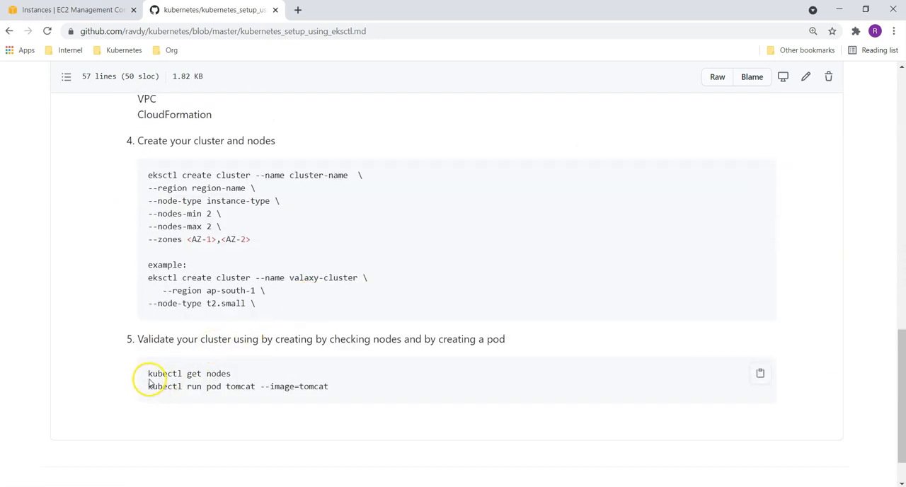
Step: Highlight the Setup kubectl step and its /usr/local/bin destination path
{"action": "scroll", "scroll_direction": "up", "scroll_amount": 3}
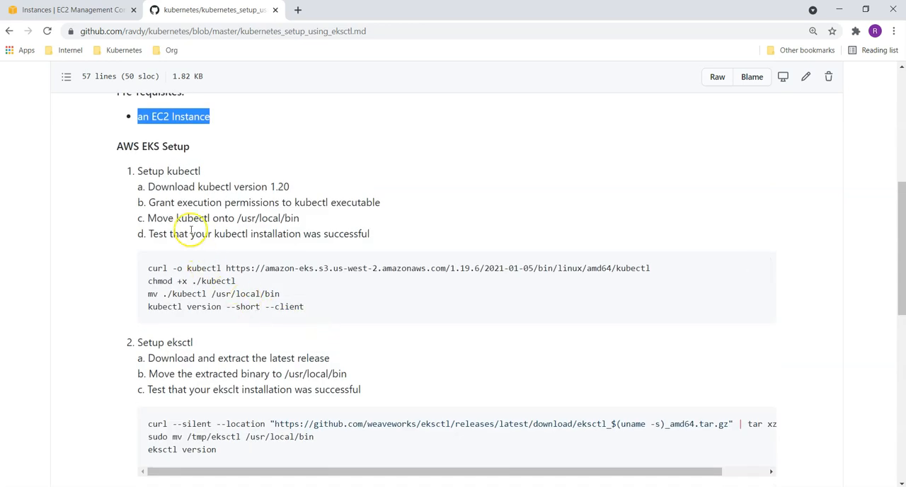
{"action": "double_click", "coordinate": [170, 171]}
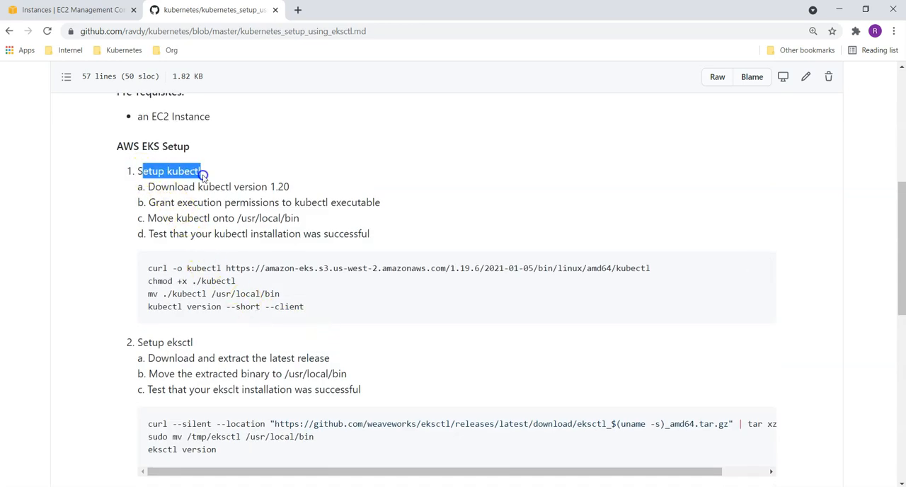
{"action": "mouse_move", "coordinate": [174, 195]}
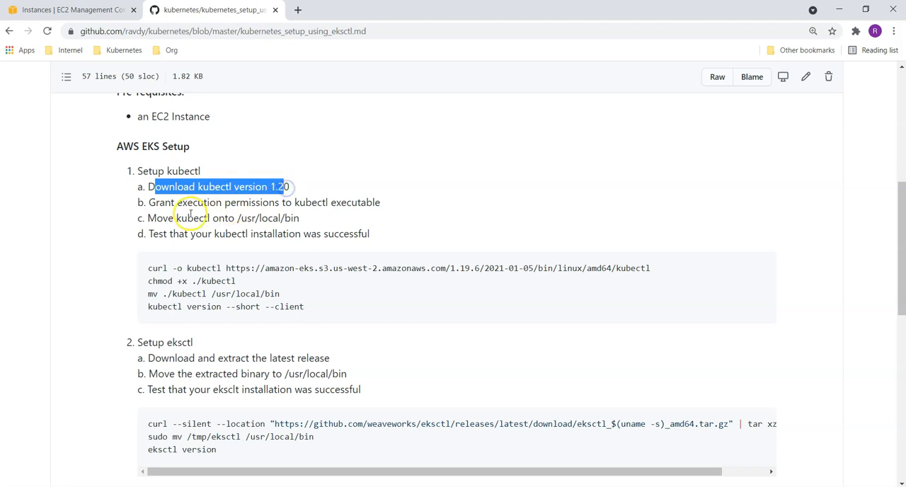
{"action": "mouse_move", "coordinate": [488, 278]}
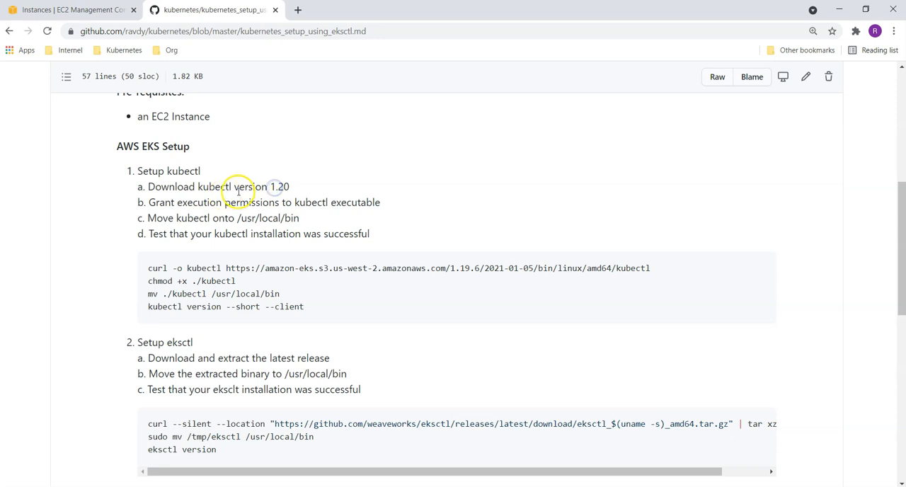
{"action": "mouse_move", "coordinate": [282, 186]}
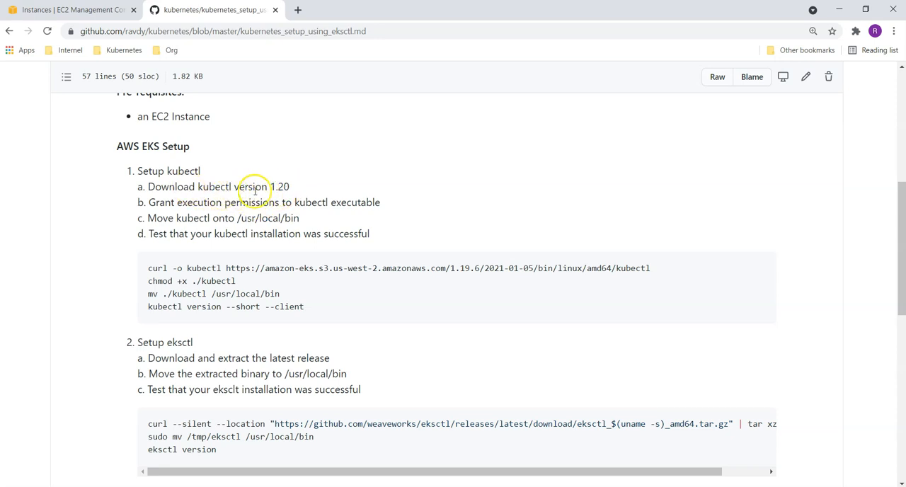
{"action": "mouse_move", "coordinate": [191, 204]}
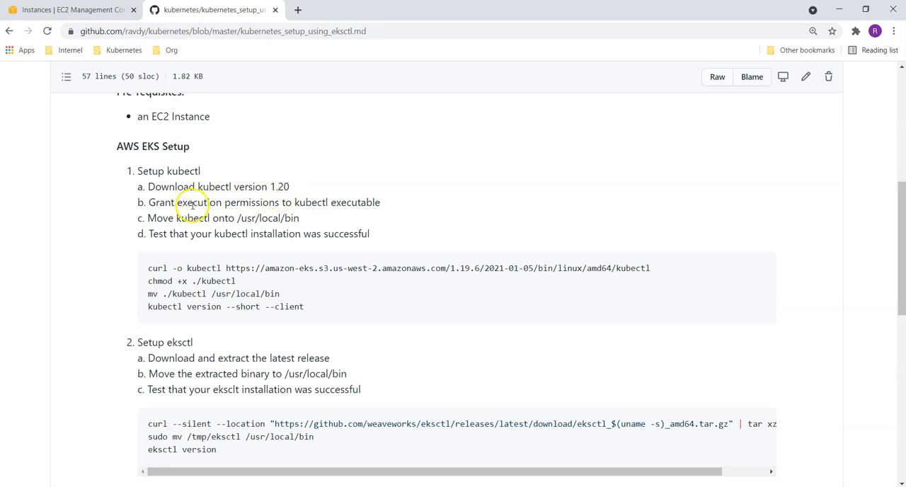
{"action": "mouse_move", "coordinate": [364, 205]}
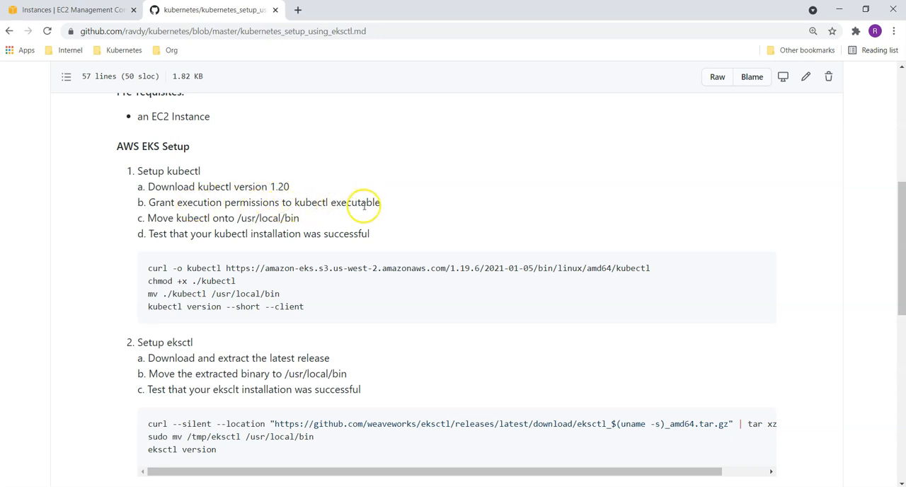
{"action": "mouse_move", "coordinate": [263, 218]}
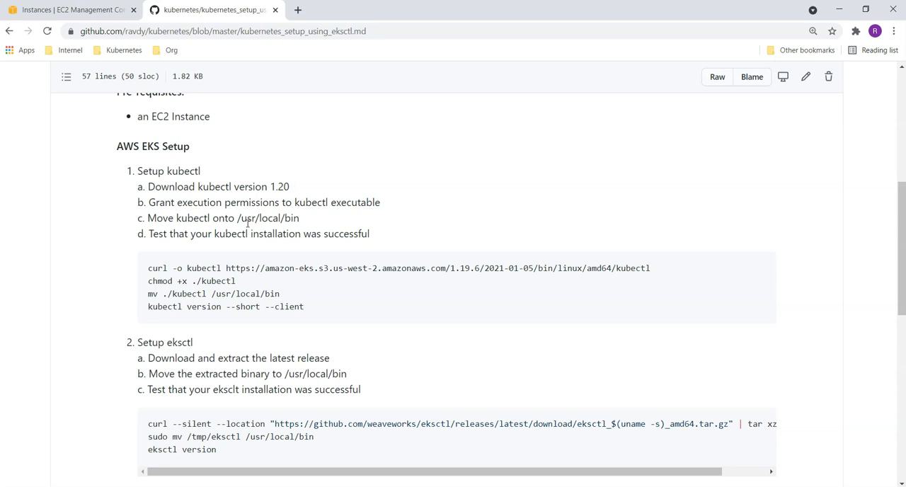
{"action": "double_click", "coordinate": [268, 218]}
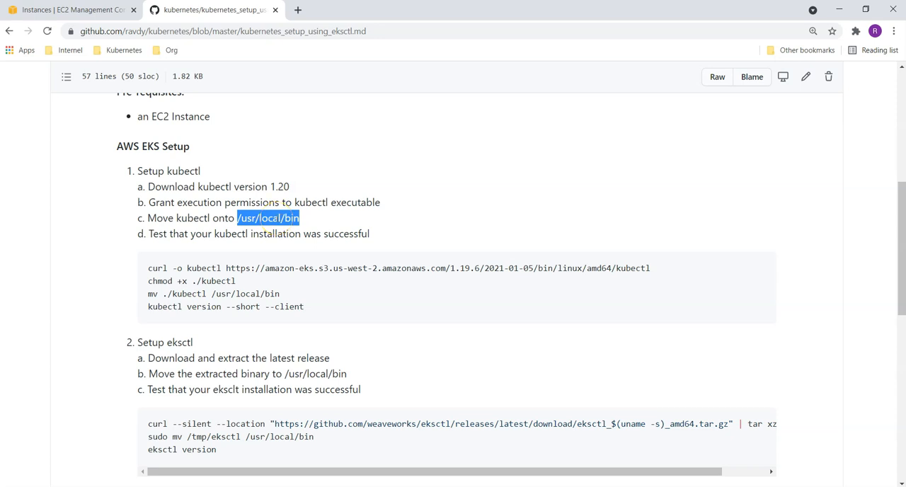
{"action": "mouse_move", "coordinate": [247, 238]}
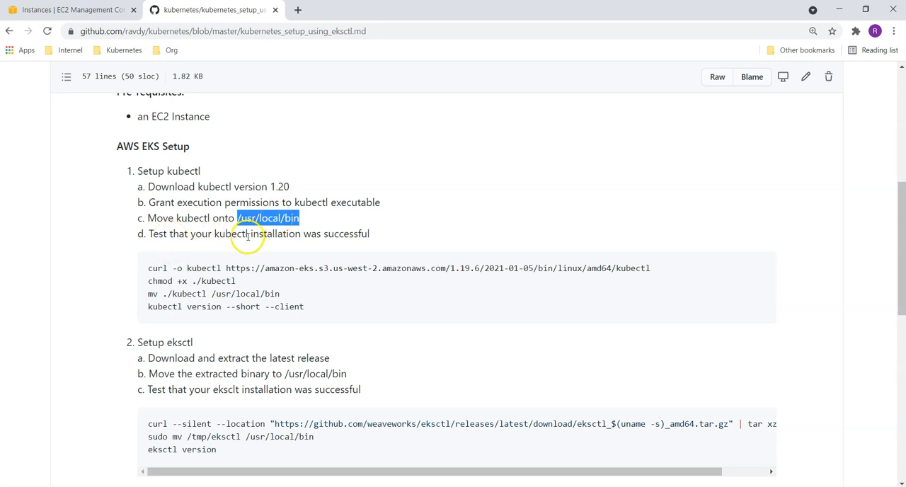
{"action": "mouse_move", "coordinate": [149, 277]}
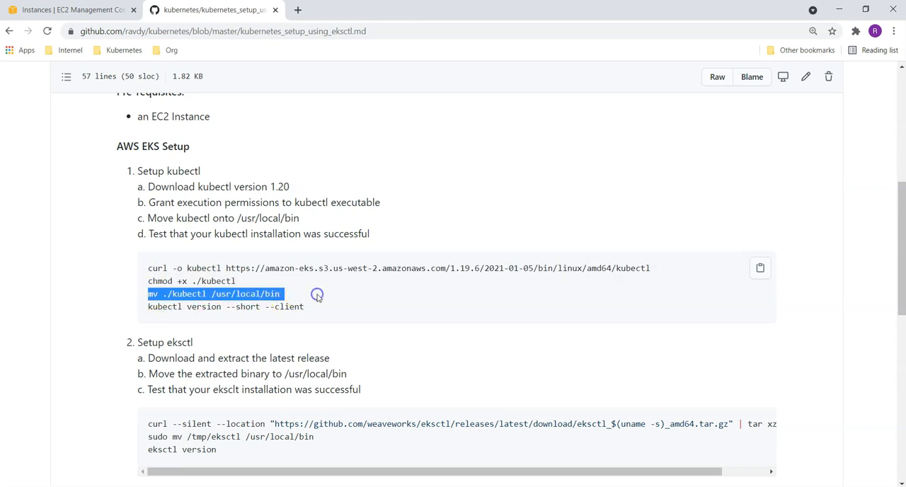
{"action": "mouse_move", "coordinate": [159, 306]}
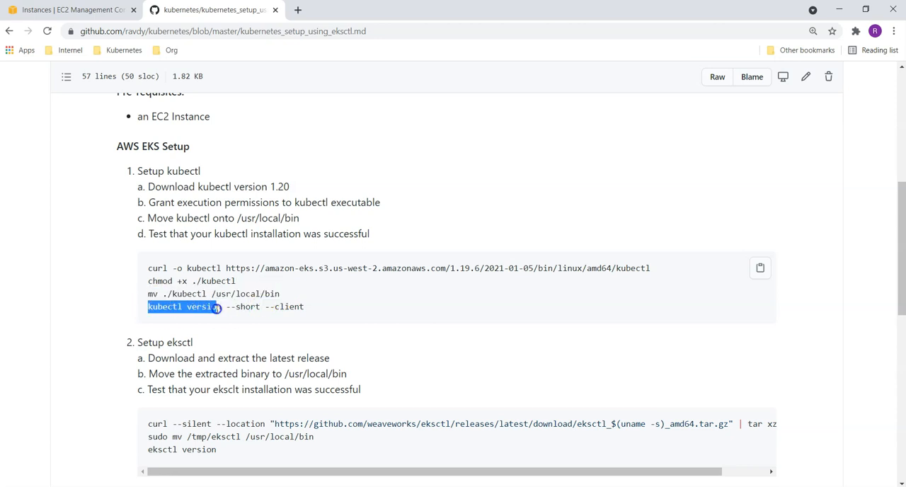
{"action": "scroll", "scroll_direction": "down", "scroll_amount": 3}
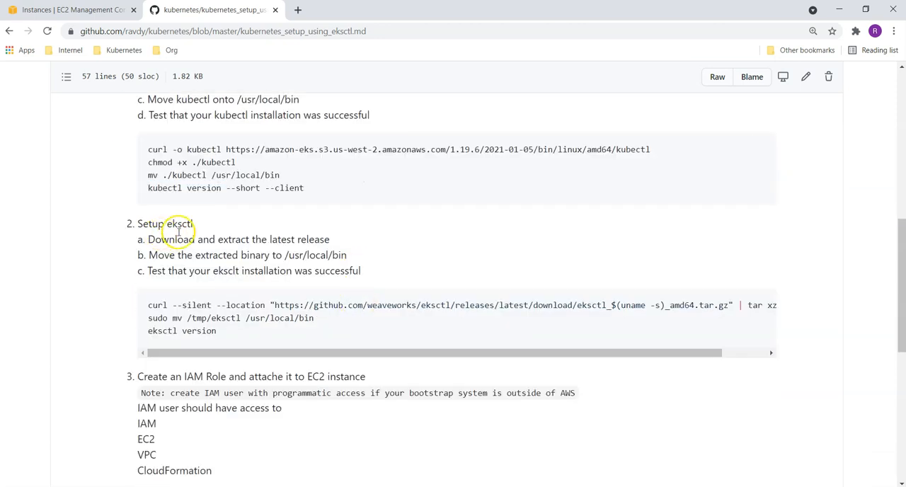
{"action": "double_click", "coordinate": [179, 224]}
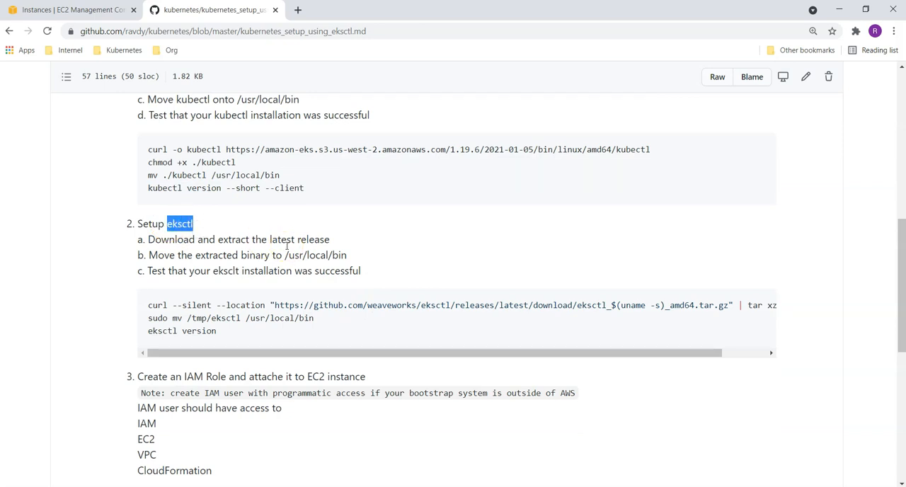
{"action": "mouse_move", "coordinate": [222, 242]}
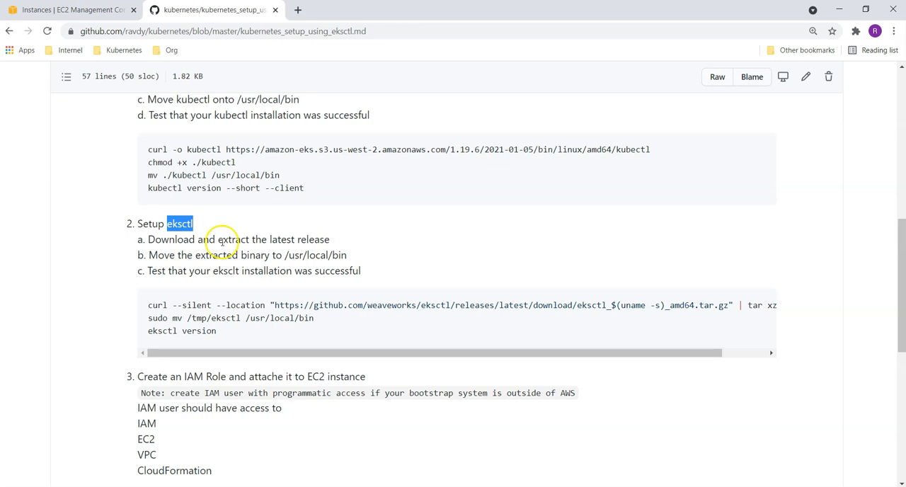
{"action": "mouse_move", "coordinate": [322, 239]}
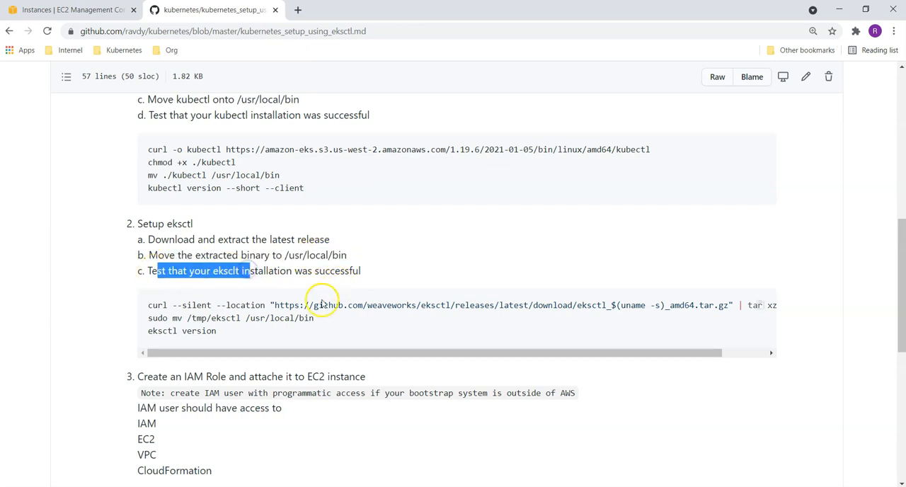
{"action": "scroll", "scroll_direction": "down", "scroll_amount": 3}
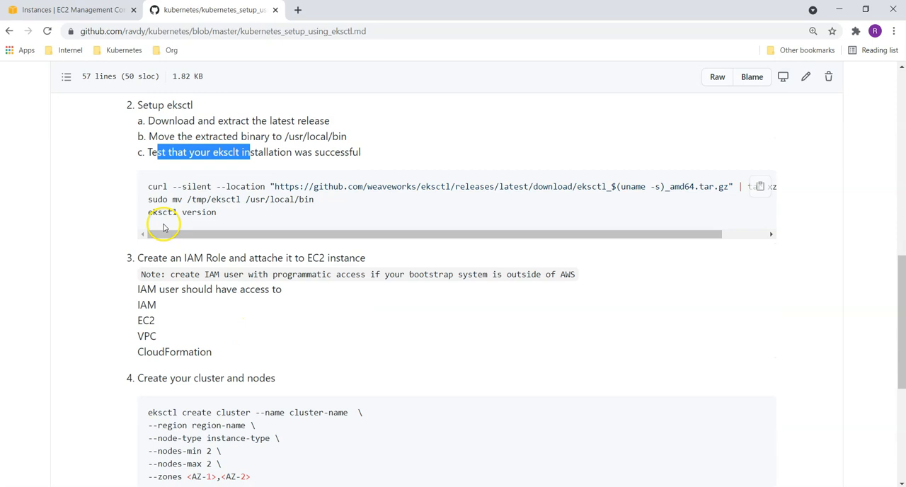
{"action": "scroll", "scroll_direction": "down", "scroll_amount": 3}
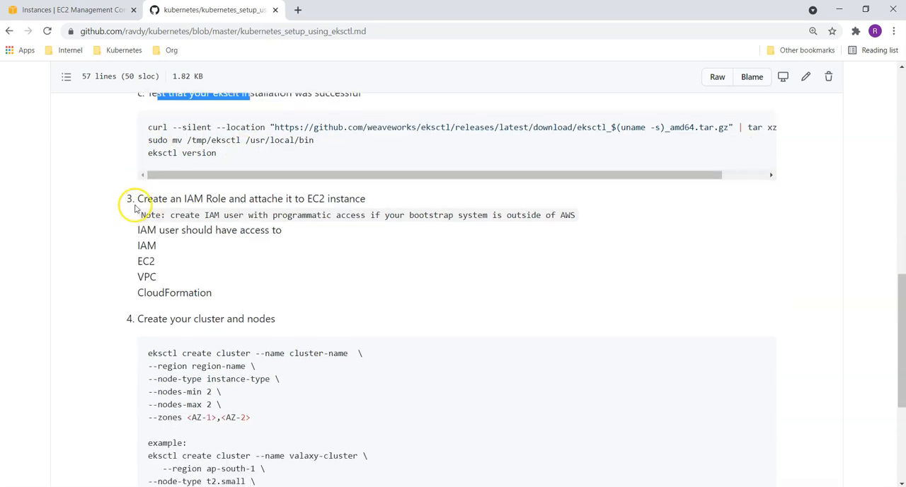
{"action": "mouse_move", "coordinate": [244, 198]}
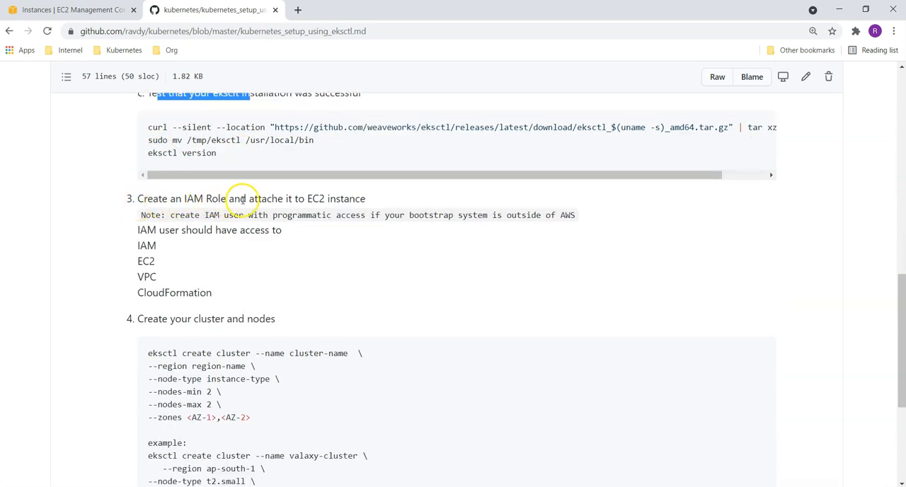
{"action": "mouse_move", "coordinate": [362, 199]}
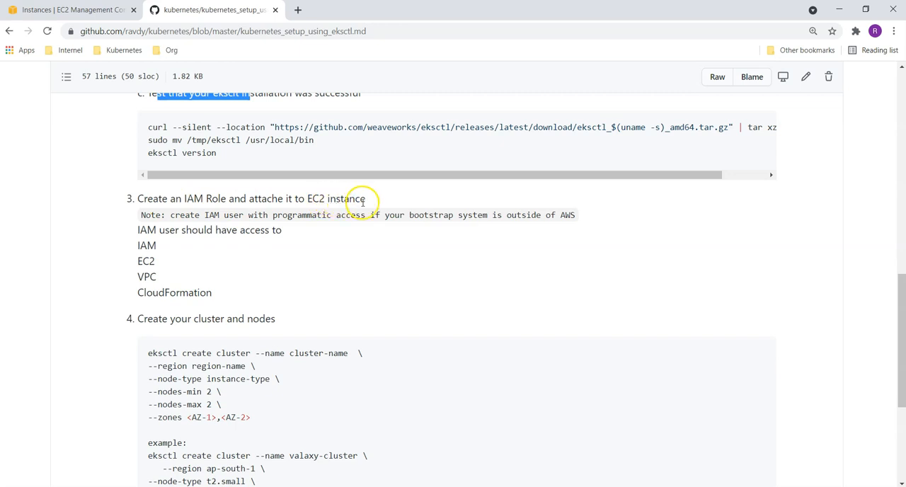
{"action": "left_click_drag", "start_coordinate": [146, 245], "coordinate": [239, 297]}
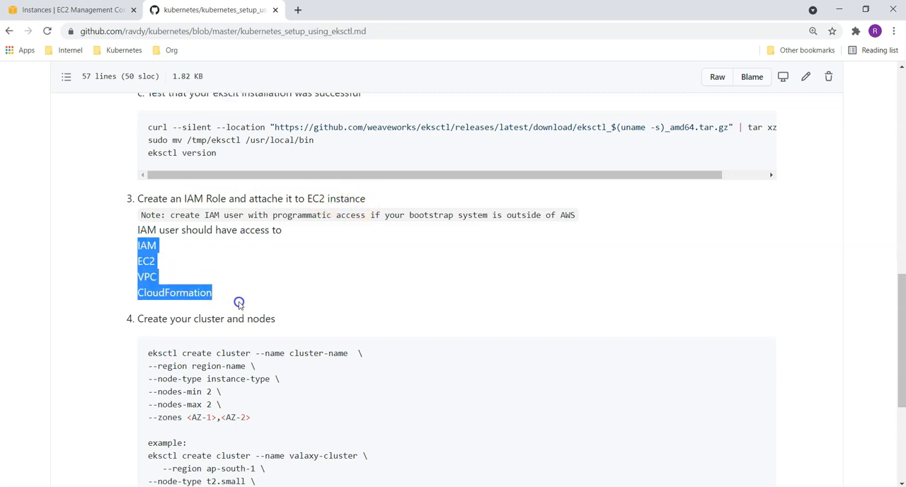
{"action": "mouse_move", "coordinate": [246, 299]}
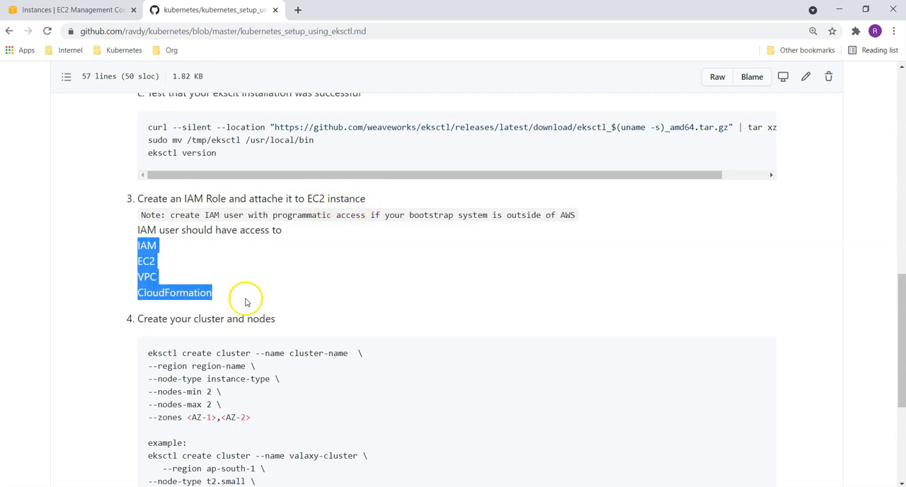
{"action": "scroll", "scroll_direction": "down", "scroll_amount": 3}
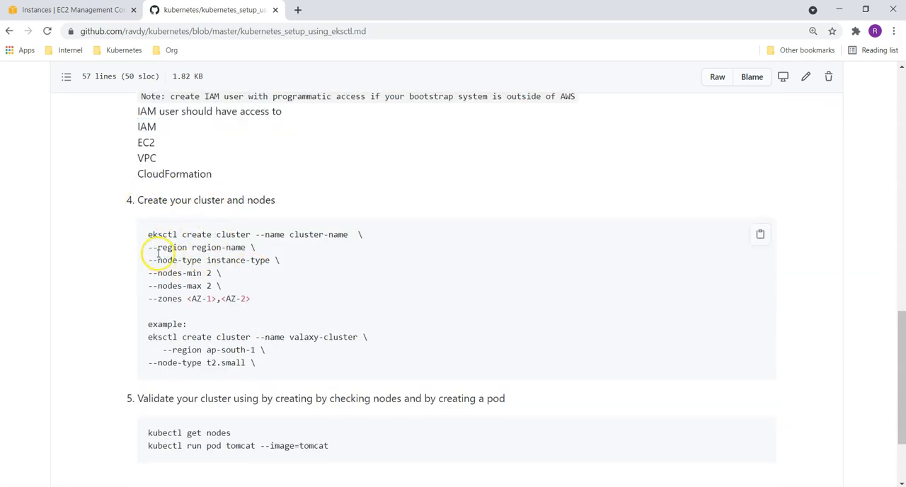
{"action": "scroll", "scroll_direction": "down", "scroll_amount": 3}
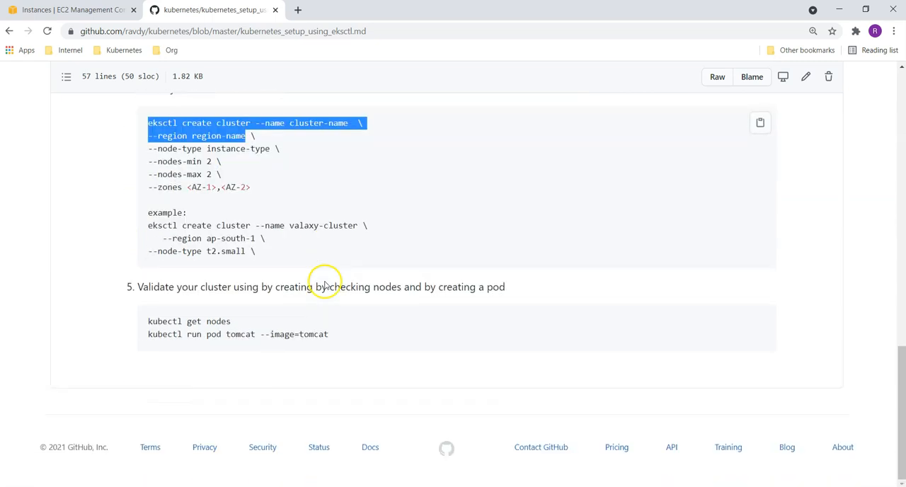
{"action": "mouse_move", "coordinate": [151, 165]}
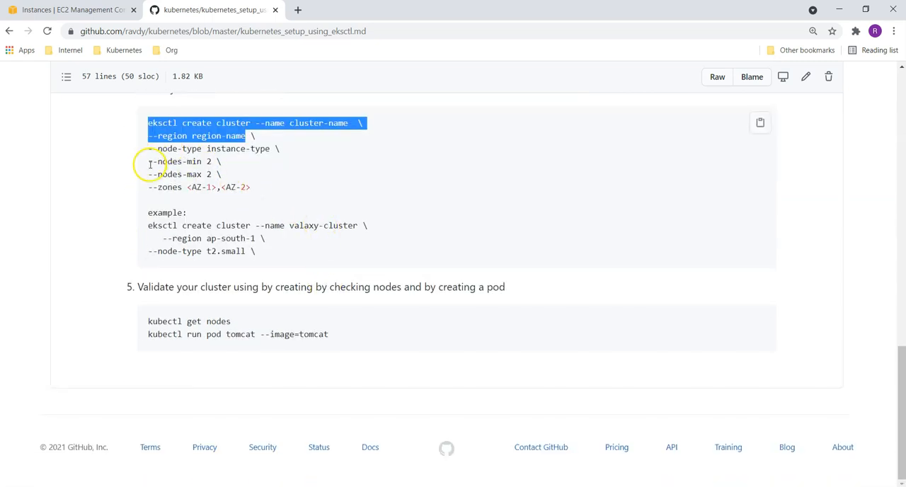
{"action": "scroll", "scroll_direction": "up", "scroll_amount": 3}
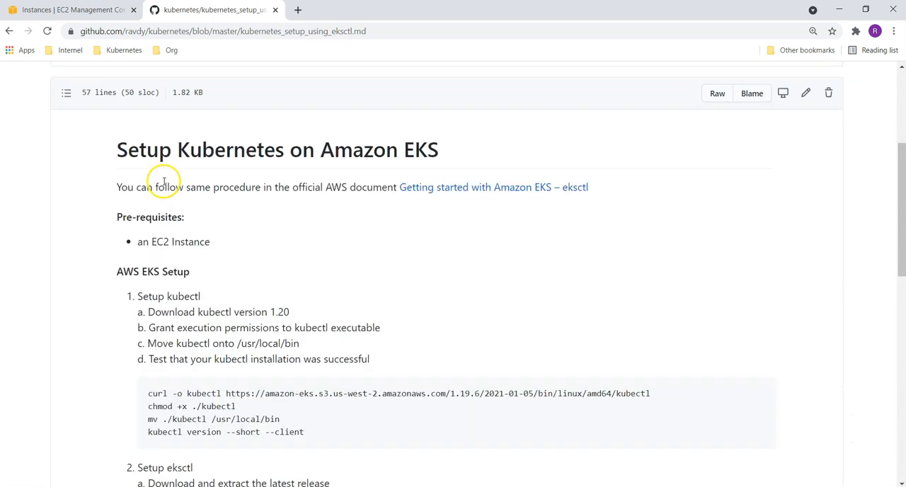
{"action": "mouse_move", "coordinate": [95, 137]}
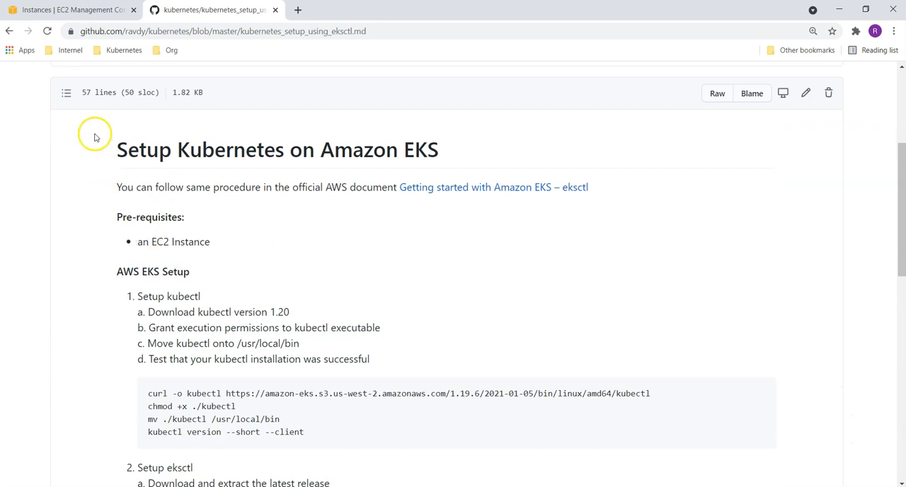
Step: Launch a new instance with the Amazon Linux 2 AMI and t2.micro, advancing to Add Storage
{"action": "left_click", "coordinate": [71, 10]}
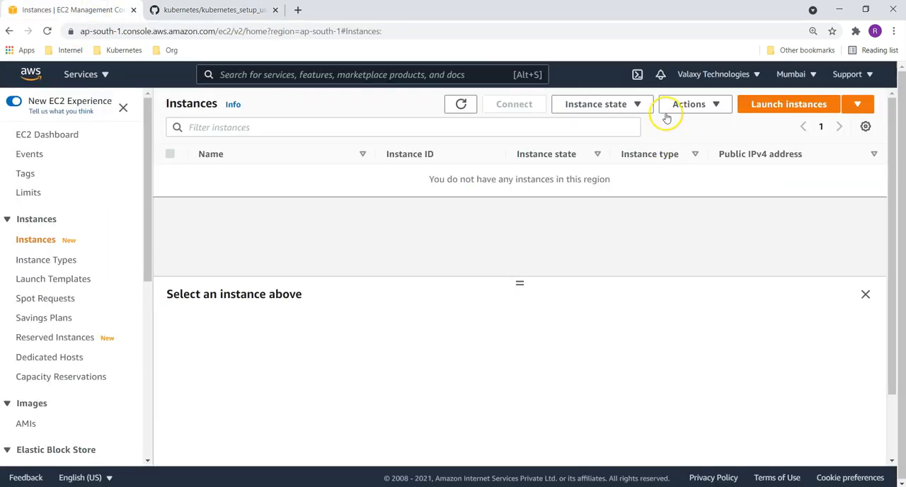
{"action": "left_click", "coordinate": [789, 104]}
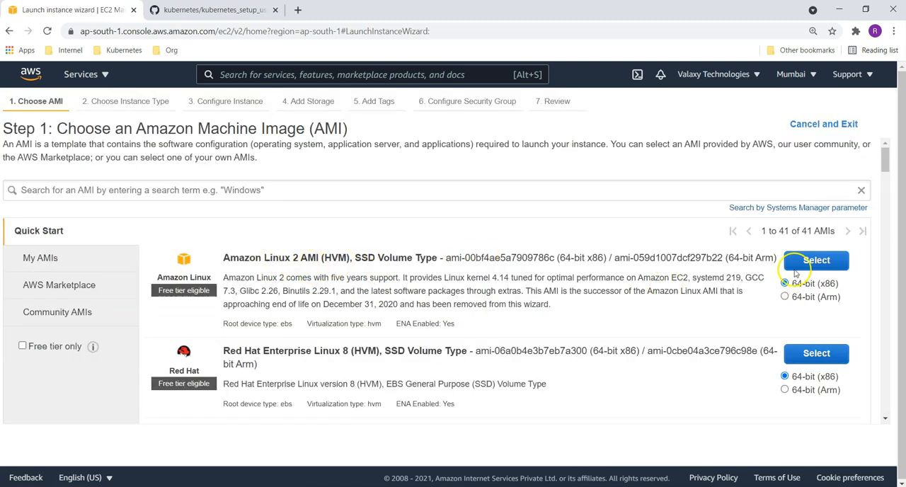
{"action": "left_click", "coordinate": [817, 259]}
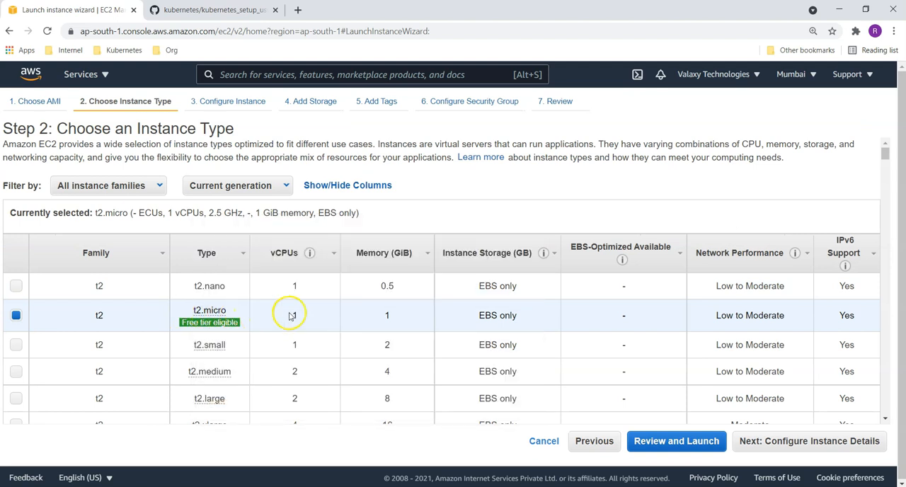
{"action": "mouse_move", "coordinate": [445, 330]}
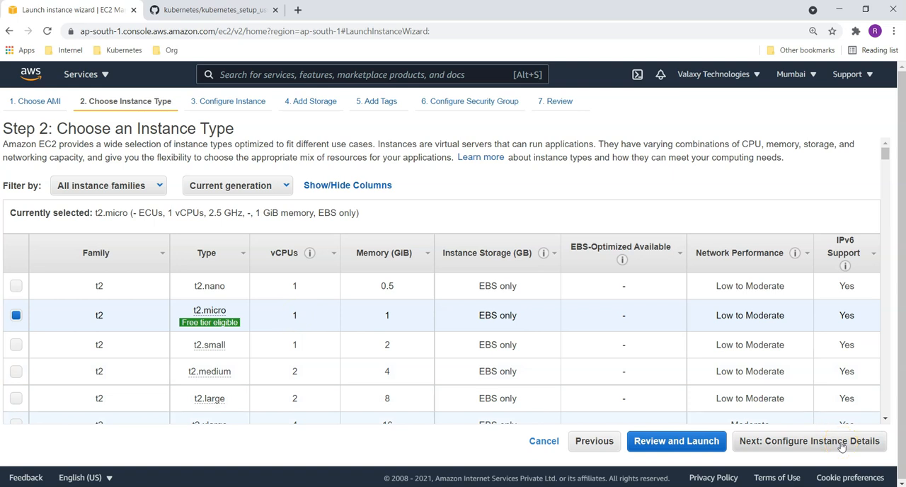
{"action": "left_click", "coordinate": [809, 441]}
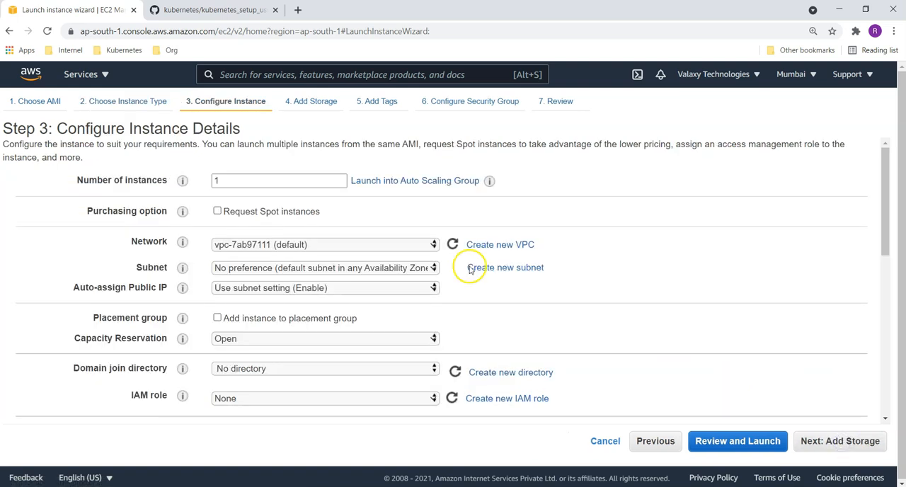
{"action": "scroll", "scroll_direction": "down", "scroll_amount": 3}
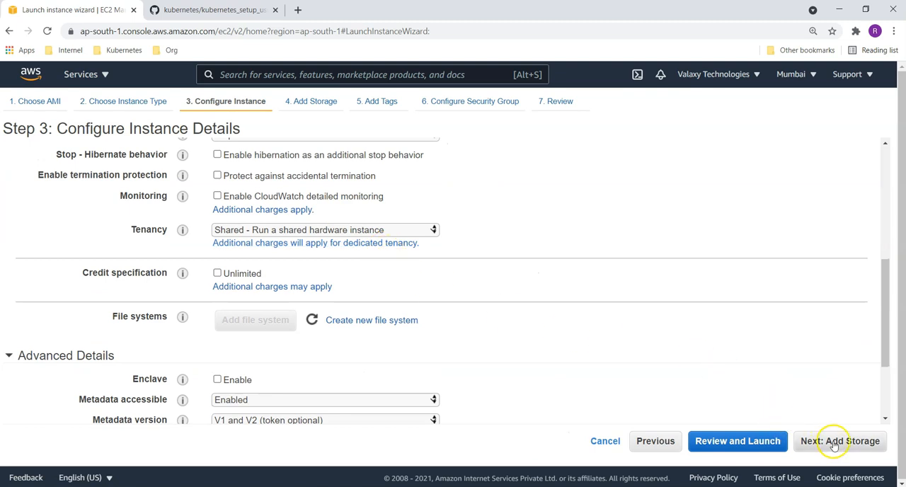
{"action": "left_click", "coordinate": [840, 441]}
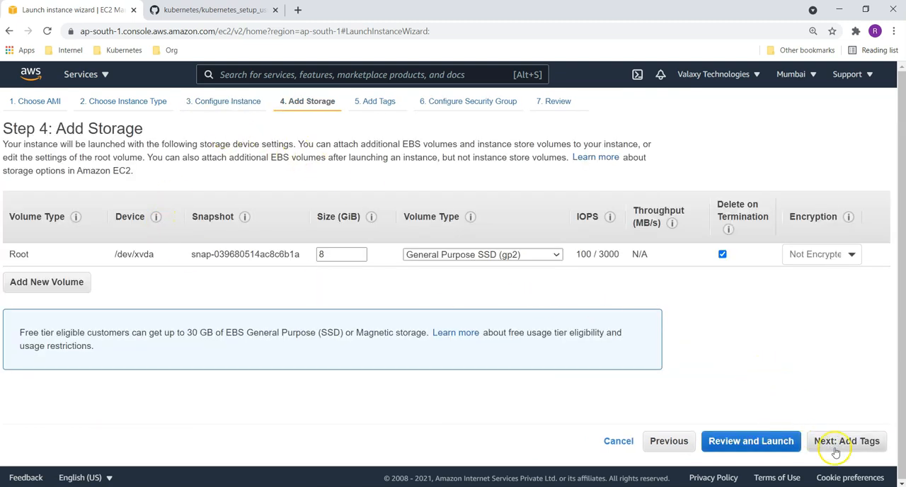
Step: Tag the instance Name=eksctl_bootstrap, create security group eksctl-sg, and reach the review page
{"action": "left_click", "coordinate": [846, 441]}
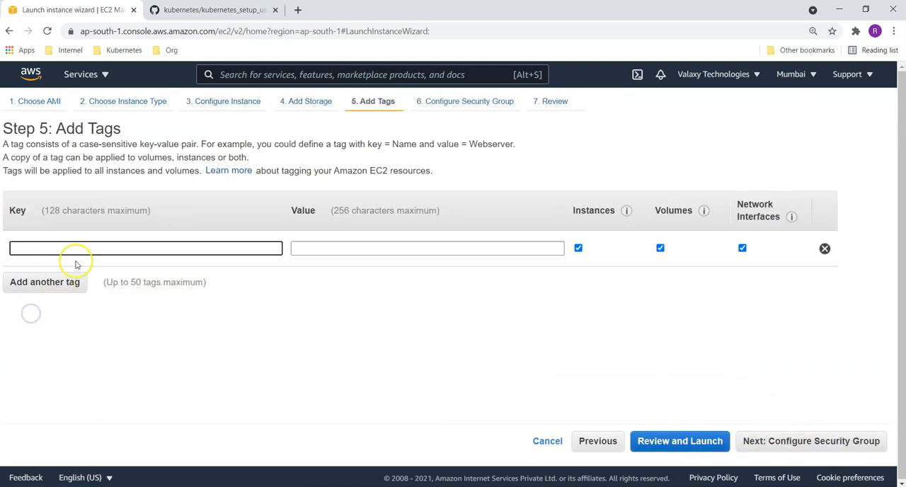
{"action": "type", "text": "eksctl"}
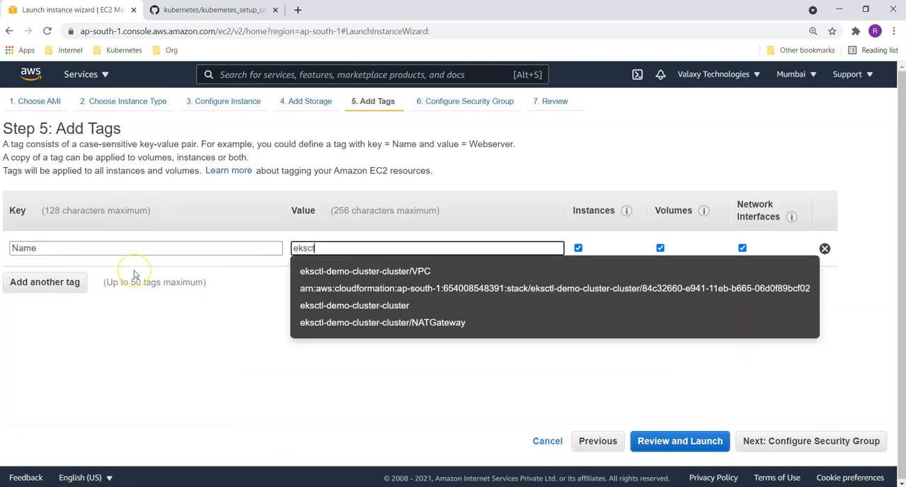
{"action": "type", "text": "l_boots"}
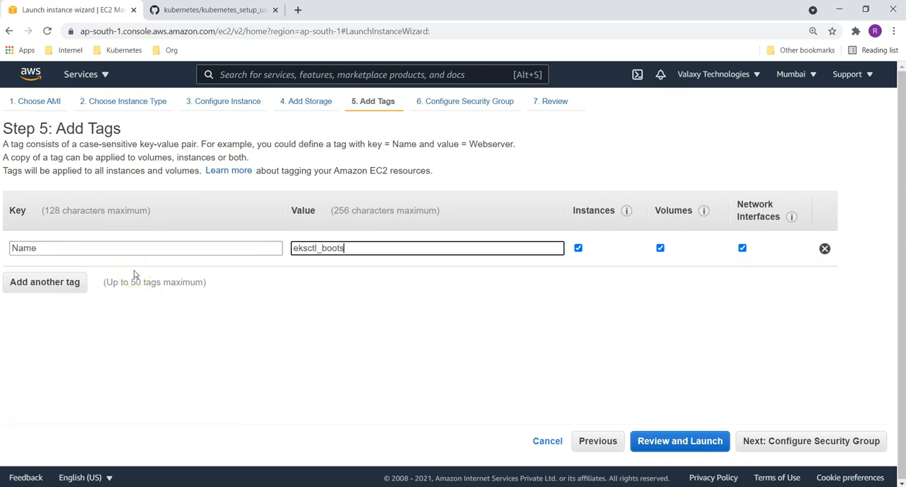
{"action": "type", "text": "rap"}
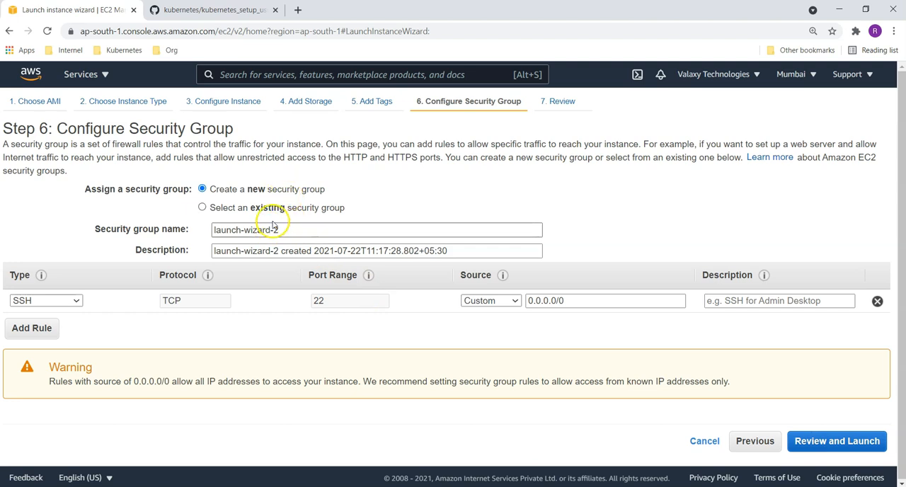
{"action": "mouse_move", "coordinate": [282, 193]}
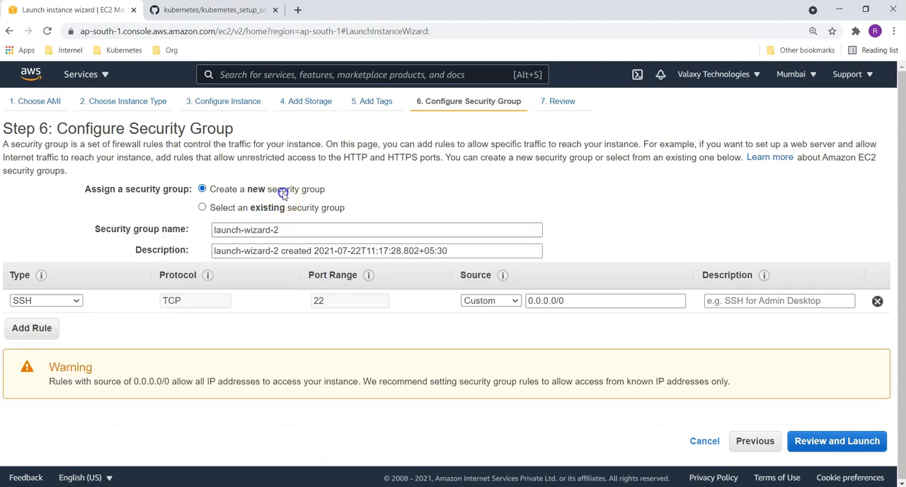
{"action": "mouse_move", "coordinate": [451, 336]}
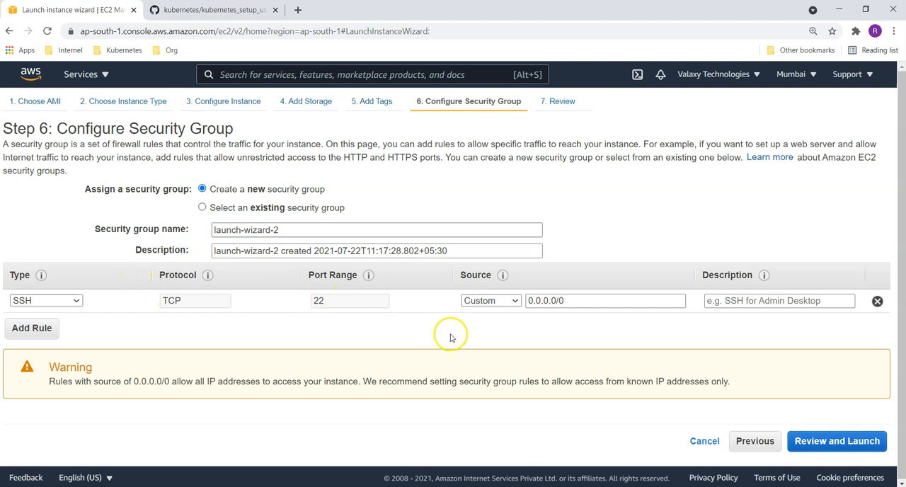
{"action": "mouse_move", "coordinate": [158, 156]}
{"action": "type", "text": "eks"}
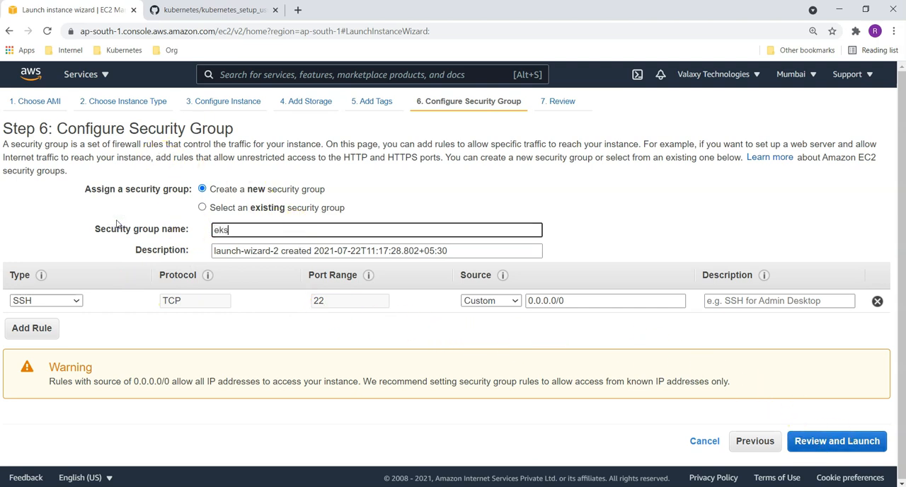
{"action": "type", "text": "ctl-sg"}
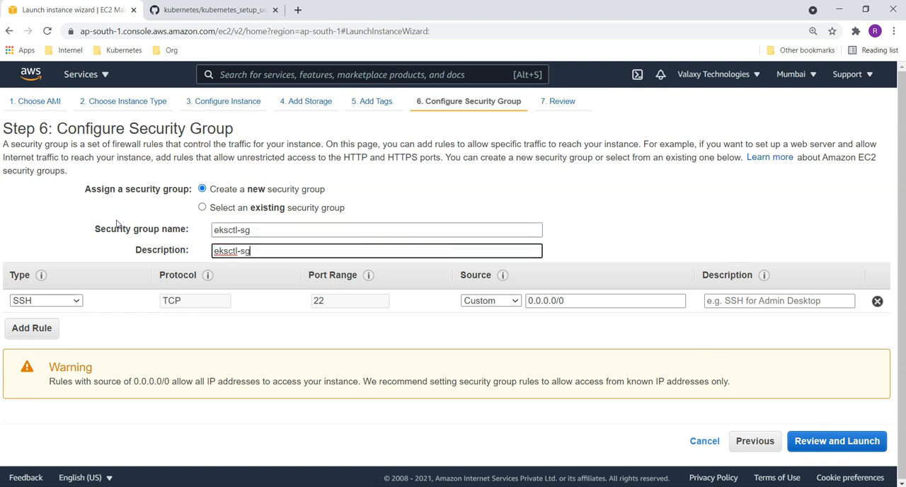
{"action": "left_click", "coordinate": [837, 440]}
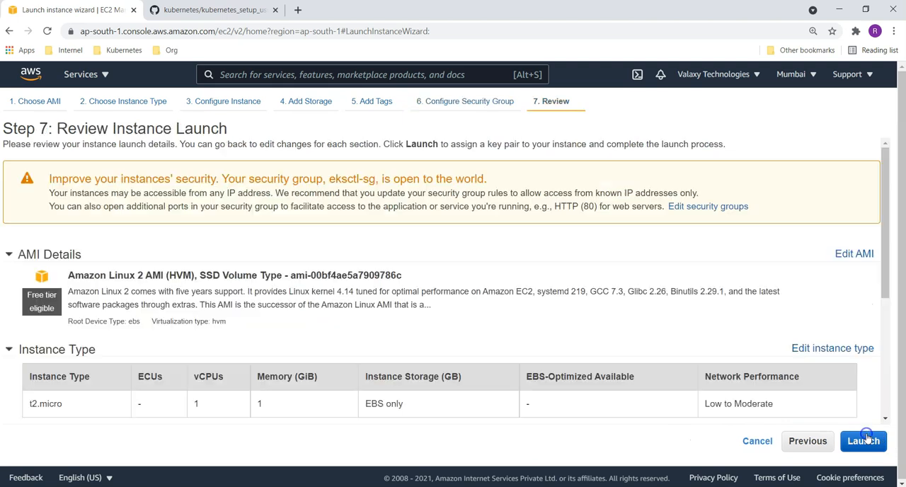
Step: Launch eksctl_bootstrap with the devops_key key pair and view it pending in Instances
{"action": "left_click", "coordinate": [863, 441]}
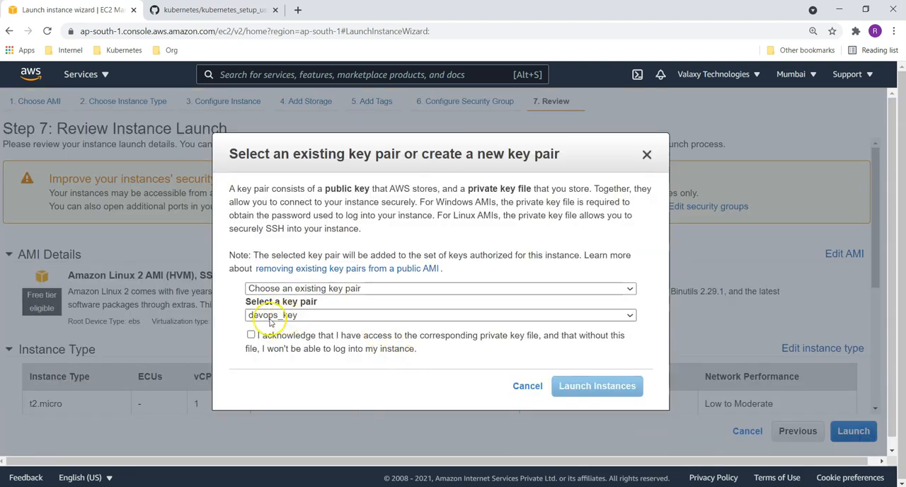
{"action": "left_click", "coordinate": [597, 386]}
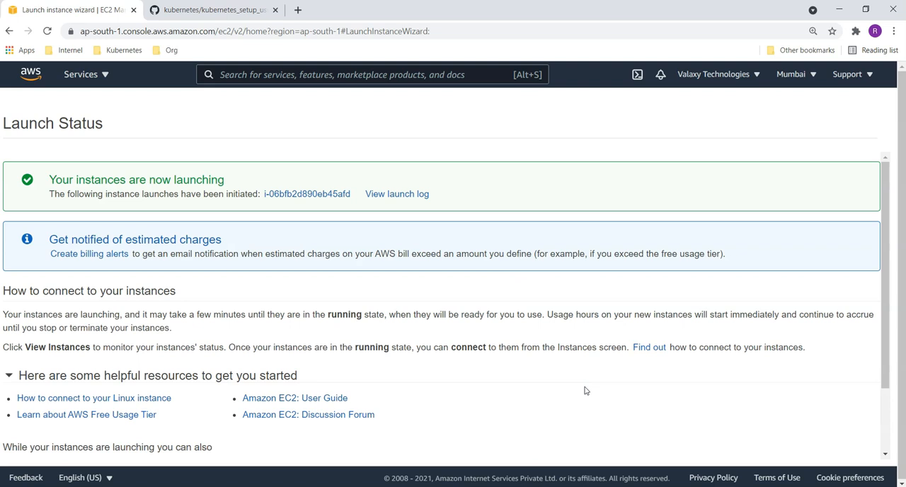
{"action": "scroll", "scroll_direction": "down", "scroll_amount": 3}
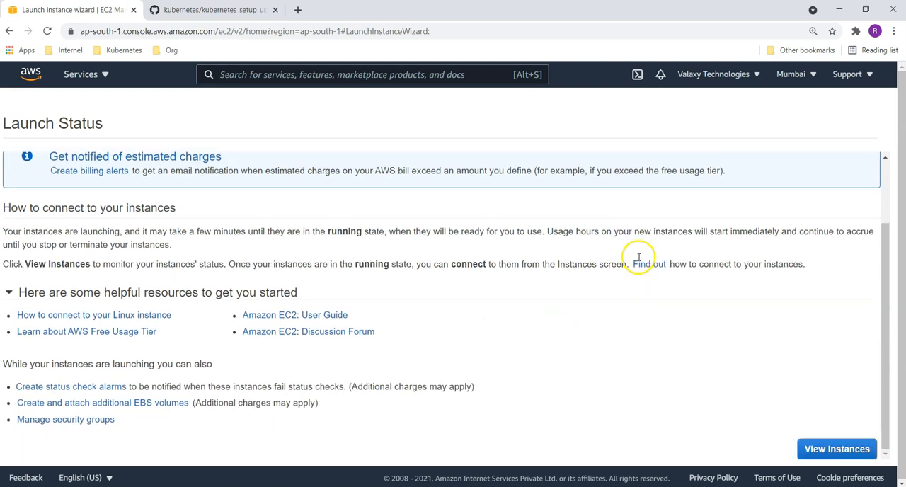
{"action": "left_click", "coordinate": [836, 449]}
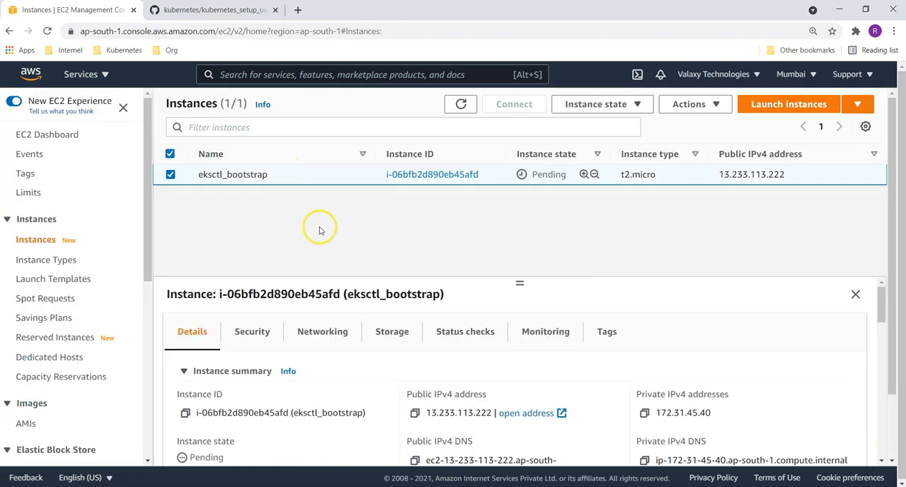
{"action": "left_click", "coordinate": [415, 413]}
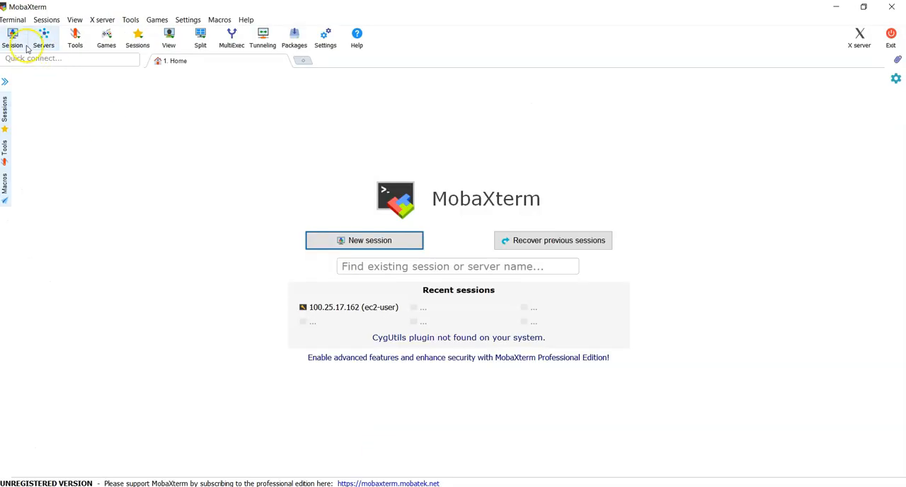
{"action": "mouse_move", "coordinate": [212, 177]}
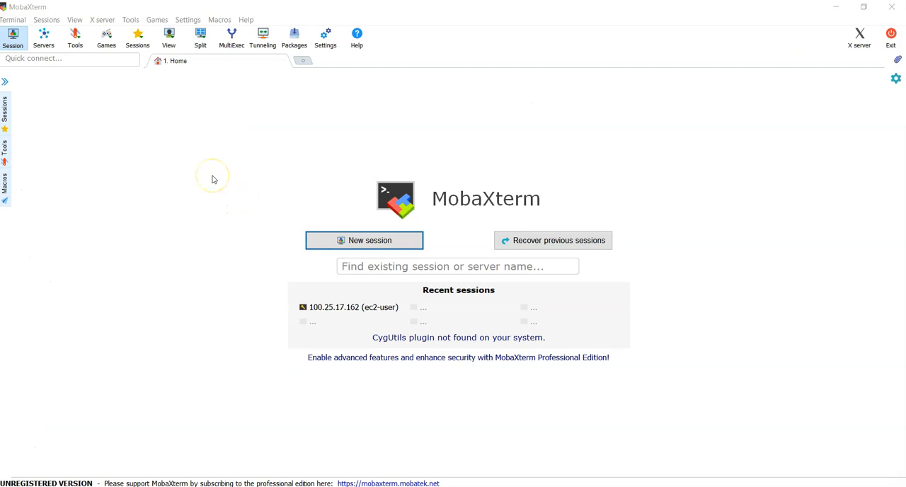
Step: SSH into 13.233.113.222 as ec2-user using the private key, and begin a sudo command
{"action": "left_click", "coordinate": [363, 240]}
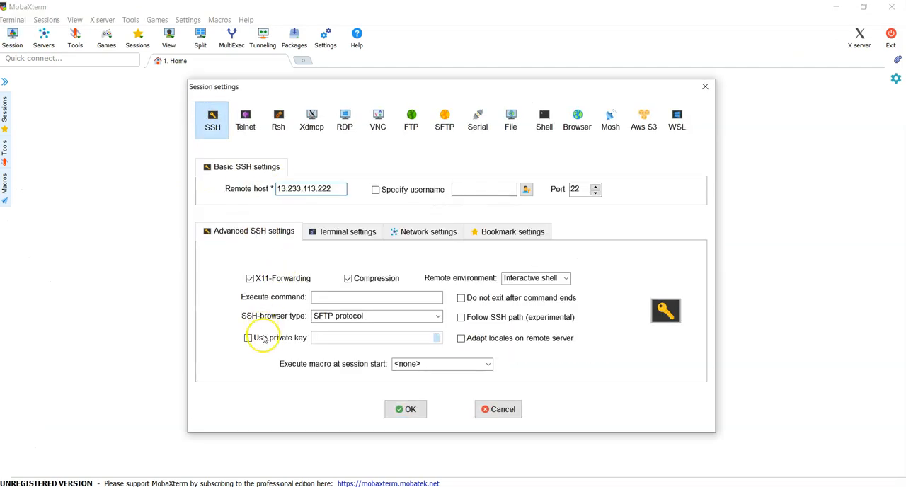
{"action": "left_click", "coordinate": [249, 338]}
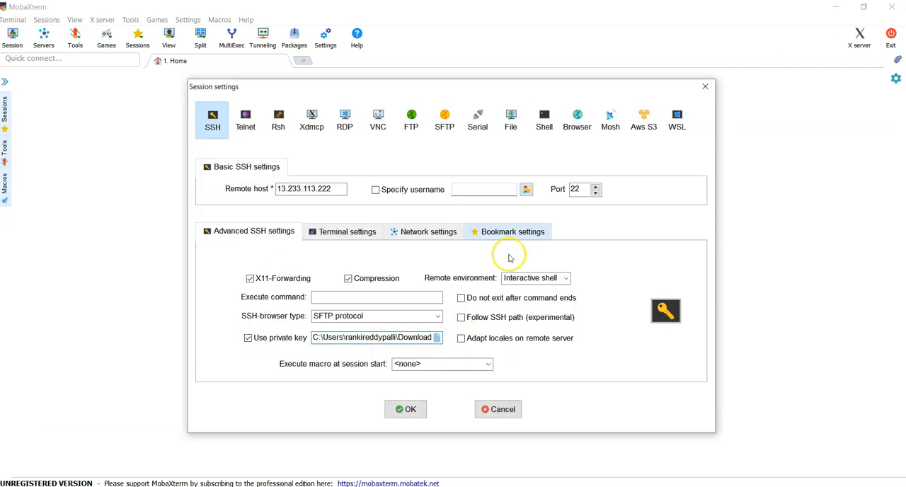
{"action": "type", "text": "ec2-user"}
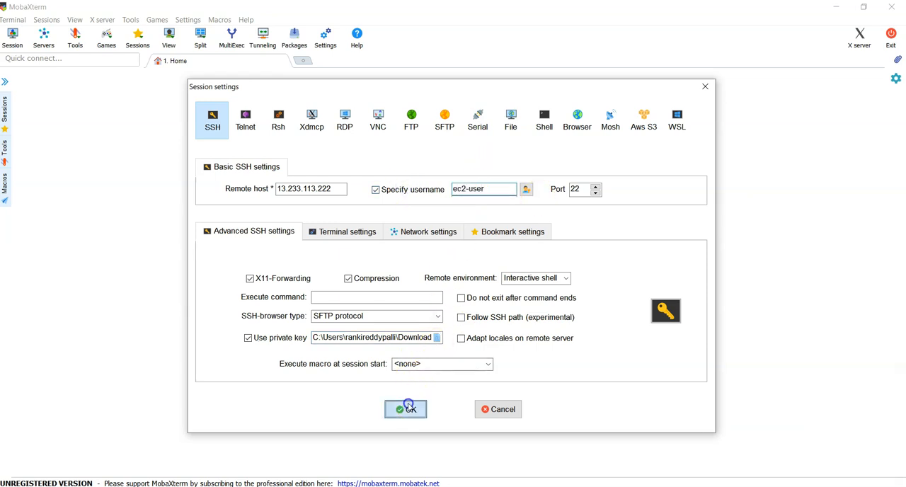
{"action": "left_click", "coordinate": [406, 409]}
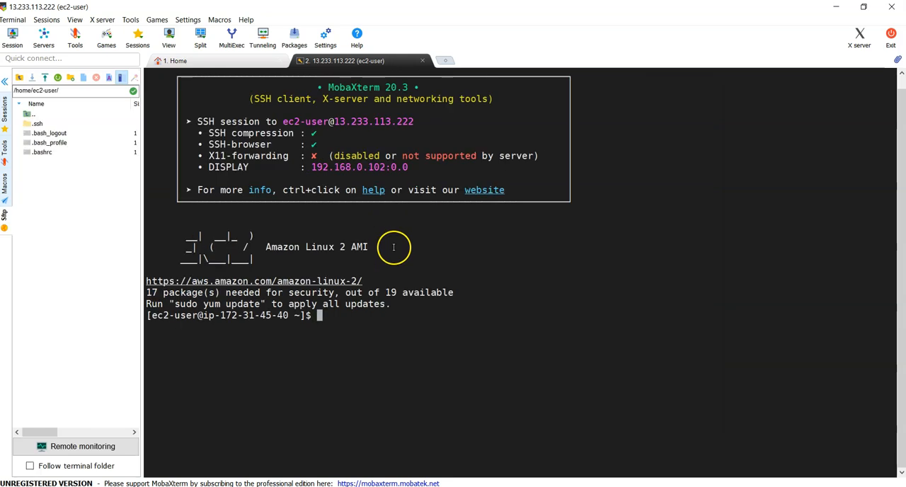
{"action": "type", "text": "sudo su -"}
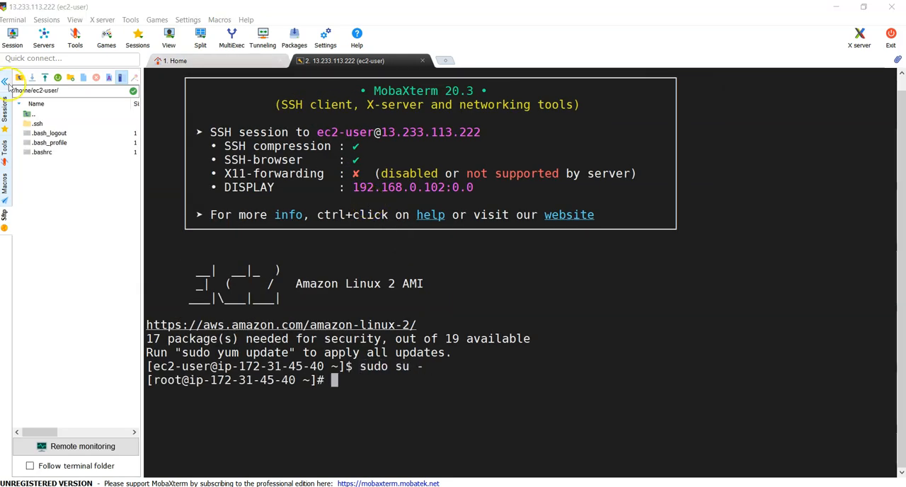
Step: Make the downloaded kubectl executable and move it into /usr/local/bin
{"action": "left_click", "coordinate": [5, 78]}
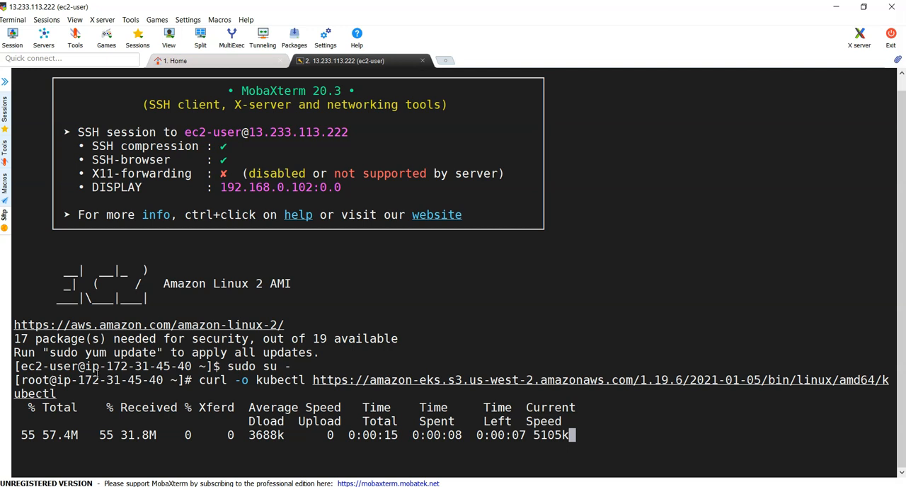
{"action": "type", "text": "ll"}
{"action": "type", "text": "cho"}
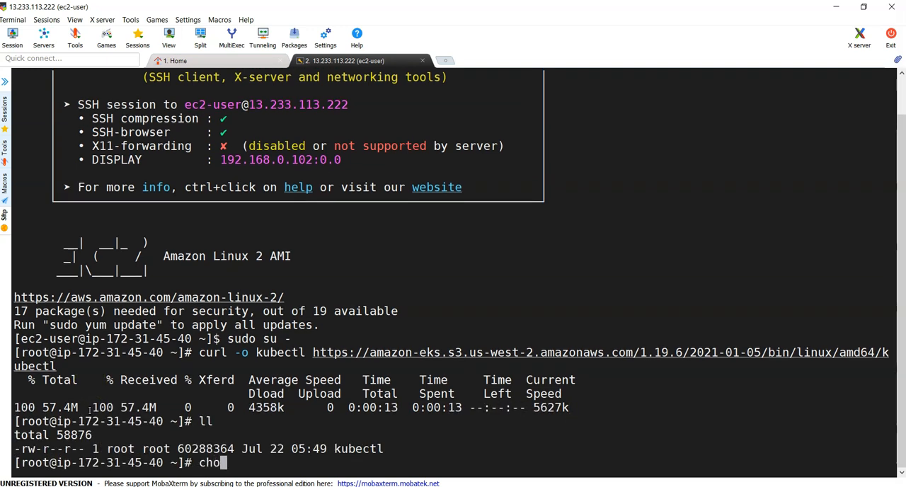
{"action": "type", "text": "md"}
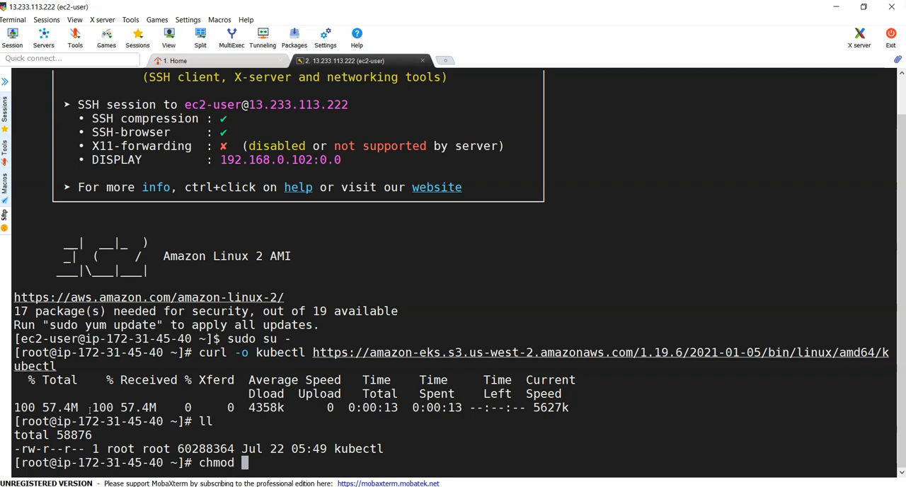
{"action": "type", "text": "+x"}
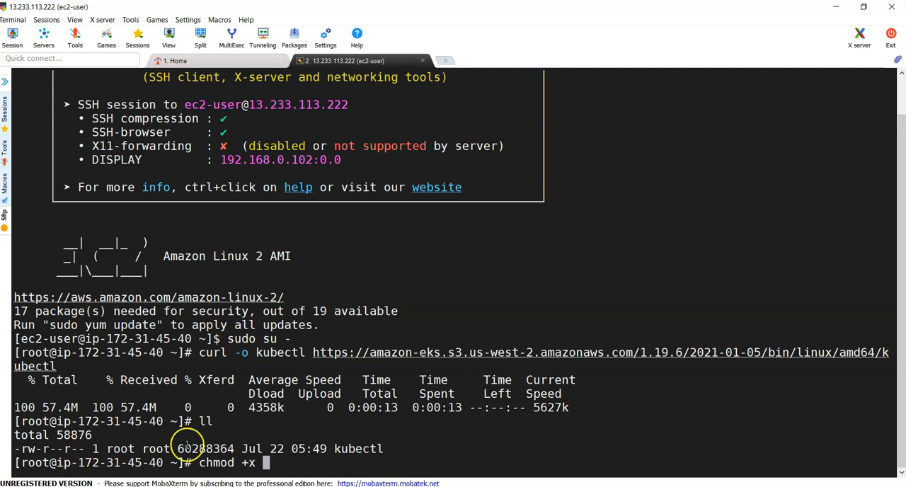
{"action": "key", "text": "Return"}
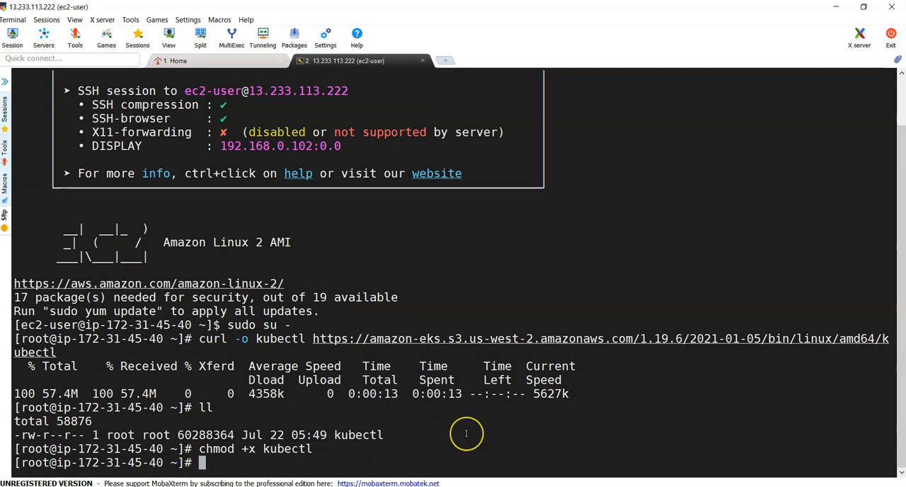
{"action": "type", "text": "mv"}
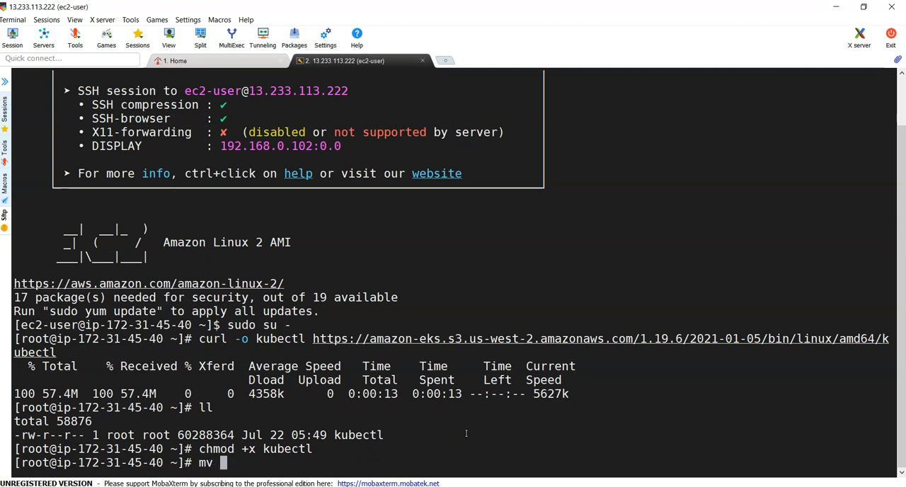
{"action": "type", "text": "./m"}
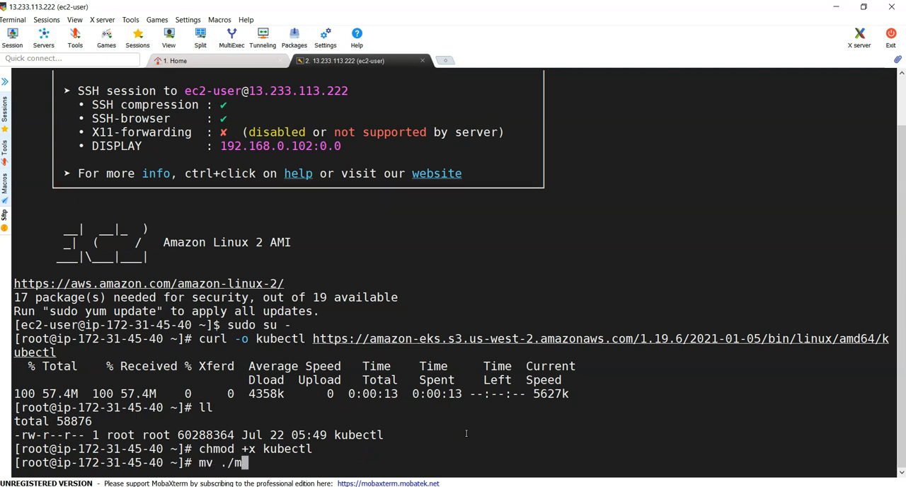
{"action": "type", "text": "kubectl /u"}
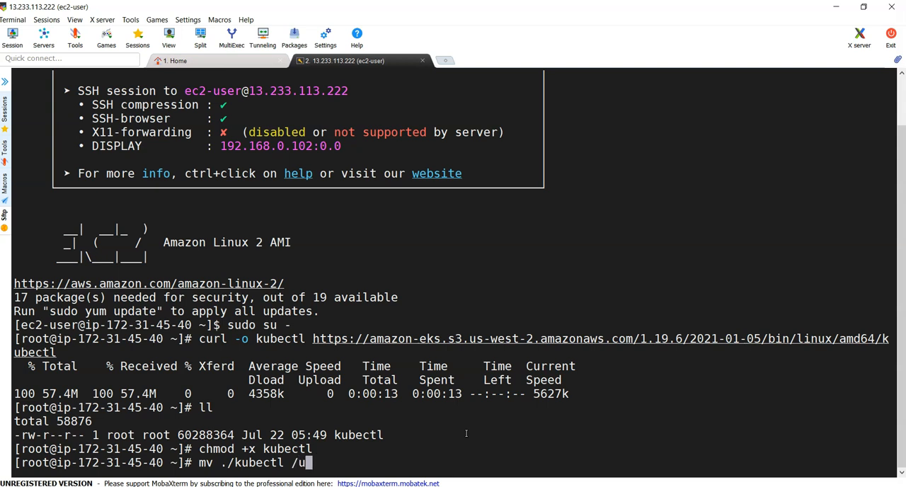
{"action": "type", "text": "sr/local"}
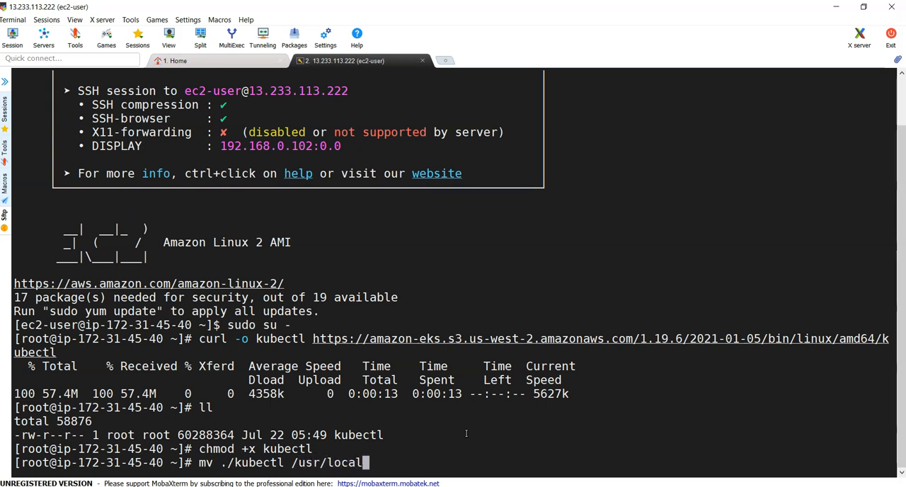
{"action": "key", "text": "Return"}
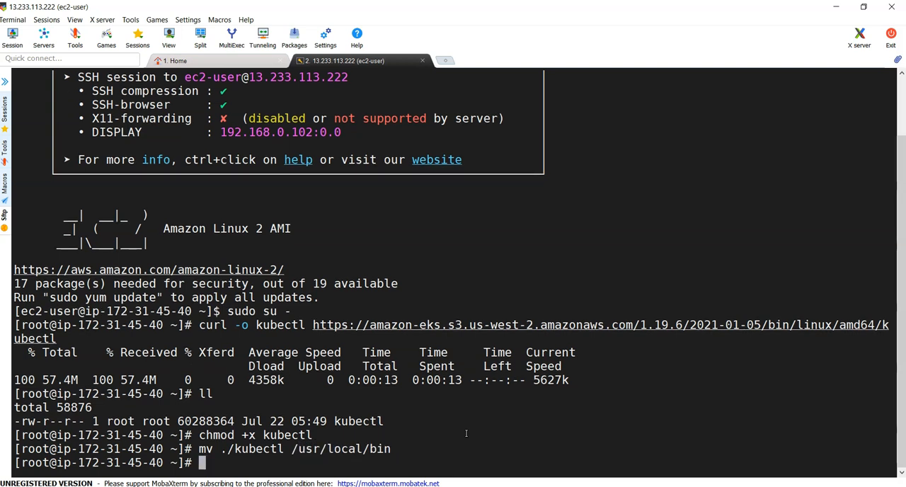
Step: Confirm kubectl reports client version 1.19.6, then return to the setup guide
{"action": "type", "text": "ku"}
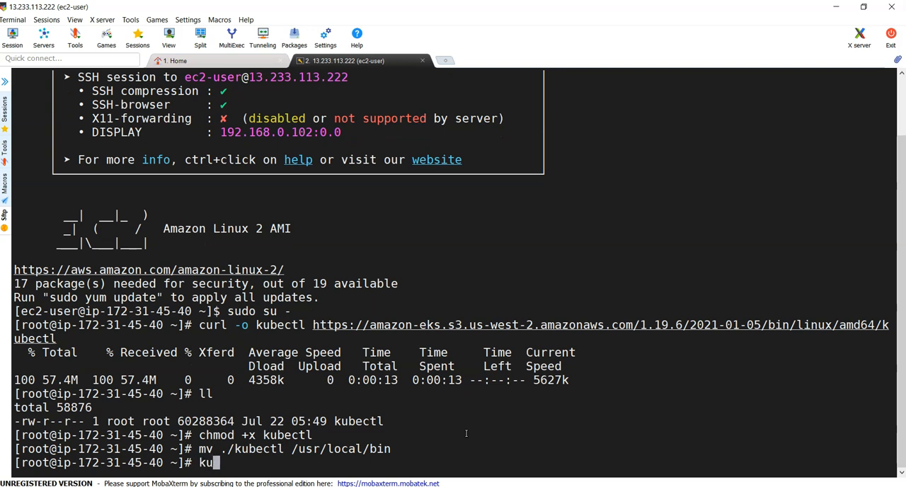
{"action": "type", "text": "bectl vers"}
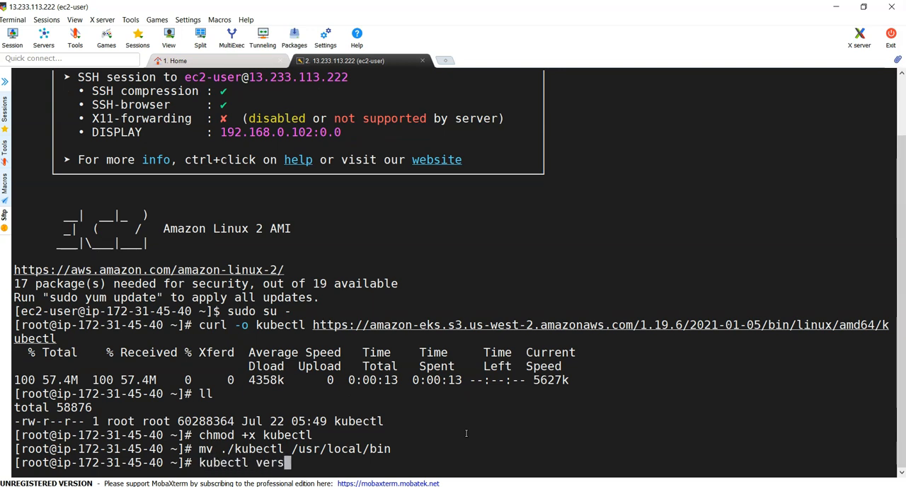
{"action": "key", "text": "Return"}
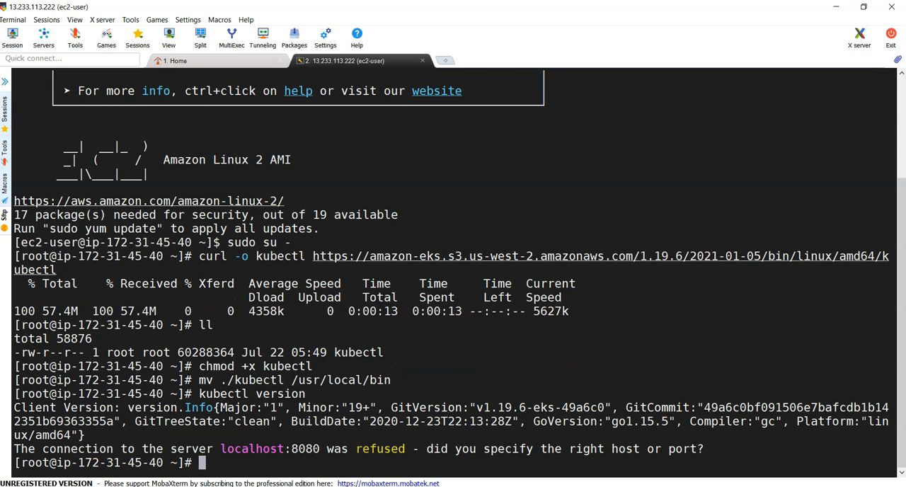
{"action": "mouse_move", "coordinate": [399, 376]}
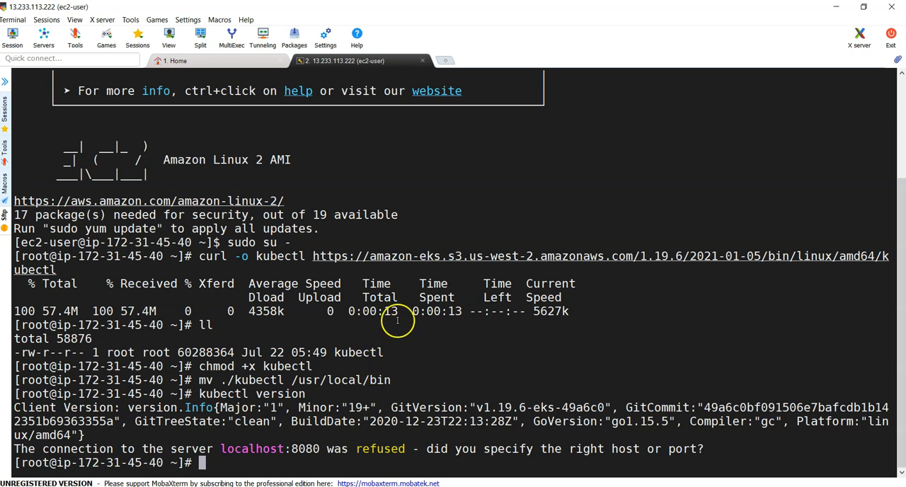
{"action": "left_click", "coordinate": [210, 10]}
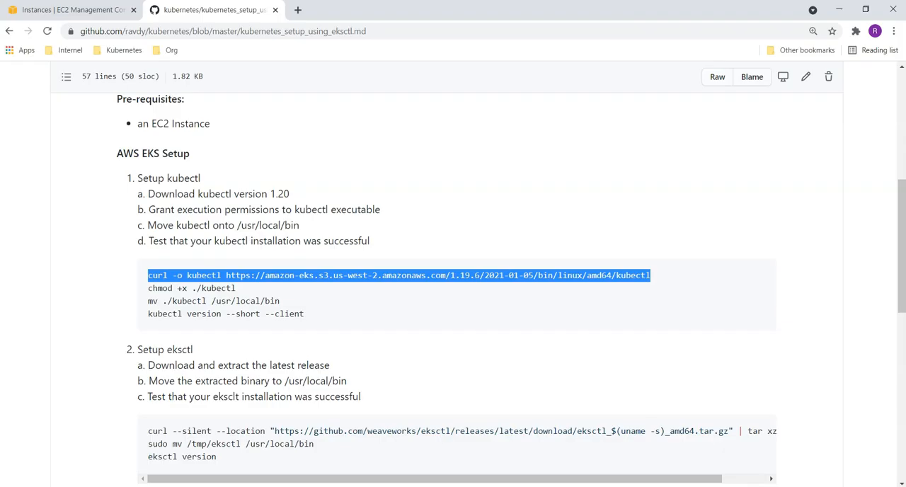
Step: Scroll to the Setup eksctl step and select its /usr/local/bin path
{"action": "scroll", "scroll_direction": "down", "scroll_amount": 3}
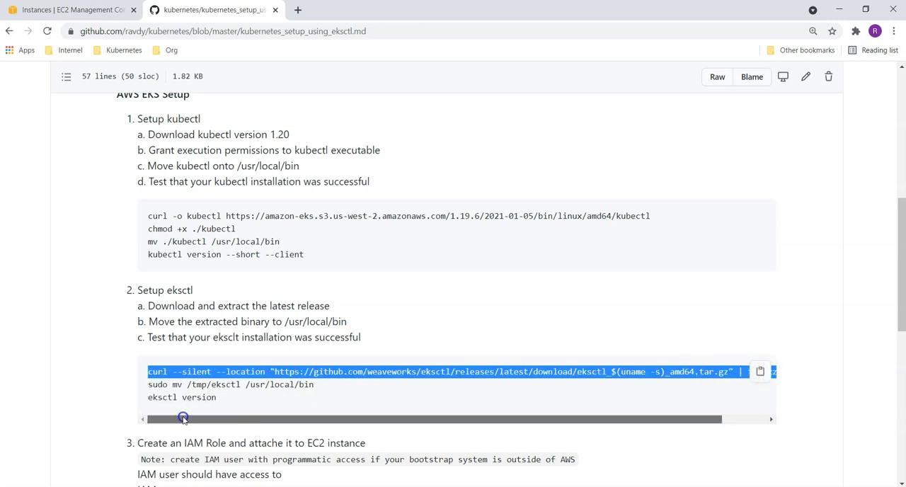
{"action": "double_click", "coordinate": [279, 384]}
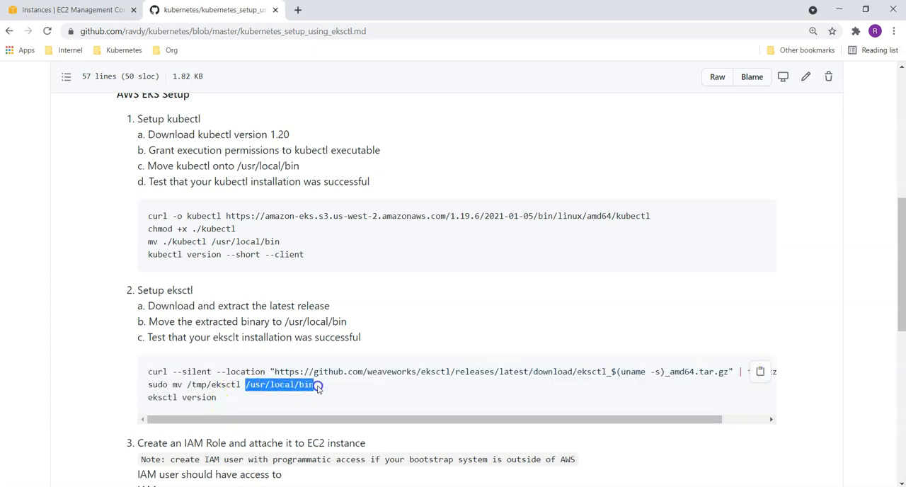
{"action": "mouse_move", "coordinate": [734, 367]}
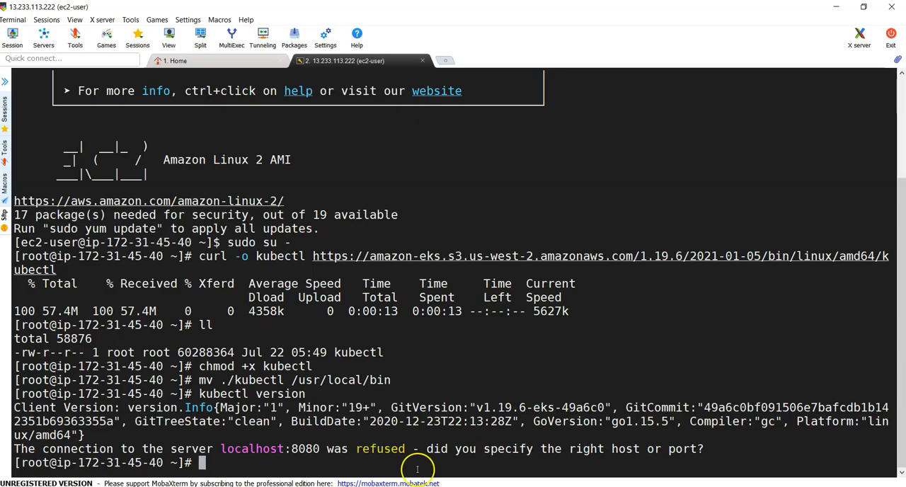
Step: Download eksctl 0.57.0 and list /usr/local/bin to confirm it sits beside kubectl
{"action": "key", "text": "Return"}
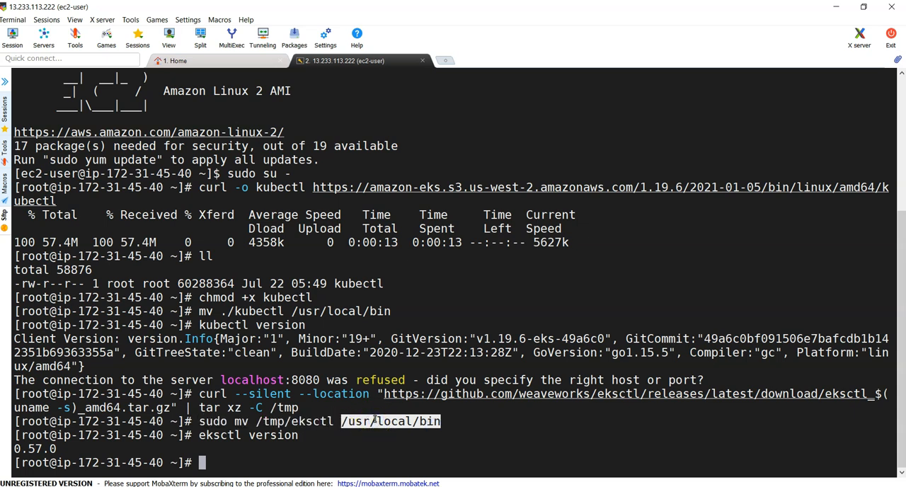
{"action": "type", "text": "ll /usr/local/bin"}
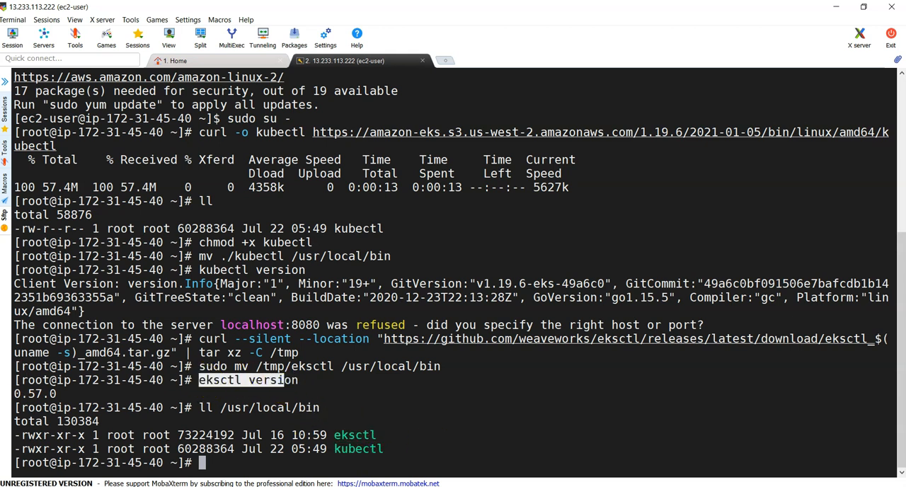
{"action": "mouse_move", "coordinate": [435, 463]}
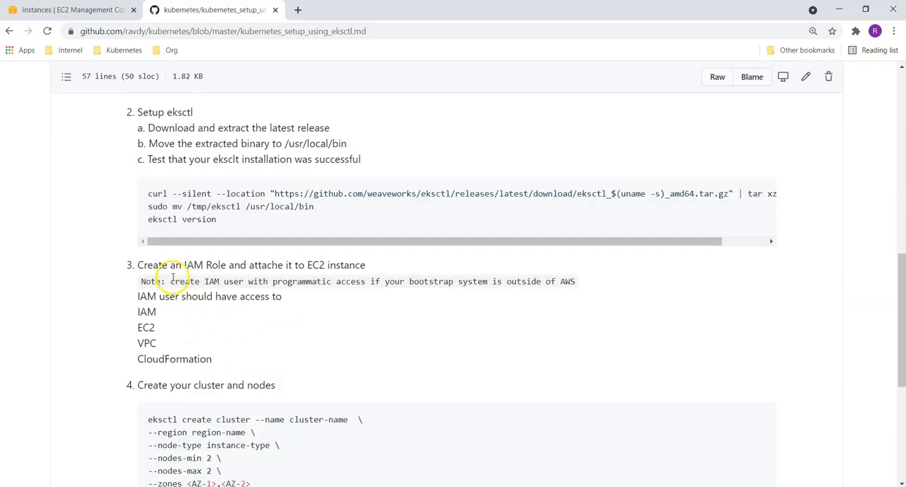
{"action": "mouse_move", "coordinate": [142, 315]}
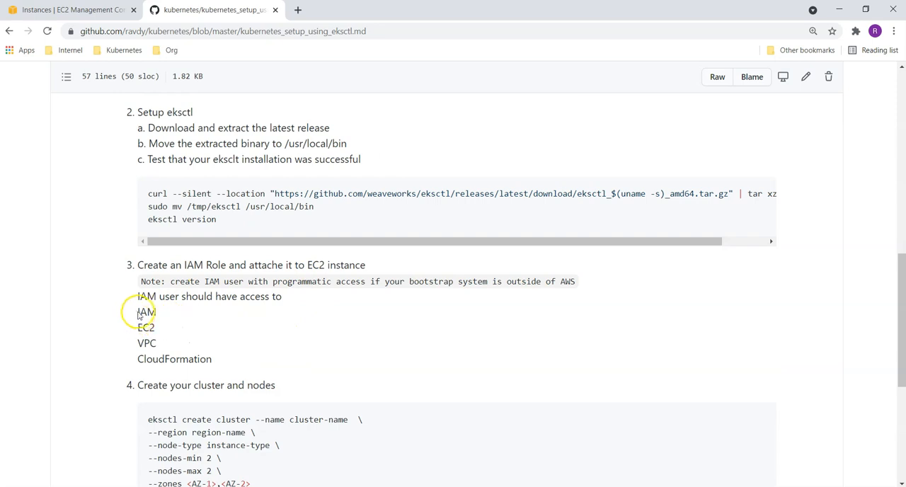
{"action": "left_click_drag", "start_coordinate": [137, 311], "coordinate": [213, 359]}
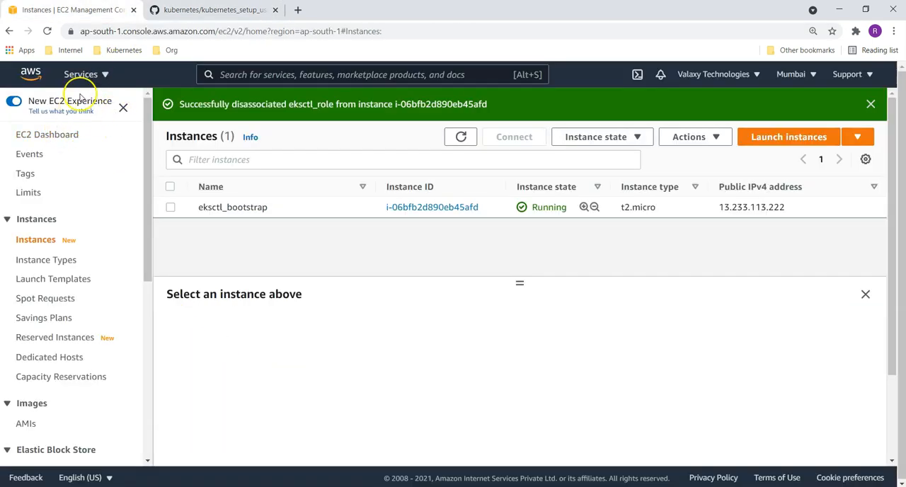
Step: Go to IAM from Services and open the Roles list showing eksctl_role
{"action": "left_click", "coordinate": [80, 73]}
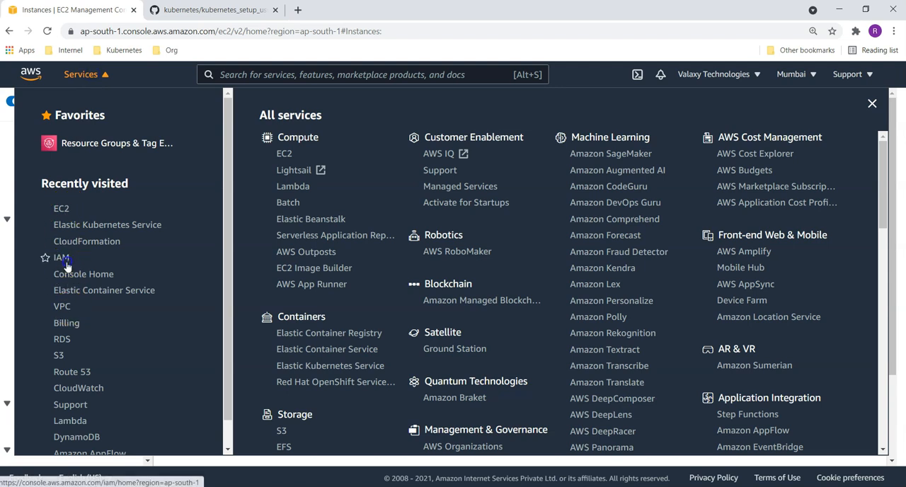
{"action": "left_click", "coordinate": [61, 258]}
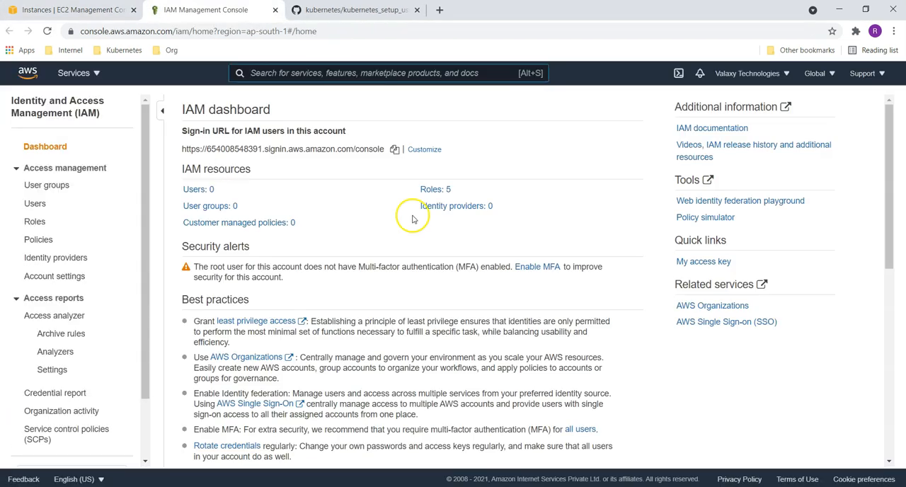
{"action": "left_click", "coordinate": [432, 189]}
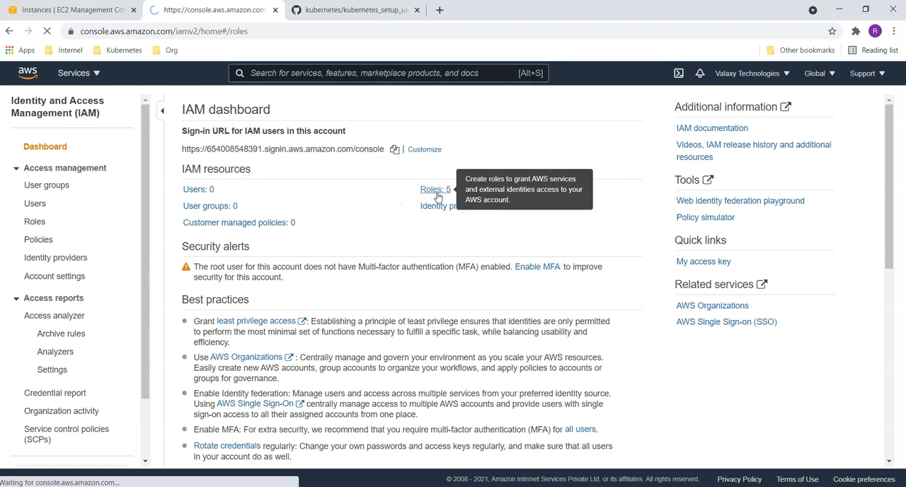
{"action": "left_click", "coordinate": [431, 189]}
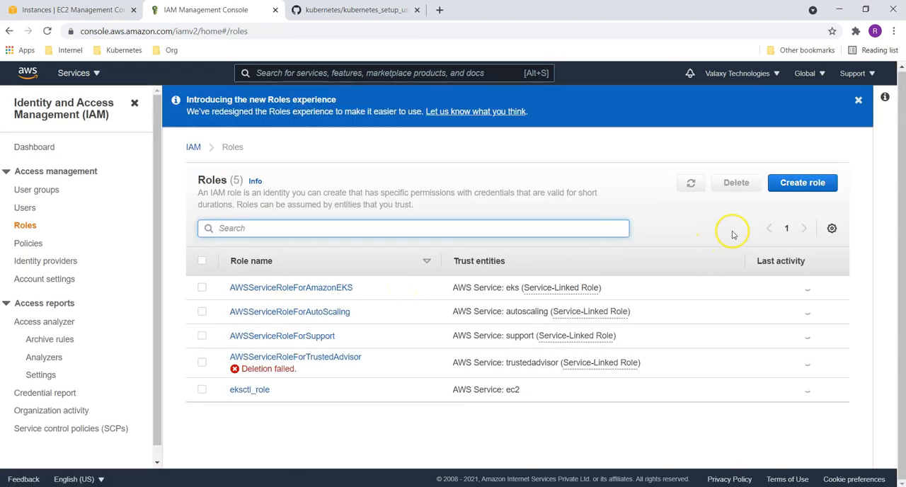
{"action": "left_click", "coordinate": [802, 183]}
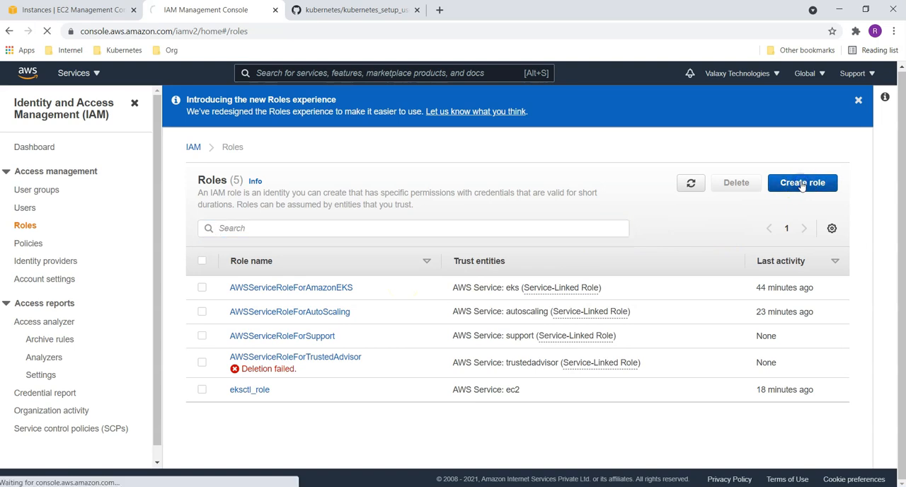
Step: Create a new role for the EC2 service and continue to permissions
{"action": "left_click", "coordinate": [802, 183]}
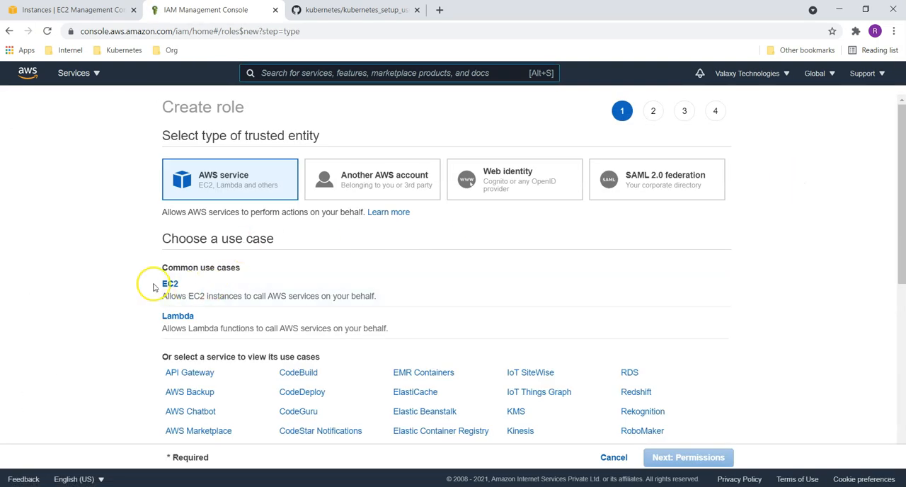
{"action": "left_click", "coordinate": [170, 283]}
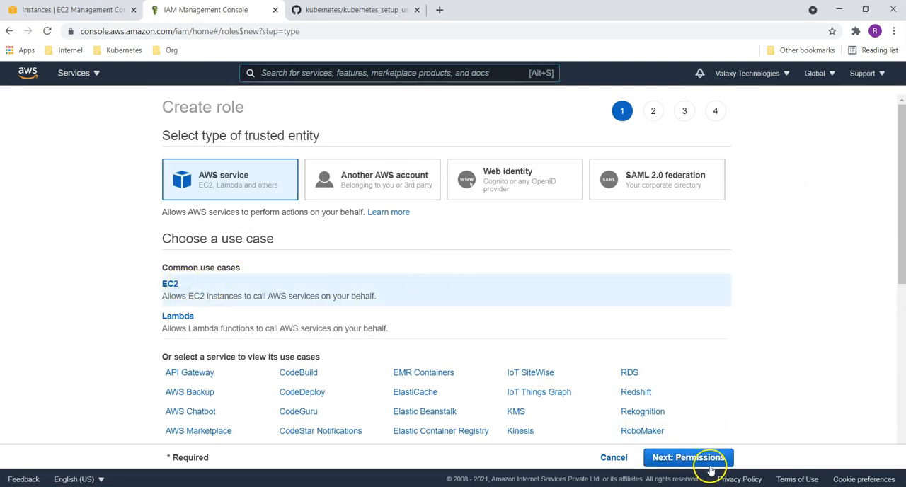
{"action": "left_click", "coordinate": [687, 457]}
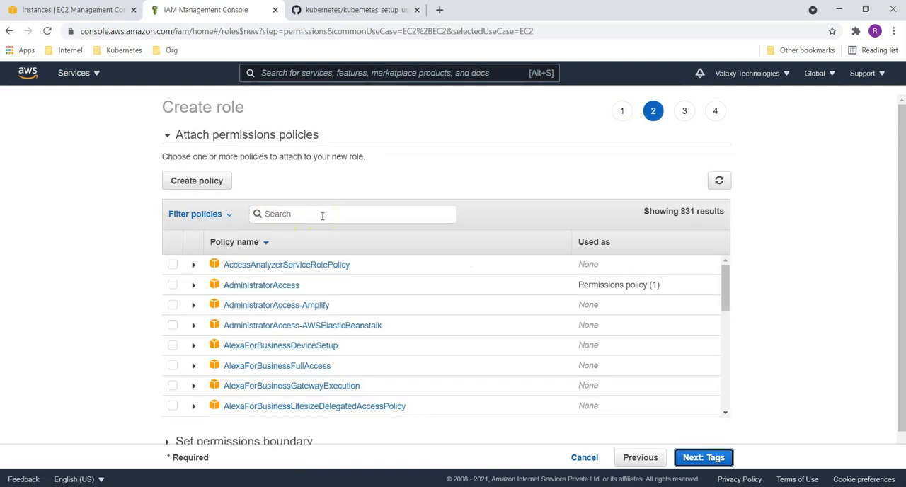
Step: Attach IAMFullAccess, AWSCloudFormationFullAccess, AmazonVPCFullAccess, AmazonEC2FullAccess and AdministratorAccess policies
{"action": "type", "text": "iamf"}
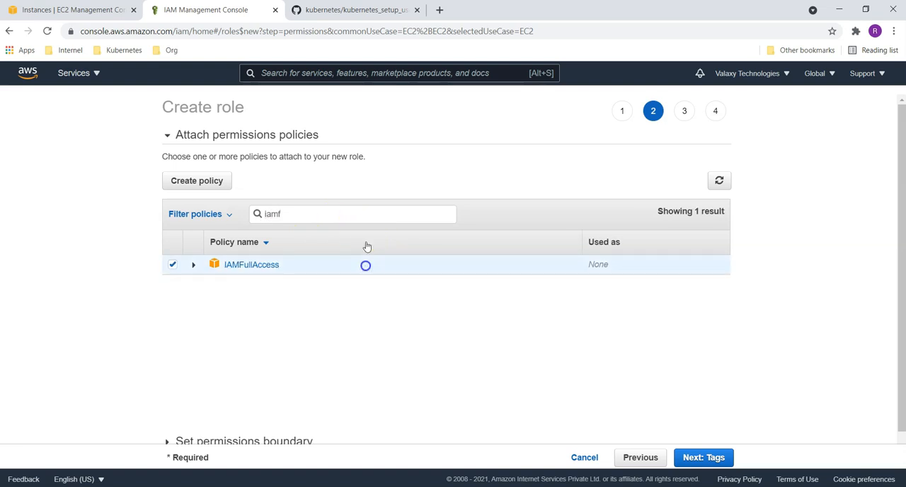
{"action": "type", "text": "cloud"}
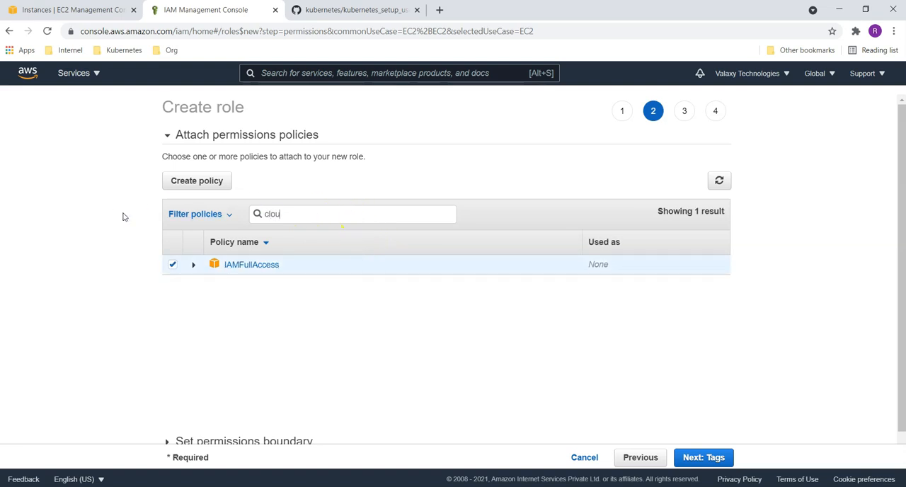
{"action": "type", "text": "dfor"}
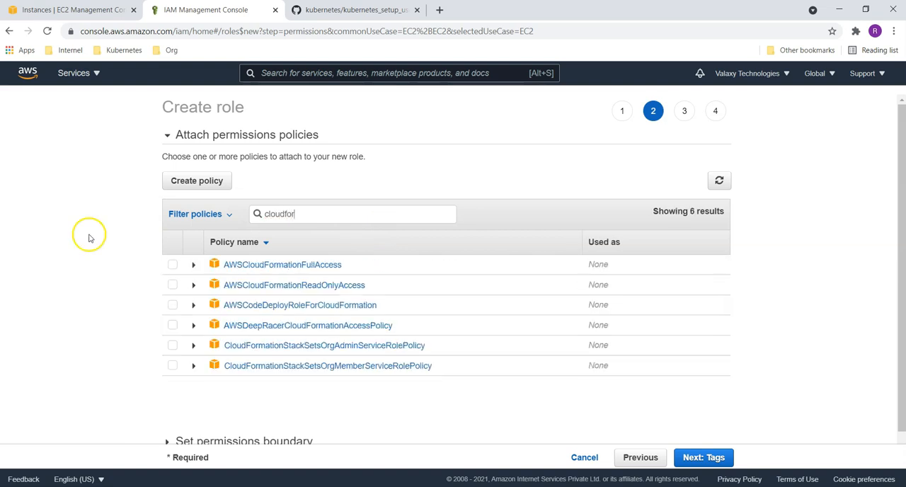
{"action": "left_click", "coordinate": [172, 264]}
{"action": "type", "text": "vpc"}
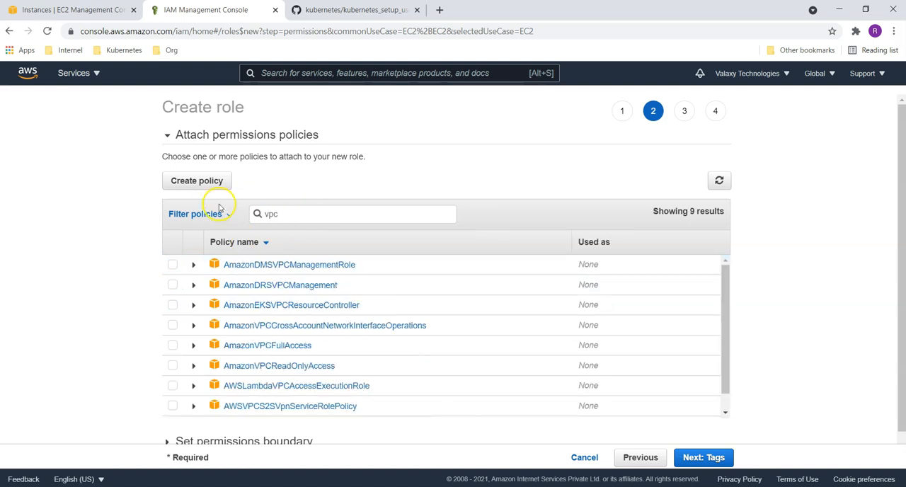
{"action": "type", "text": "f"}
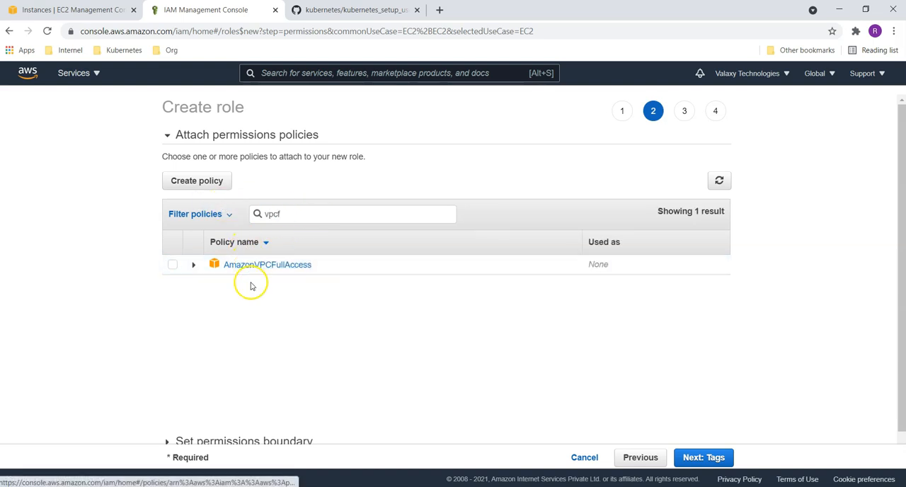
{"action": "left_click", "coordinate": [172, 264]}
{"action": "type", "text": "ec2"}
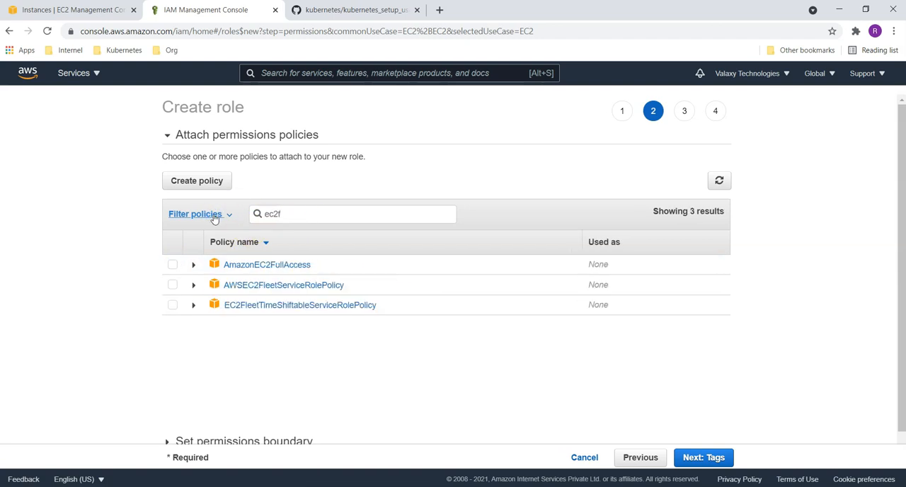
{"action": "left_click", "coordinate": [172, 264]}
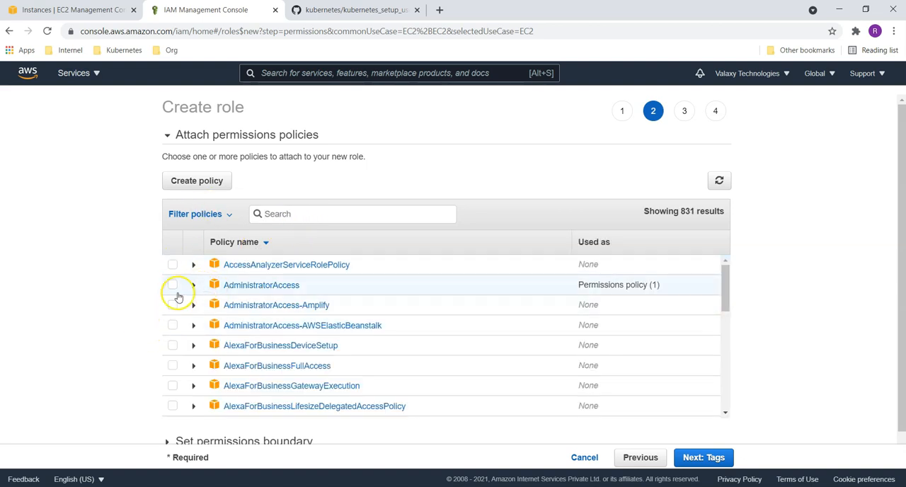
{"action": "left_click", "coordinate": [172, 285]}
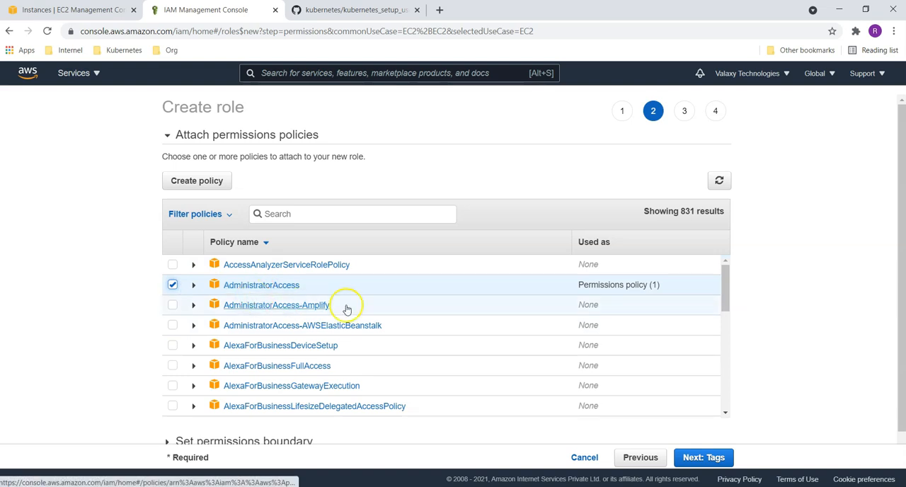
{"action": "left_click", "coordinate": [703, 457]}
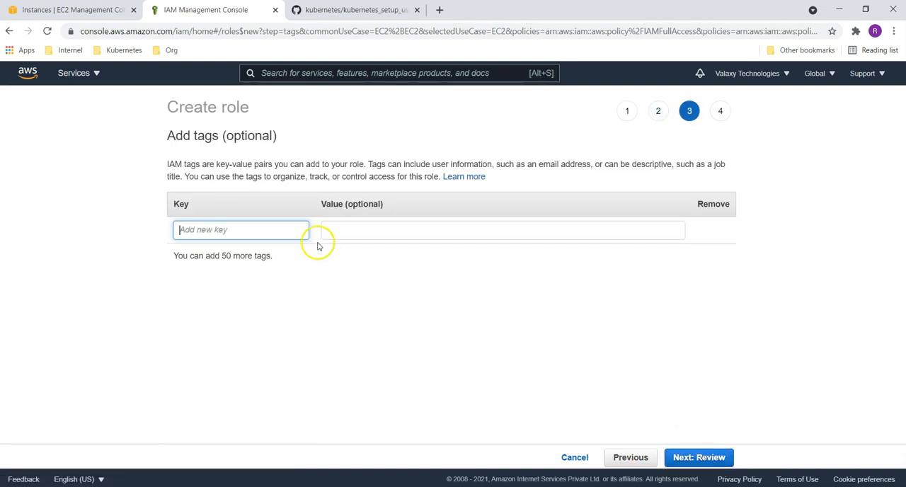
Step: Name the EC2 role bootstrap_role, review its five policies, and create it
{"action": "left_click", "coordinate": [698, 456]}
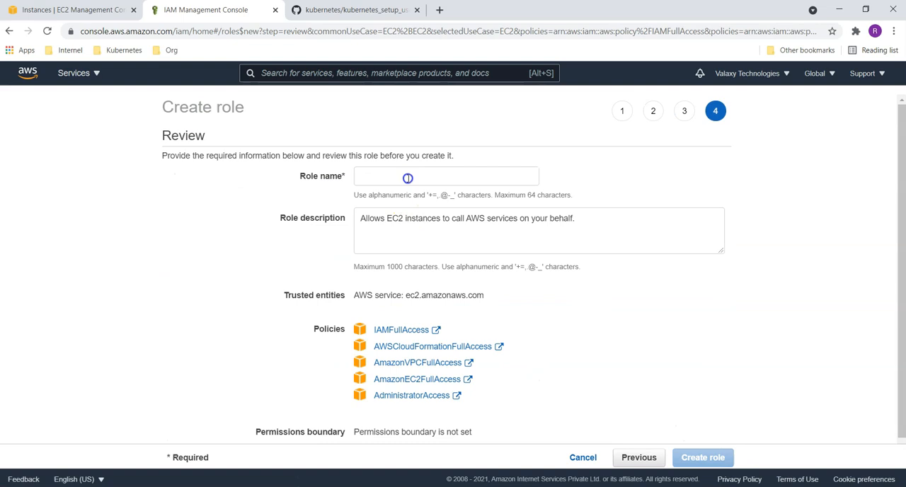
{"action": "type", "text": "bool"}
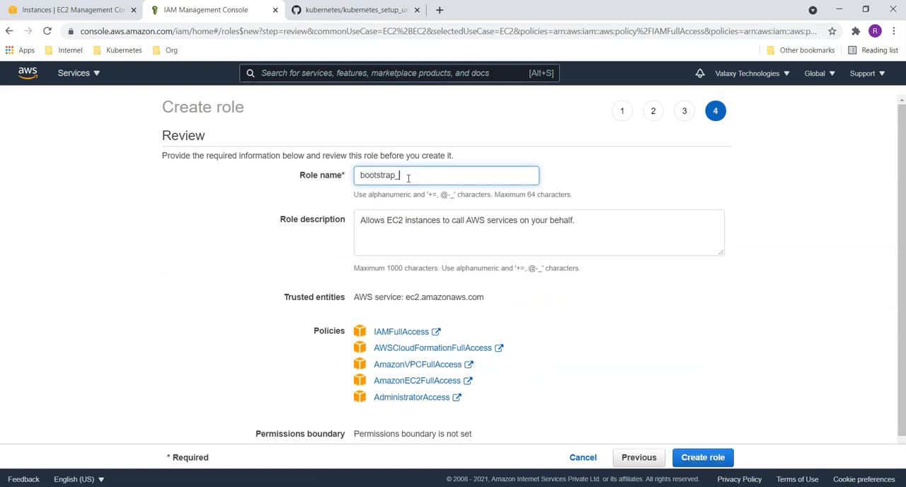
{"action": "type", "text": "role"}
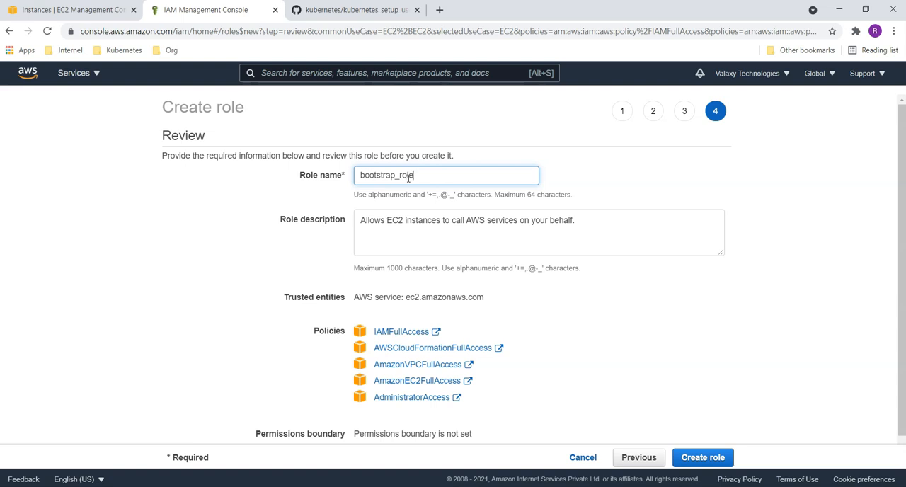
{"action": "mouse_move", "coordinate": [419, 364]}
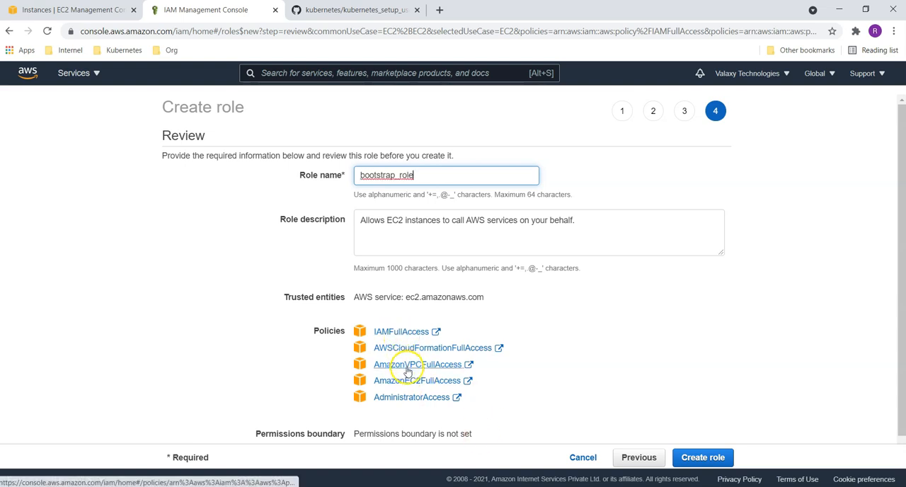
{"action": "left_click", "coordinate": [702, 457]}
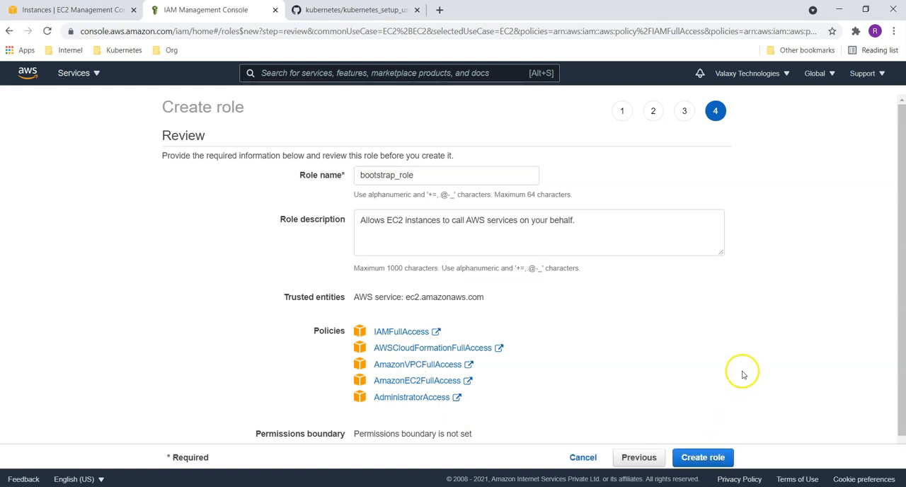
{"action": "left_click", "coordinate": [703, 456]}
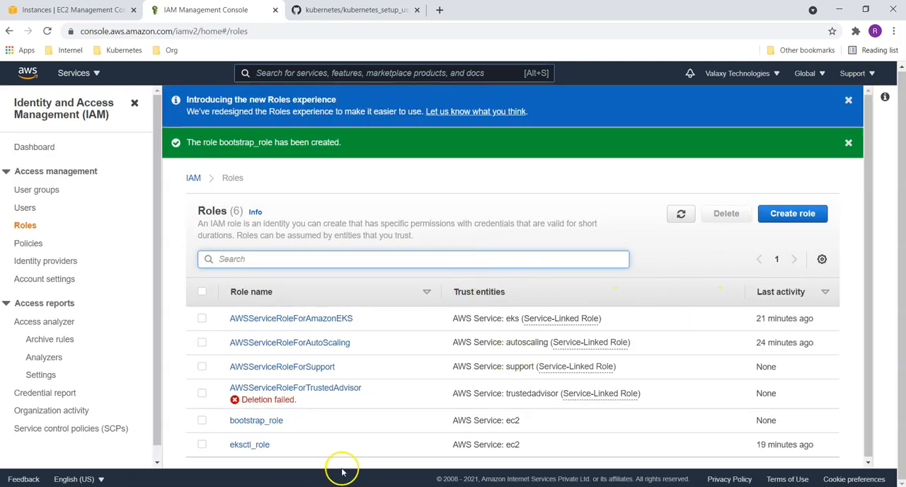
{"action": "left_click", "coordinate": [80, 73]}
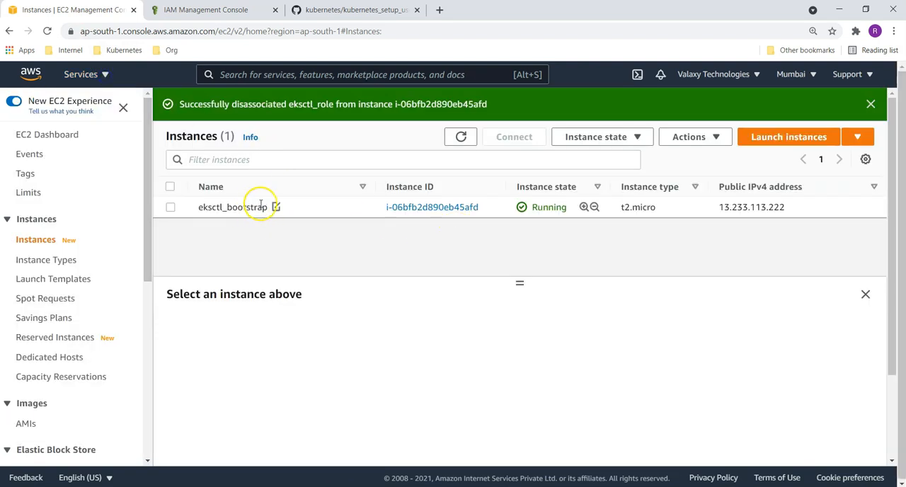
Step: Set the eksctl_bootstrap instance's IAM role to bootstrap_role and save
{"action": "left_click", "coordinate": [688, 137]}
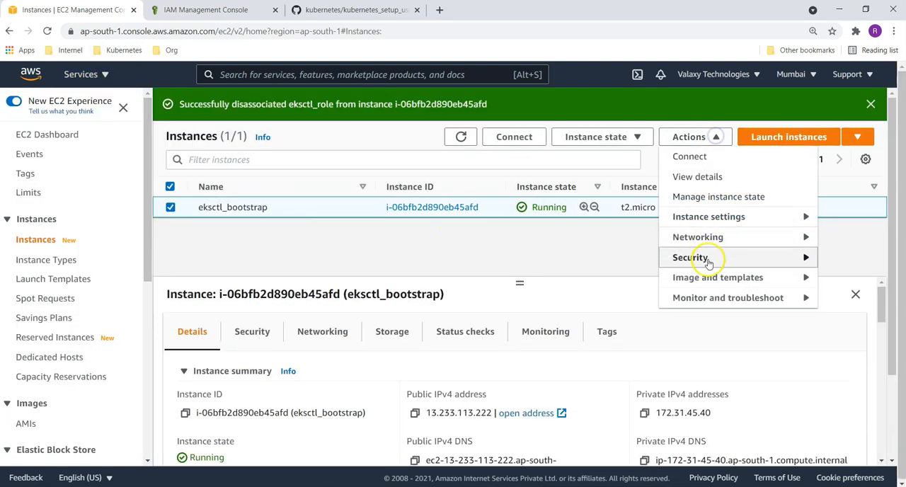
{"action": "left_click", "coordinate": [690, 257]}
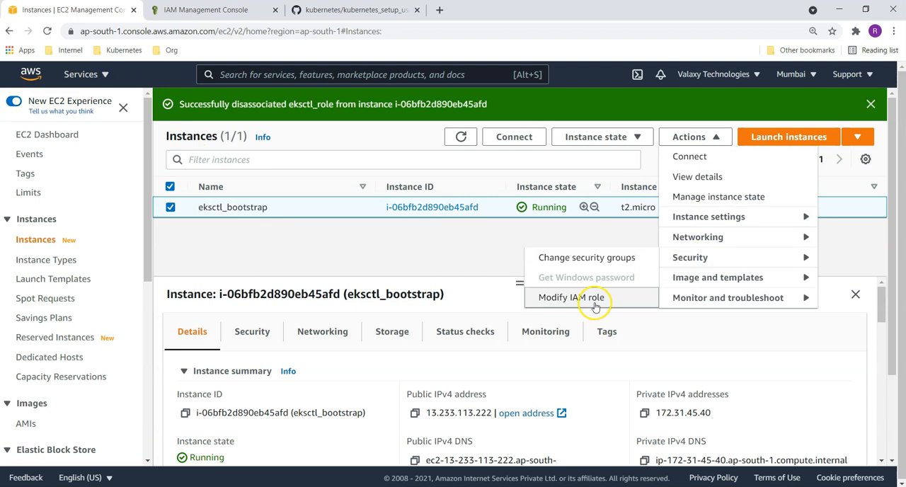
{"action": "left_click", "coordinate": [570, 296]}
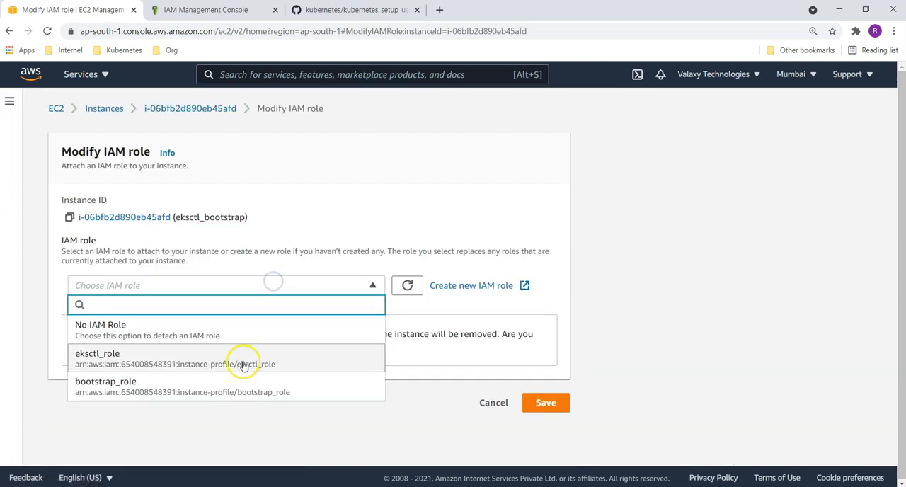
{"action": "left_click", "coordinate": [106, 385]}
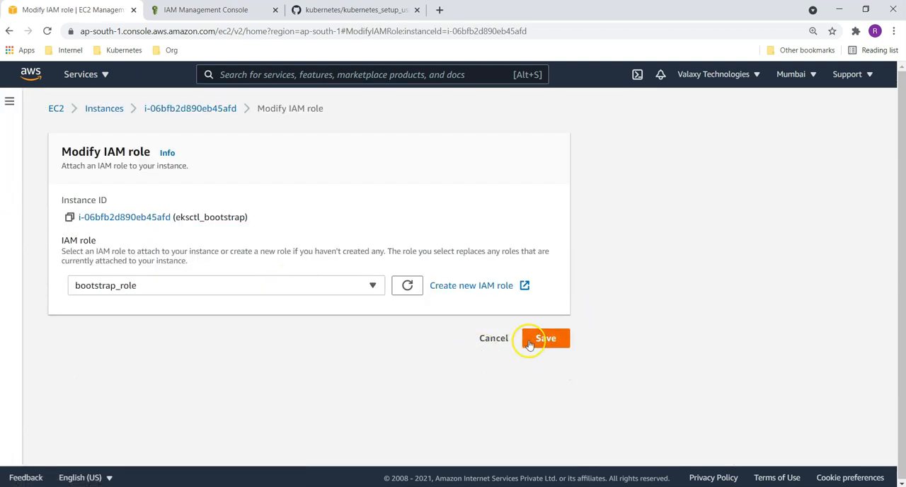
{"action": "left_click", "coordinate": [546, 338]}
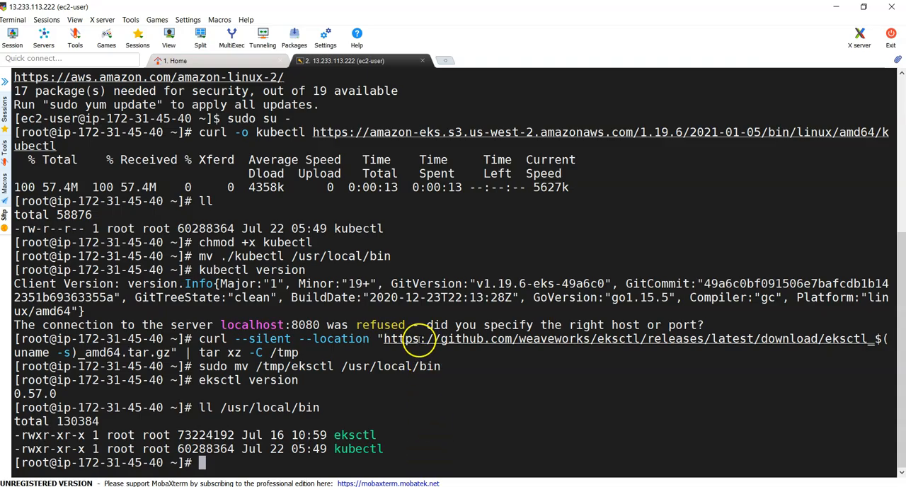
{"action": "mouse_move", "coordinate": [418, 441]}
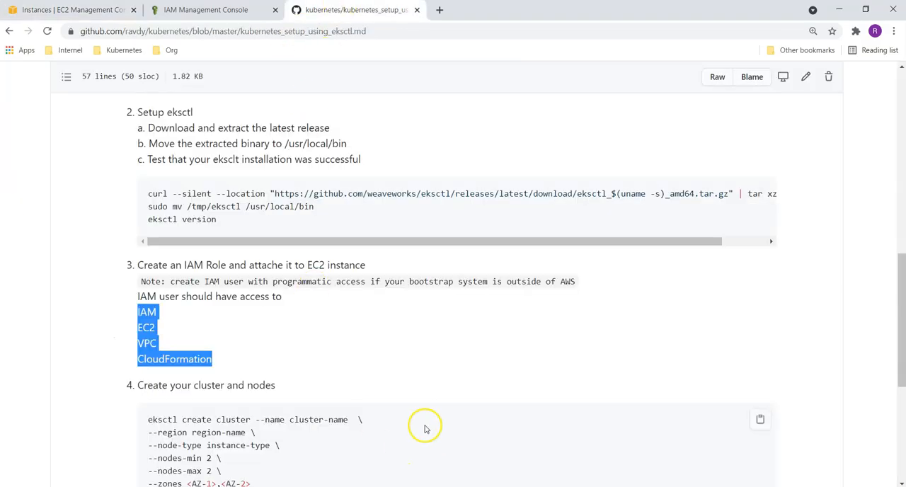
Step: Scroll to step 4 and review the cluster-name, region and node-type placeholders
{"action": "scroll", "scroll_direction": "down", "scroll_amount": 3}
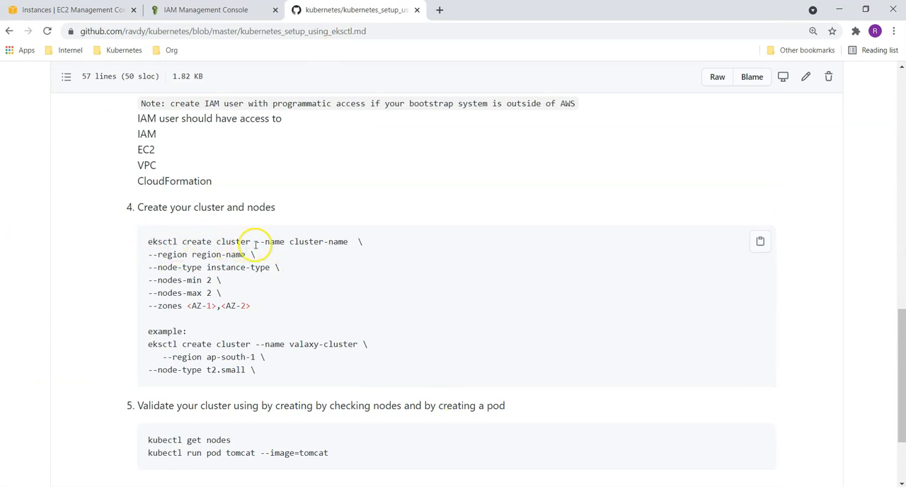
{"action": "double_click", "coordinate": [272, 241]}
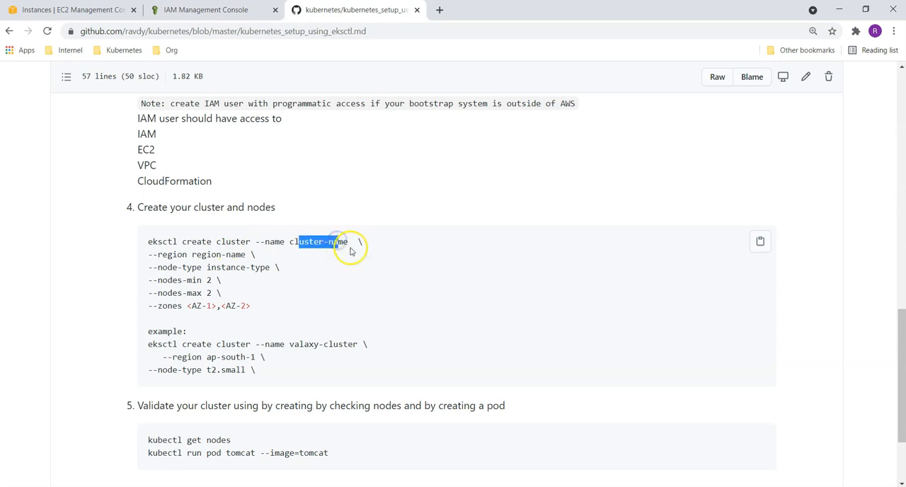
{"action": "double_click", "coordinate": [161, 254]}
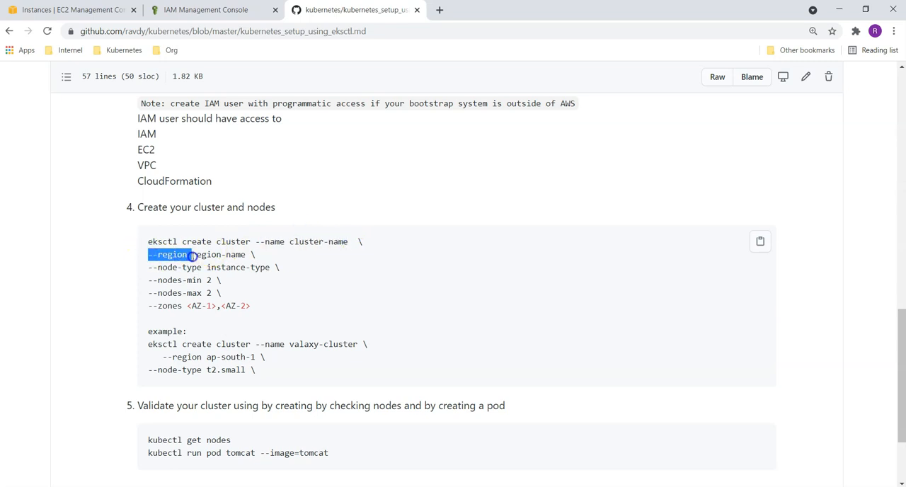
{"action": "double_click", "coordinate": [221, 254]}
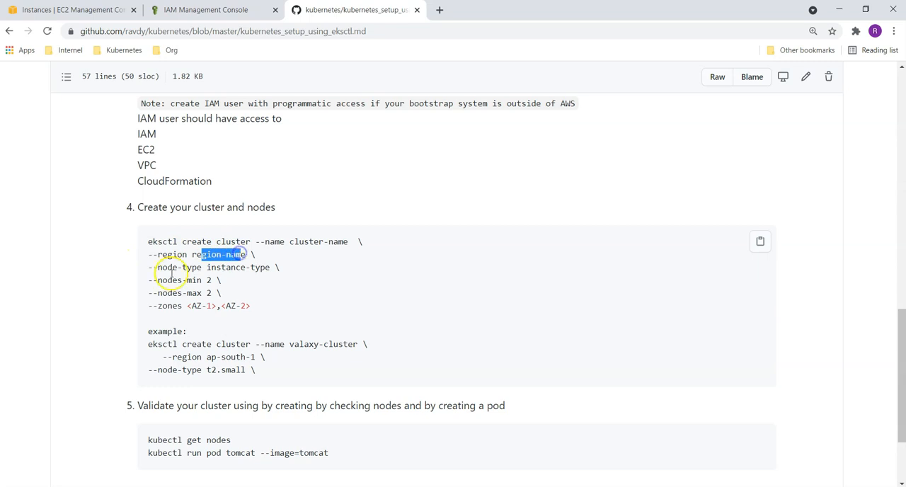
{"action": "double_click", "coordinate": [174, 267]}
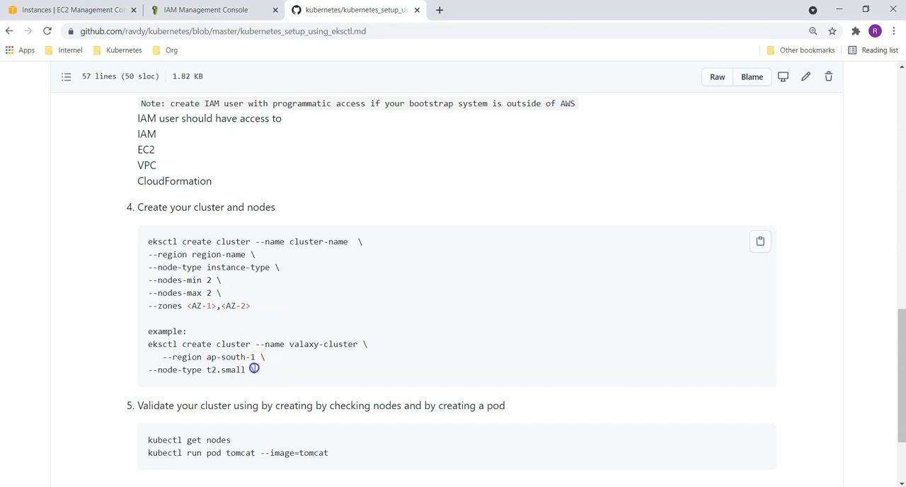
Step: Select the template eksctl create cluster command to copy it
{"action": "left_click_drag", "start_coordinate": [148, 344], "coordinate": [255, 370]}
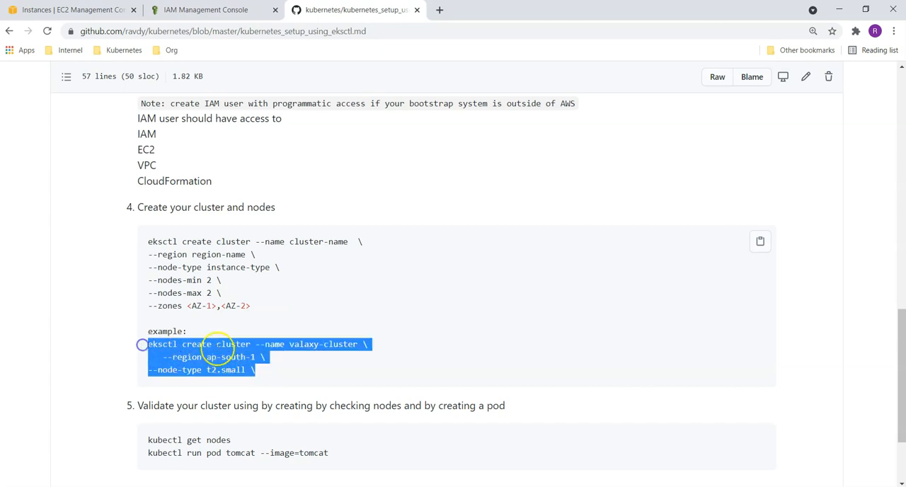
{"action": "left_click", "coordinate": [301, 357]}
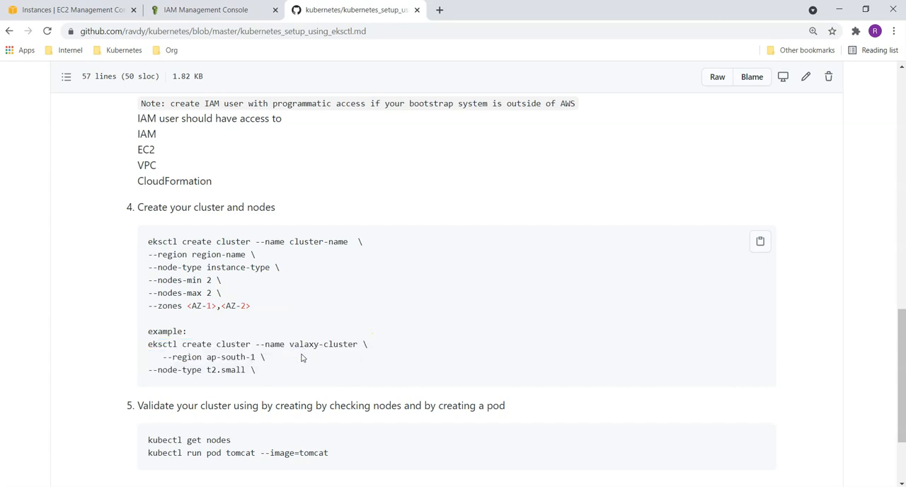
{"action": "left_click_drag", "start_coordinate": [148, 242], "coordinate": [250, 306]}
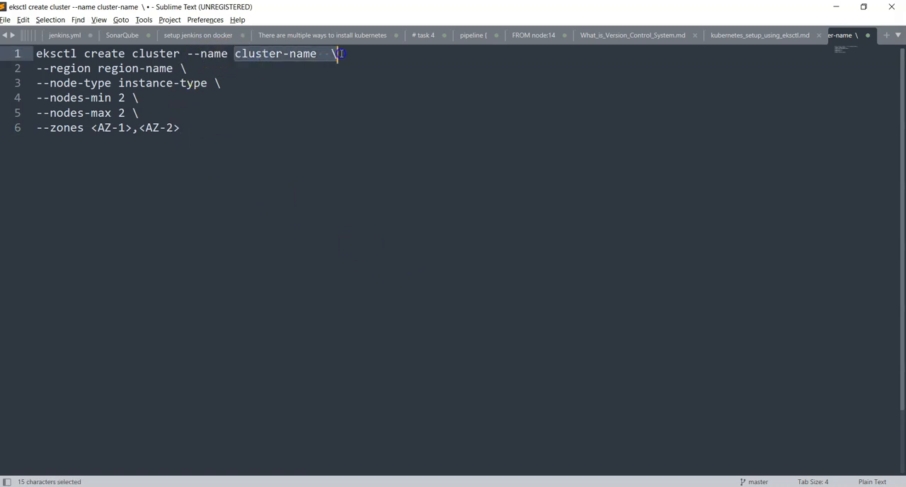
Step: Set the cluster name to valaxy and the region to ap-south-1
{"action": "type", "text": "v"}
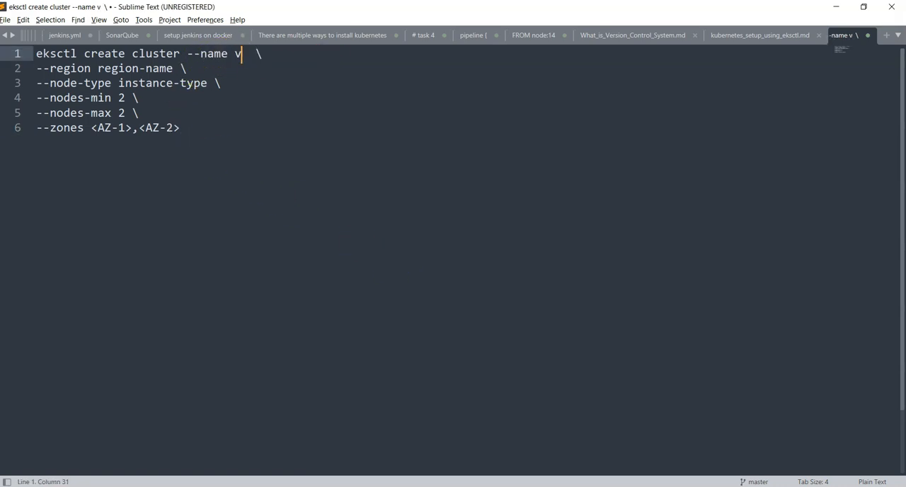
{"action": "type", "text": "alaxy"}
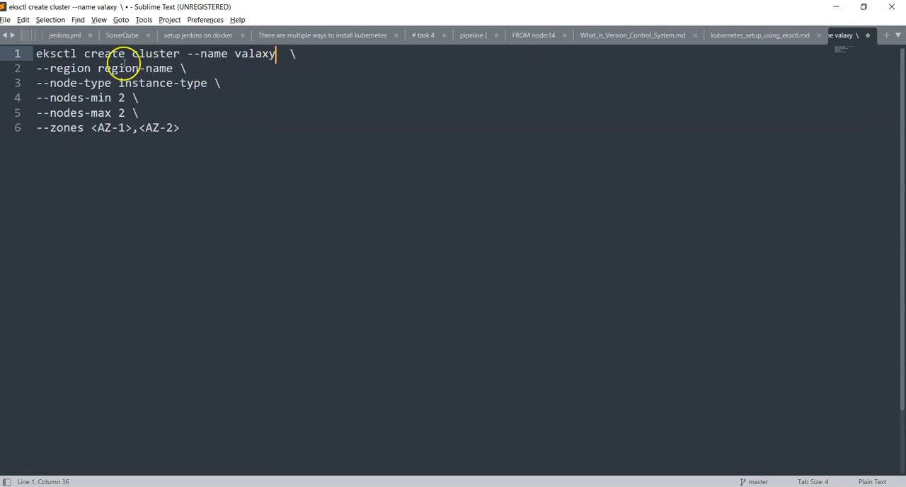
{"action": "mouse_move", "coordinate": [412, 433]}
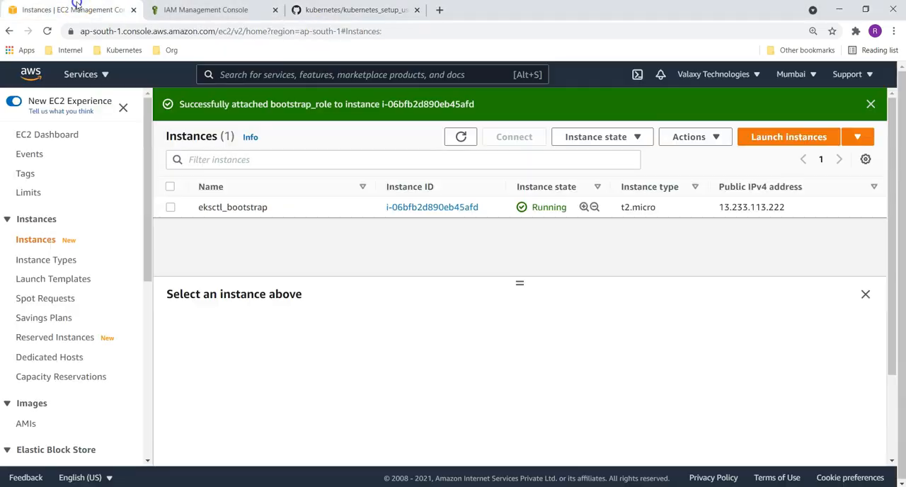
{"action": "left_click", "coordinate": [790, 73]}
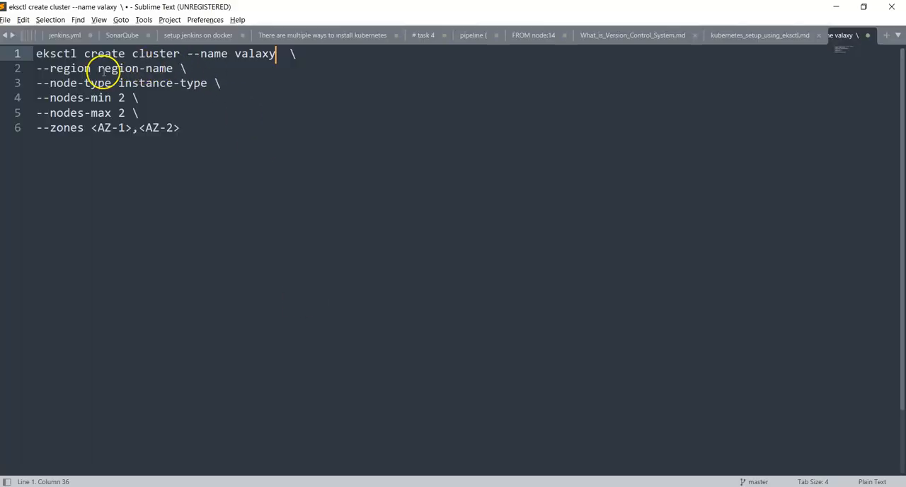
{"action": "type", "text": "ap-sout"}
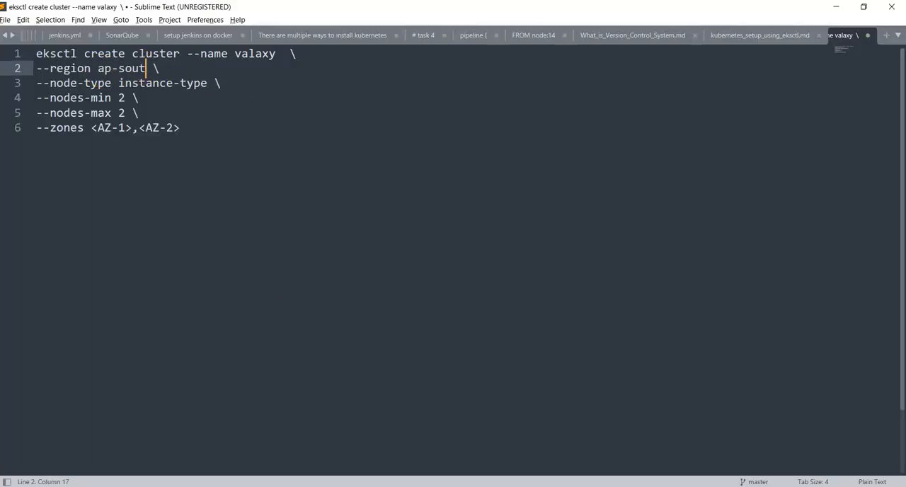
{"action": "type", "text": "h-1"}
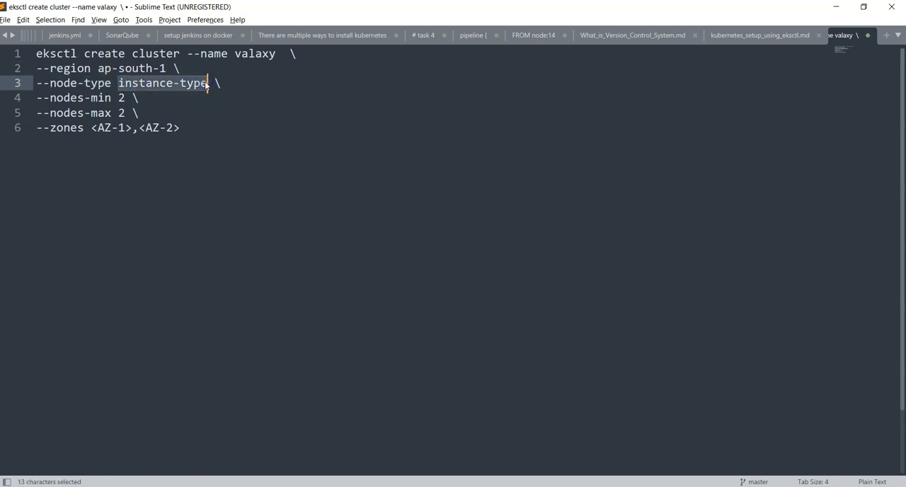
Step: Set node type t2.small and delete the --nodes-min, --nodes-max and --zones lines
{"action": "type", "text": "t2"}
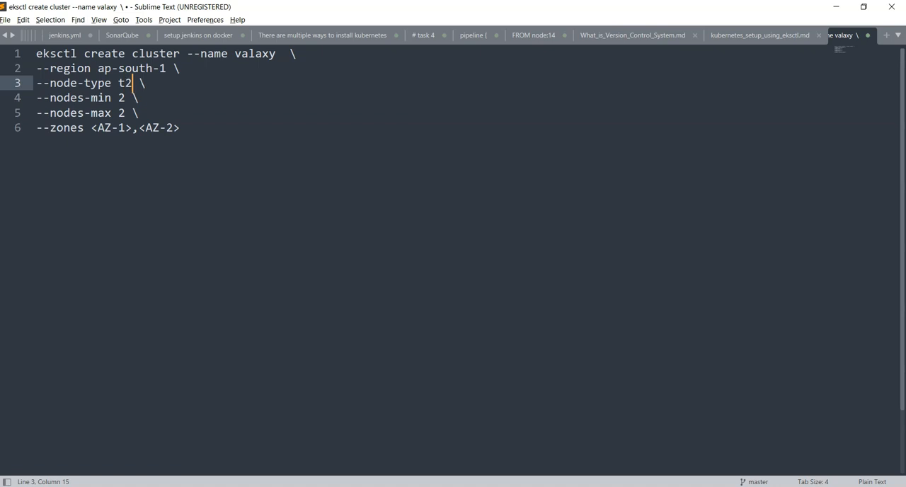
{"action": "type", "text": ".small"}
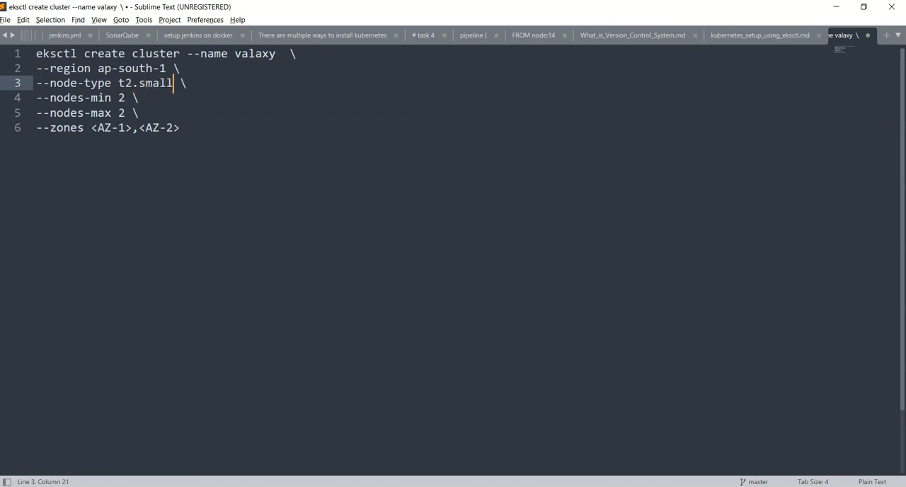
{"action": "mouse_move", "coordinate": [149, 113]}
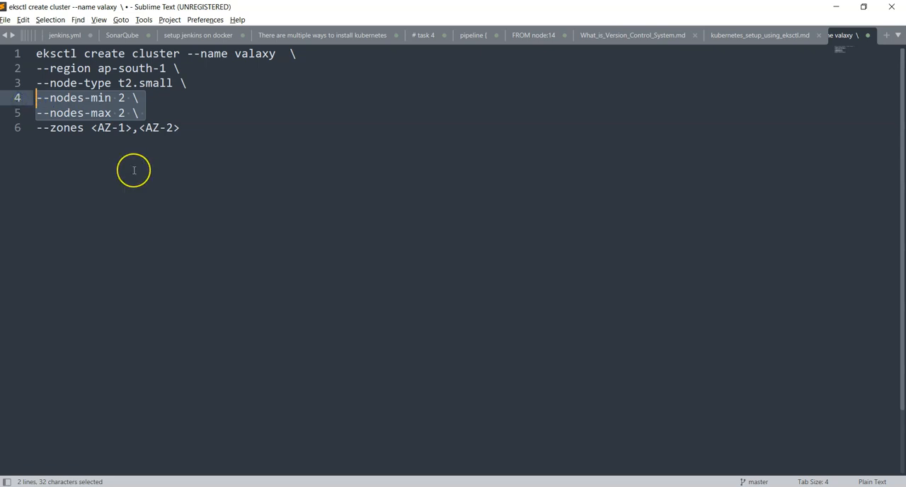
{"action": "key", "text": "Delete"}
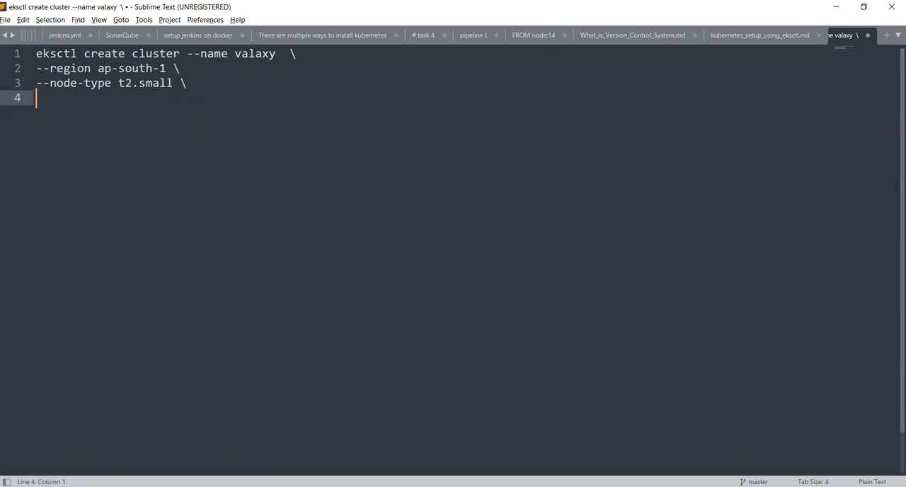
{"action": "key", "text": "backspace"}
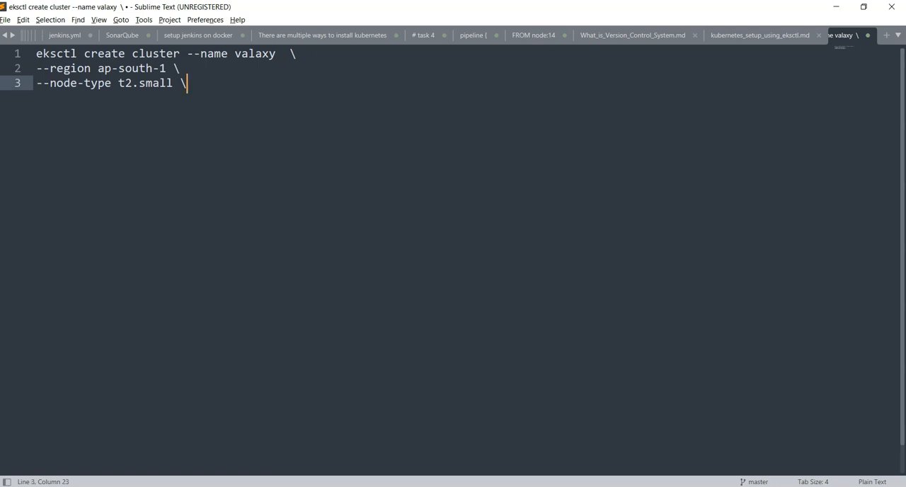
{"action": "mouse_move", "coordinate": [206, 94]}
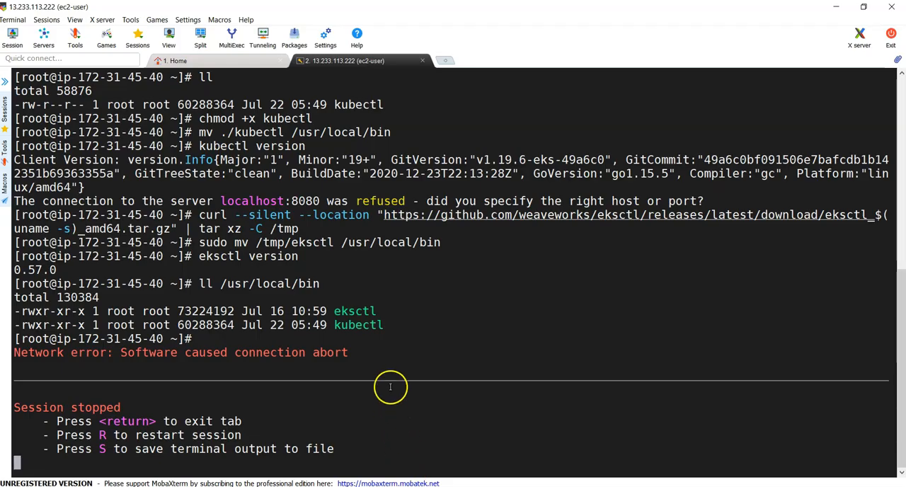
Step: Restart the dropped session, switch to root with sudo su -, and paste the valaxy command
{"action": "key", "text": "r"}
{"action": "type", "text": "su"}
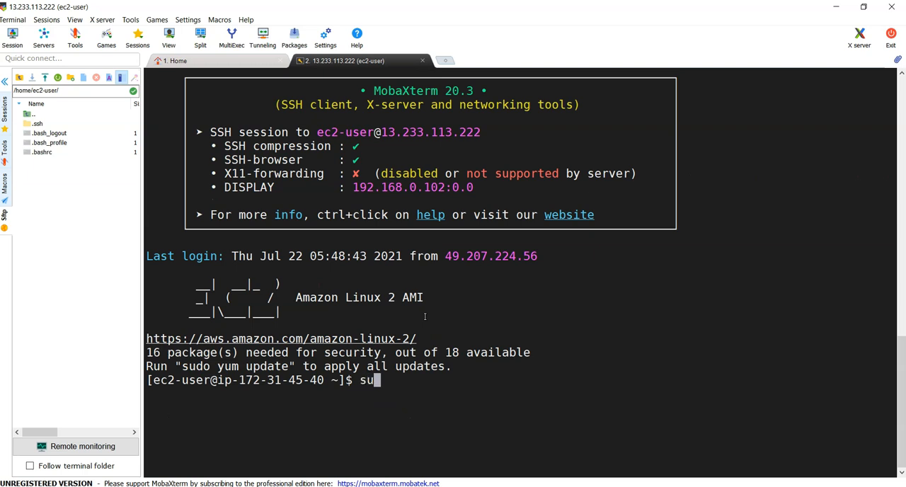
{"action": "key", "text": "Return"}
{"action": "type", "text": "eksctl create"}
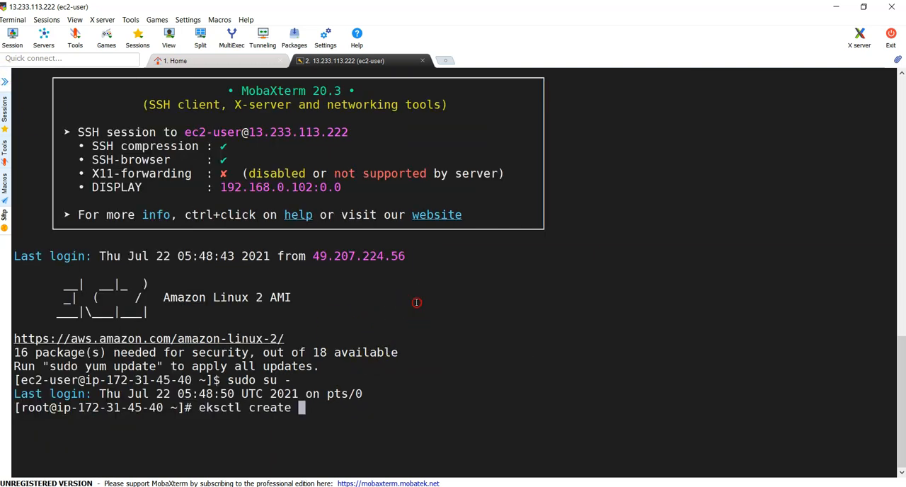
{"action": "type", "text": "cluster --name valaxy \\"}
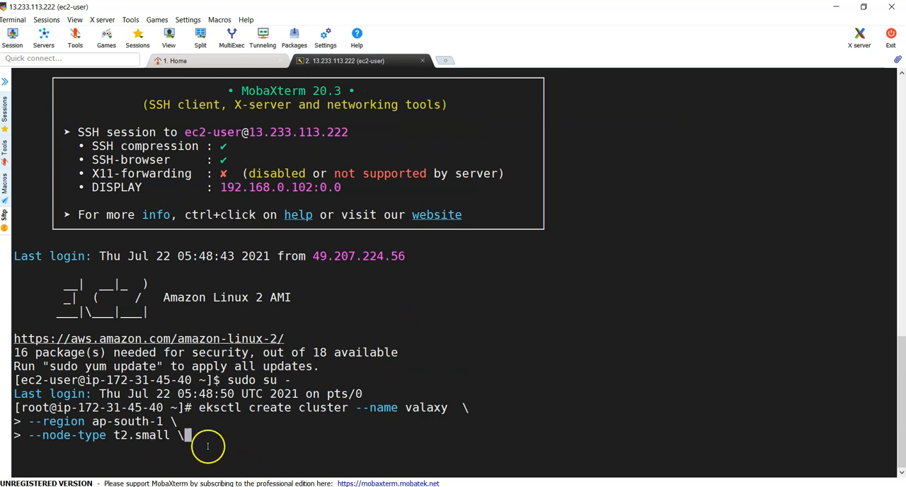
{"action": "mouse_move", "coordinate": [457, 459]}
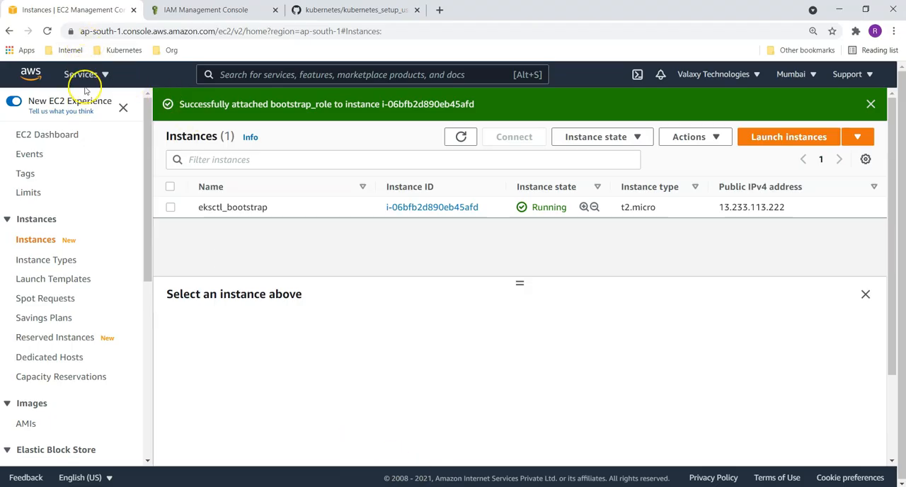
Step: Open CloudFormation in a new tab, confirm EKS has no clusters, and view the stacks list
{"action": "left_click", "coordinate": [81, 73]}
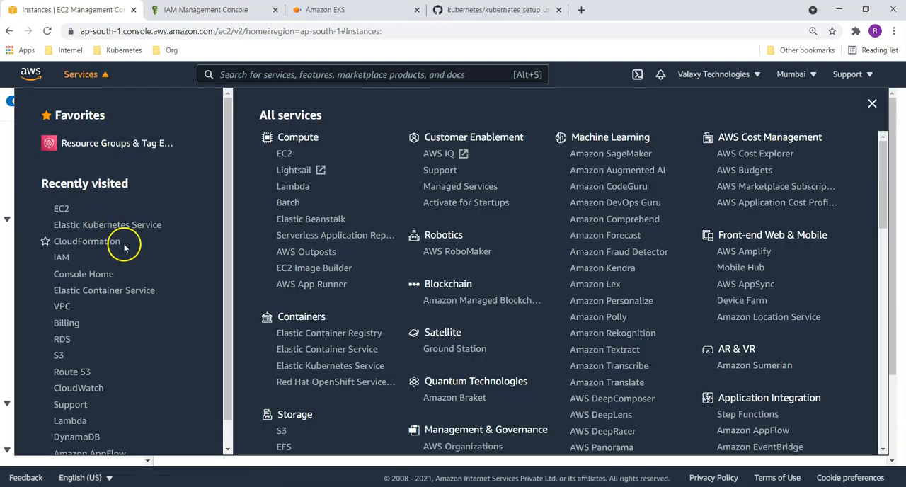
{"action": "left_click", "coordinate": [87, 242]}
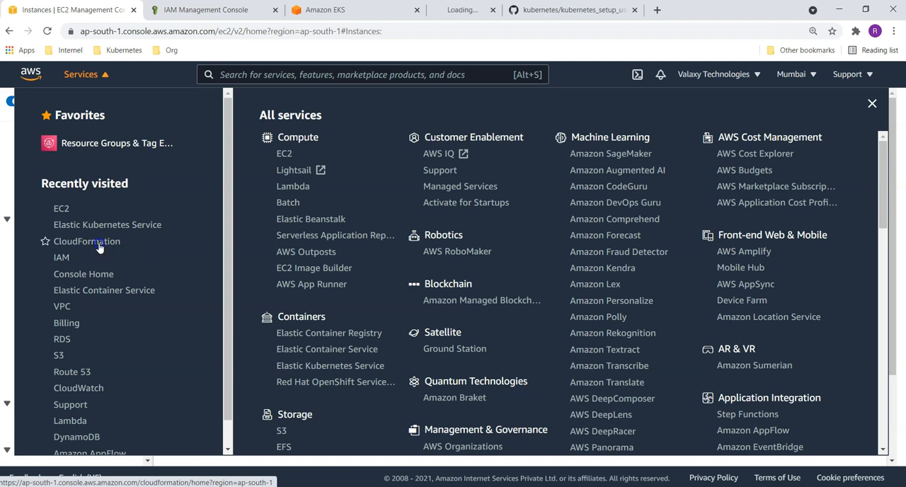
{"action": "left_click", "coordinate": [87, 241]}
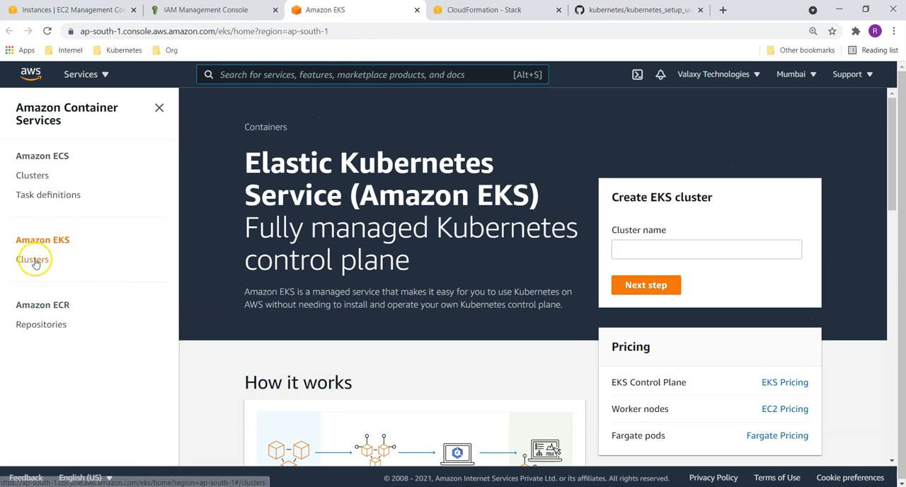
{"action": "left_click", "coordinate": [33, 259]}
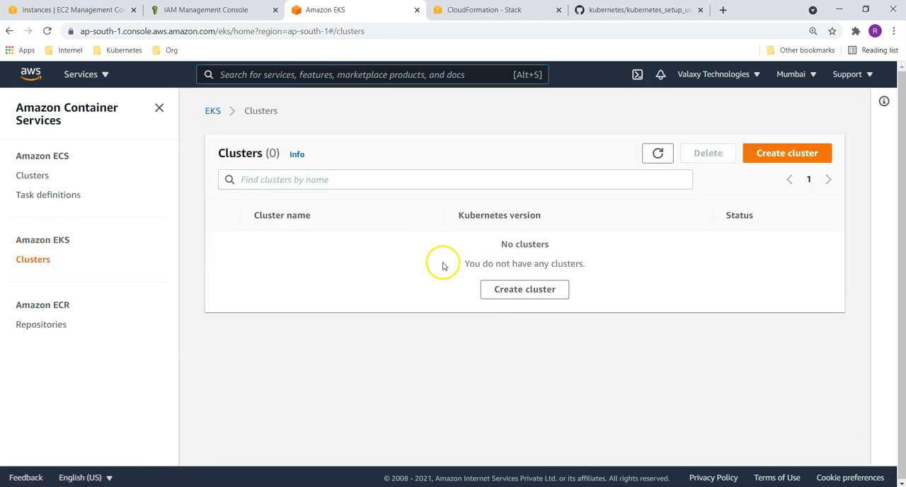
{"action": "mouse_move", "coordinate": [398, 452]}
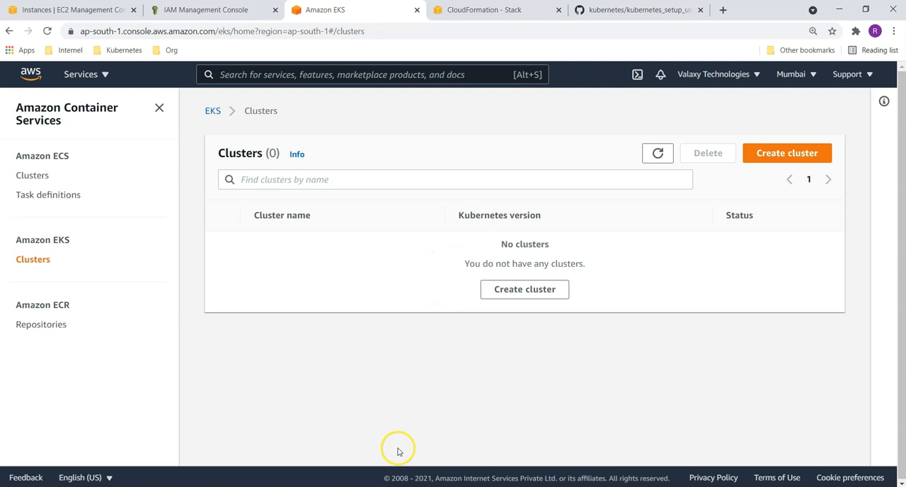
{"action": "left_click", "coordinate": [484, 9]}
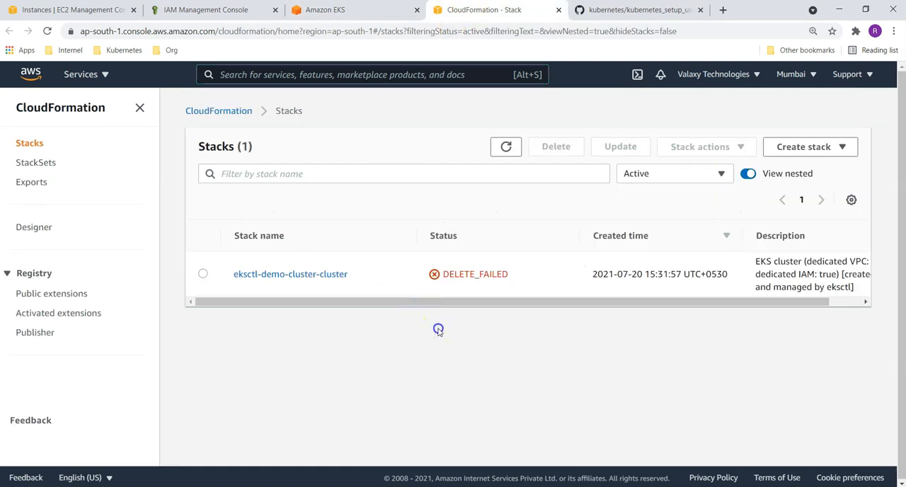
{"action": "mouse_move", "coordinate": [342, 185]}
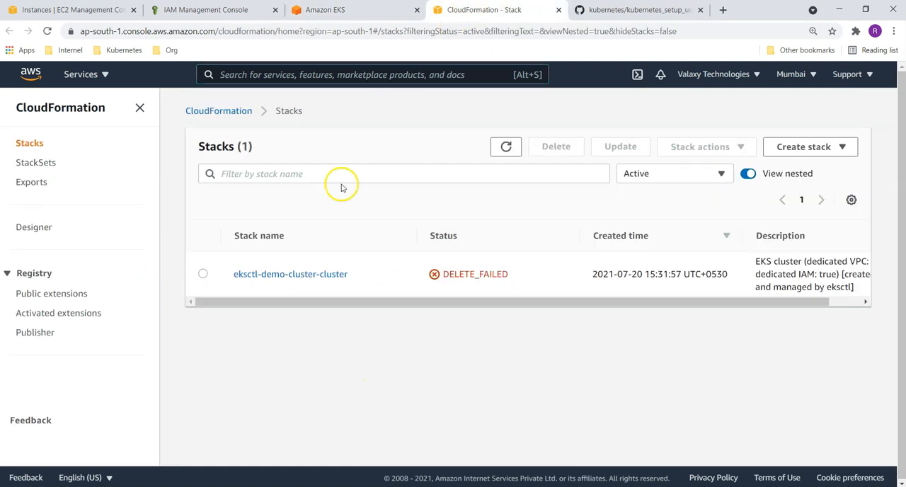
{"action": "mouse_move", "coordinate": [474, 205]}
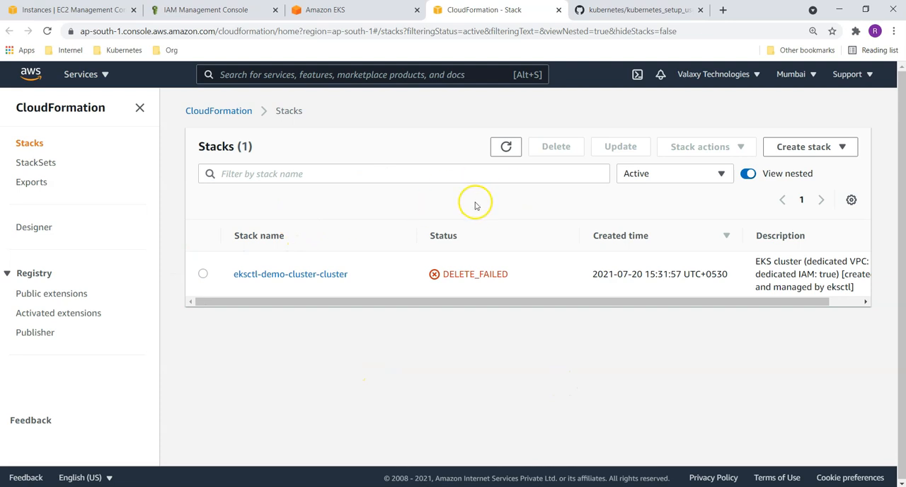
{"action": "mouse_move", "coordinate": [348, 239]}
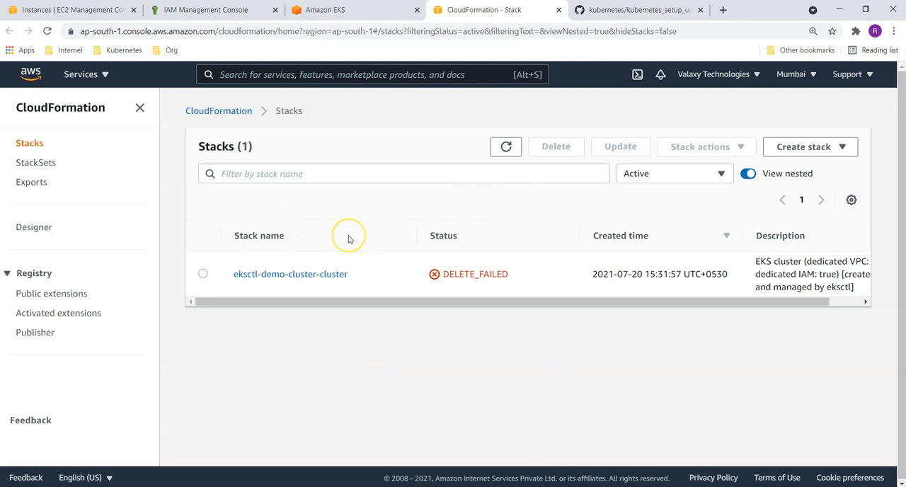
{"action": "mouse_move", "coordinate": [353, 239]}
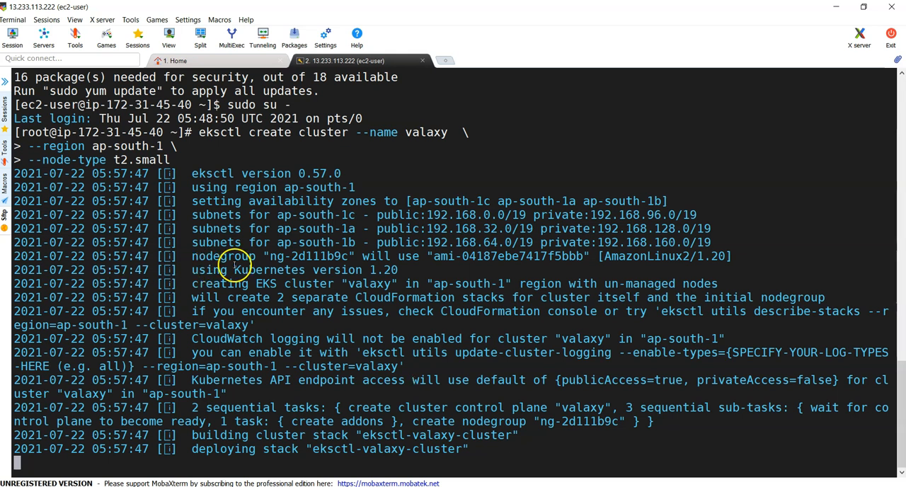
Step: Run eksctl create cluster for valaxy in ap-south-1 with t2.small nodes
{"action": "double_click", "coordinate": [316, 270]}
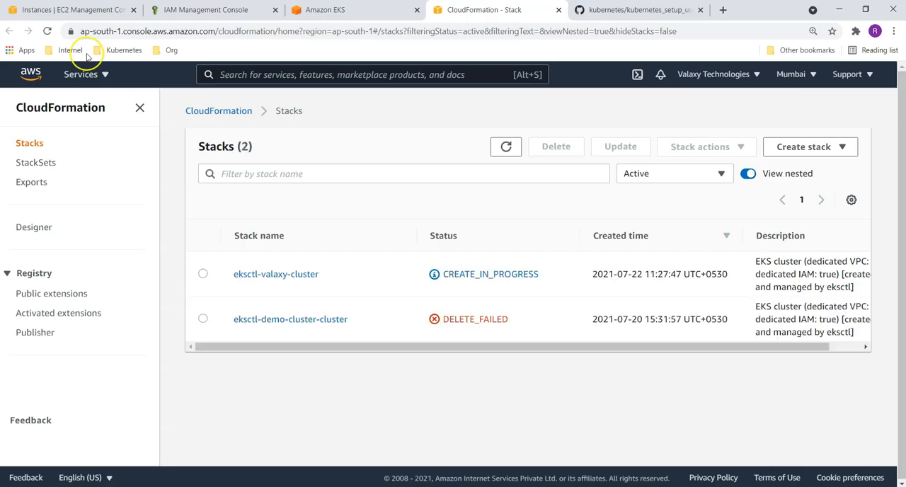
{"action": "mouse_move", "coordinate": [376, 290]}
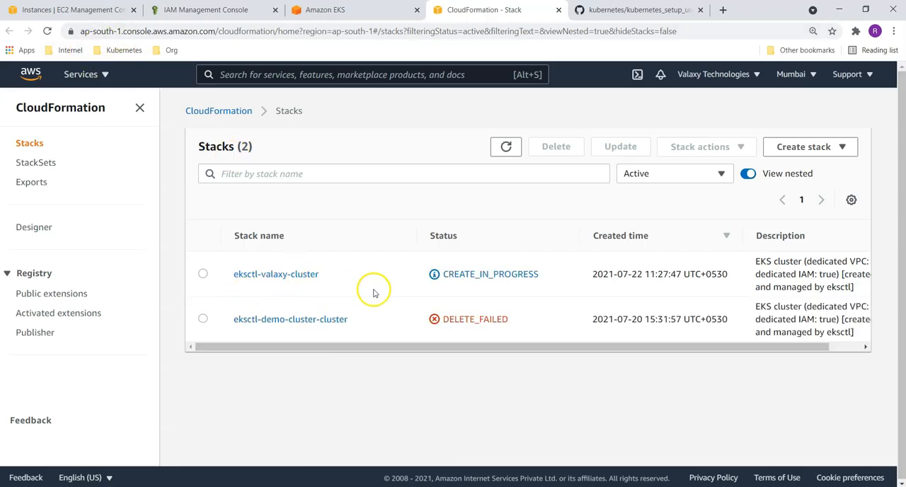
{"action": "mouse_move", "coordinate": [503, 280]}
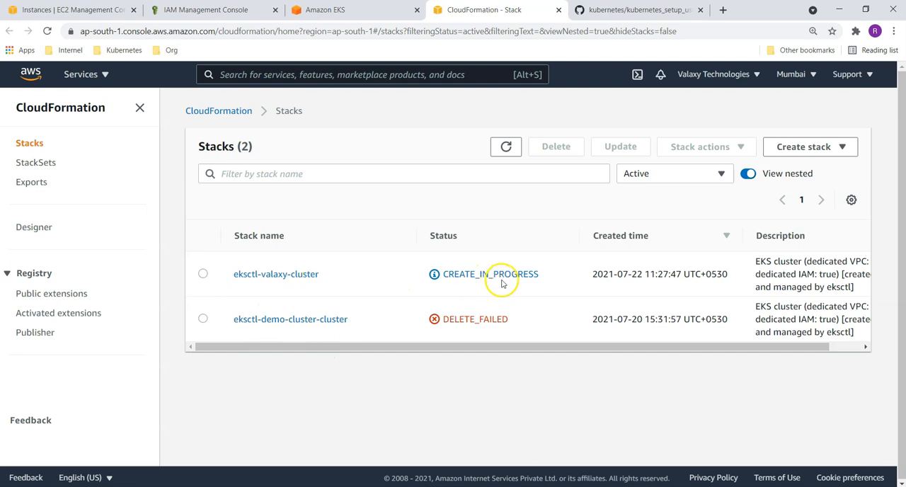
{"action": "mouse_move", "coordinate": [276, 274]}
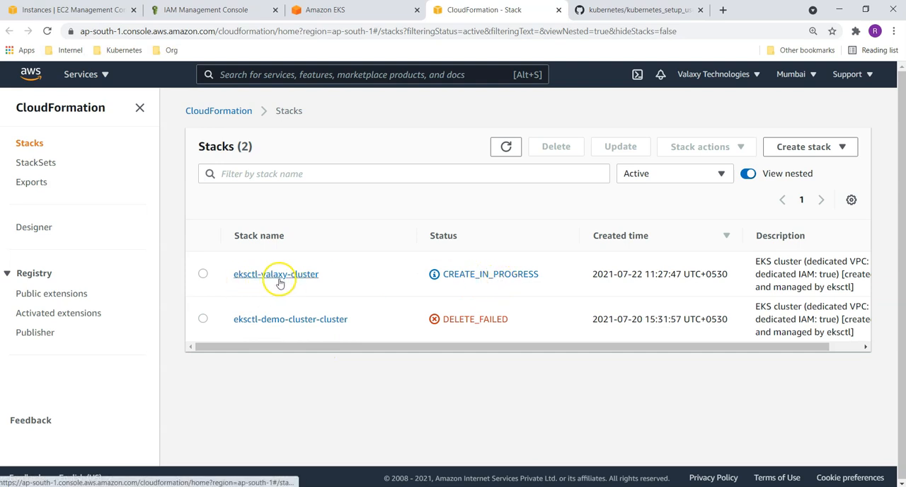
{"action": "mouse_move", "coordinate": [363, 293]}
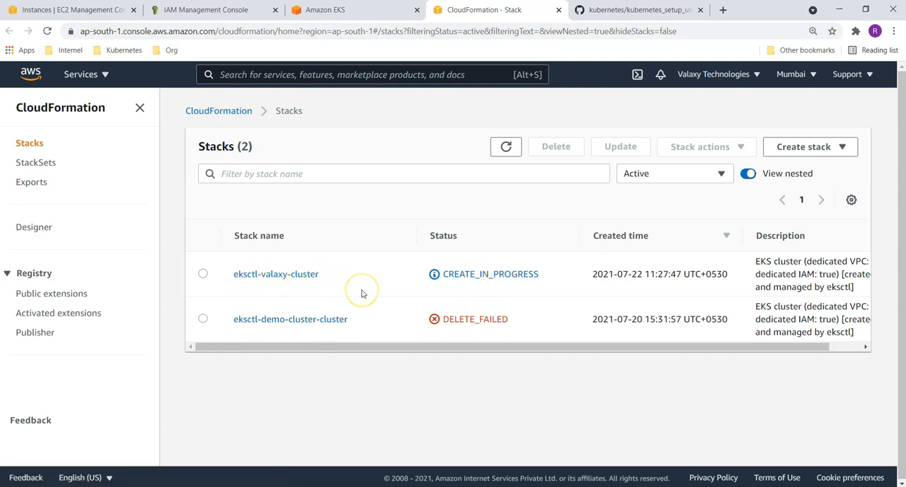
{"action": "mouse_move", "coordinate": [318, 288]}
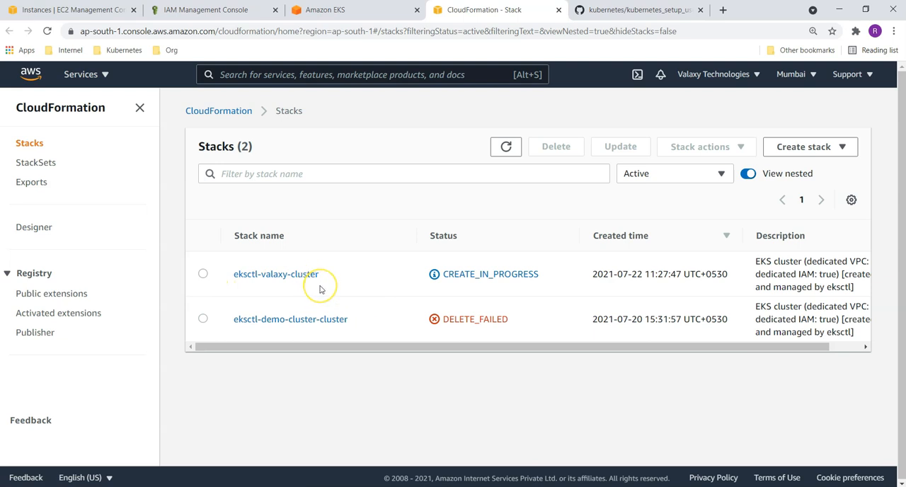
{"action": "mouse_move", "coordinate": [319, 289]}
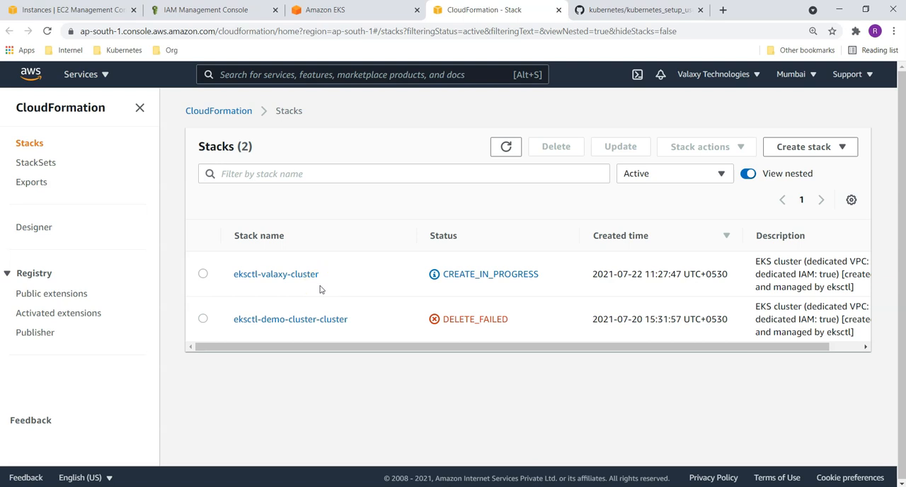
{"action": "mouse_move", "coordinate": [233, 218]}
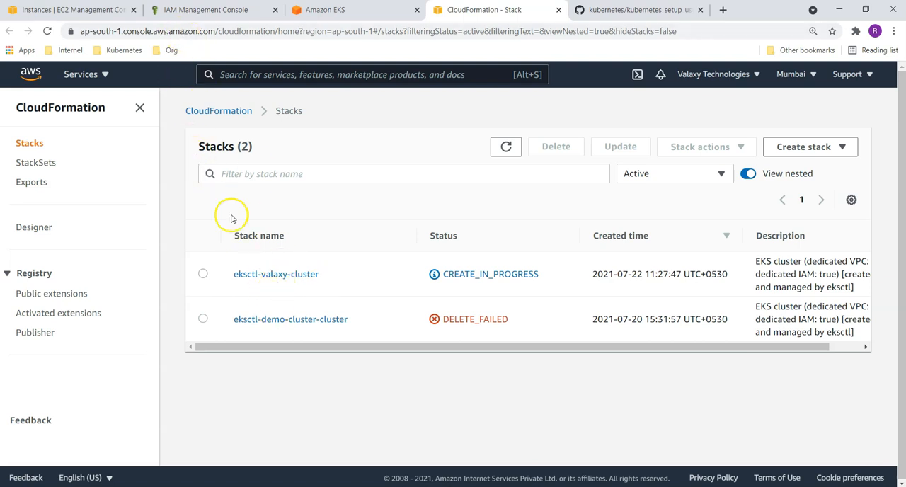
Step: Check EC2 instances and CloudFormation stacks, then view EKS Clusters showing valaxy Creating
{"action": "left_click", "coordinate": [81, 73]}
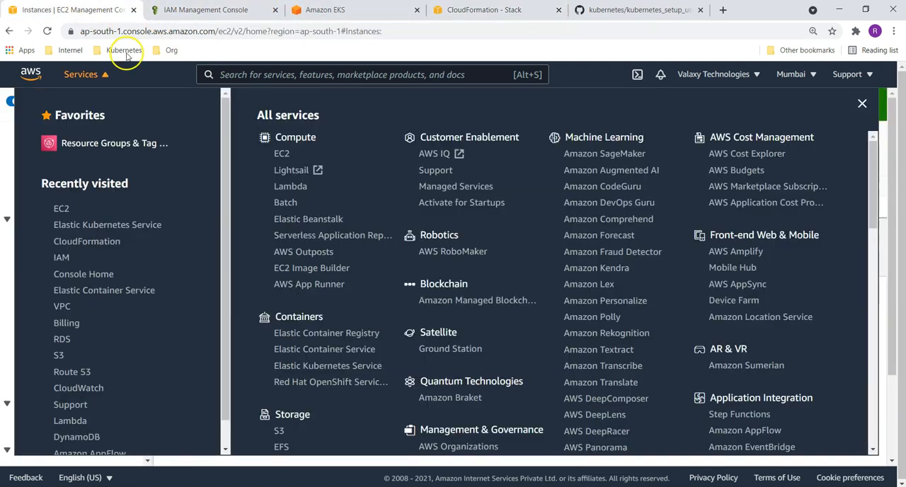
{"action": "left_click", "coordinate": [862, 103]}
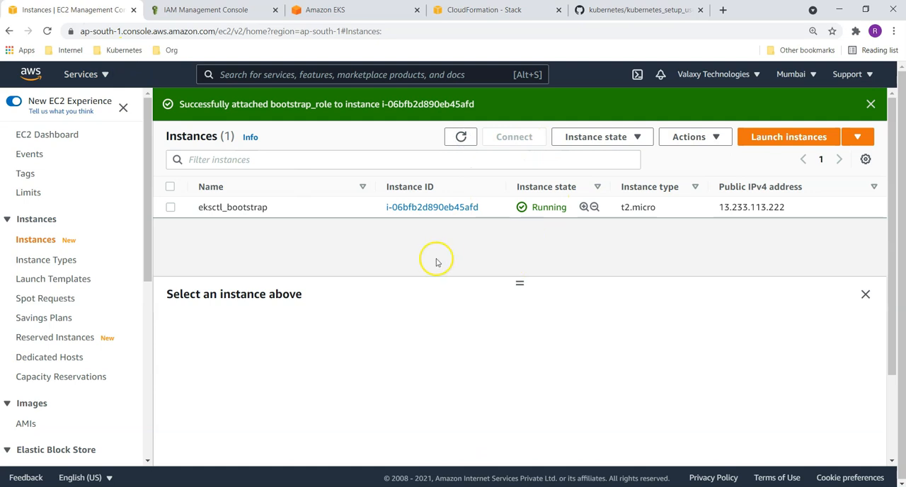
{"action": "mouse_move", "coordinate": [268, 207]}
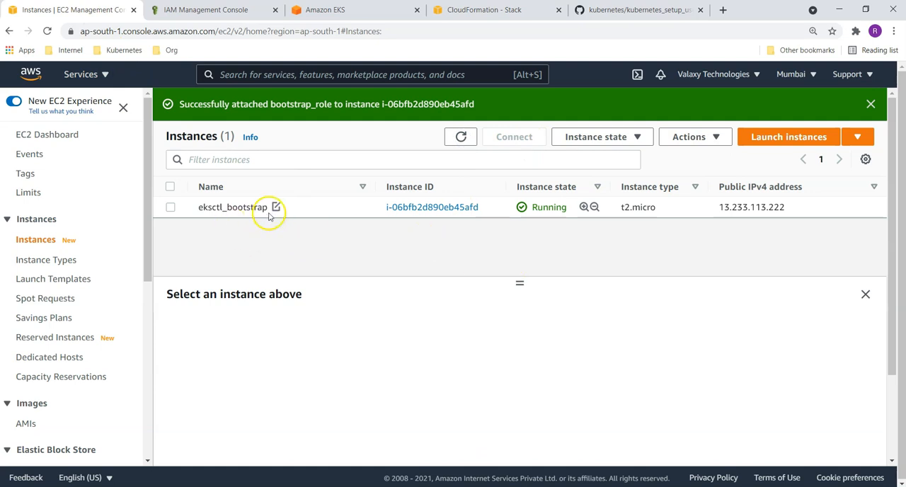
{"action": "left_click", "coordinate": [498, 9]}
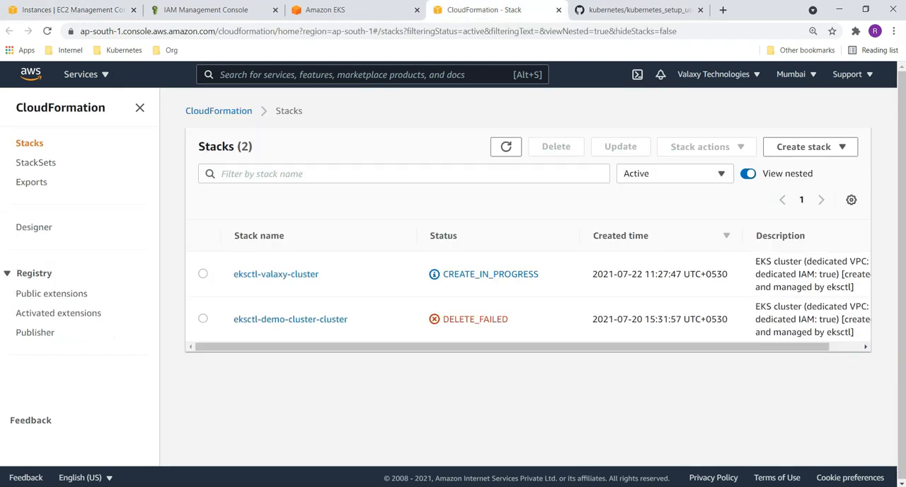
{"action": "left_click", "coordinate": [325, 9]}
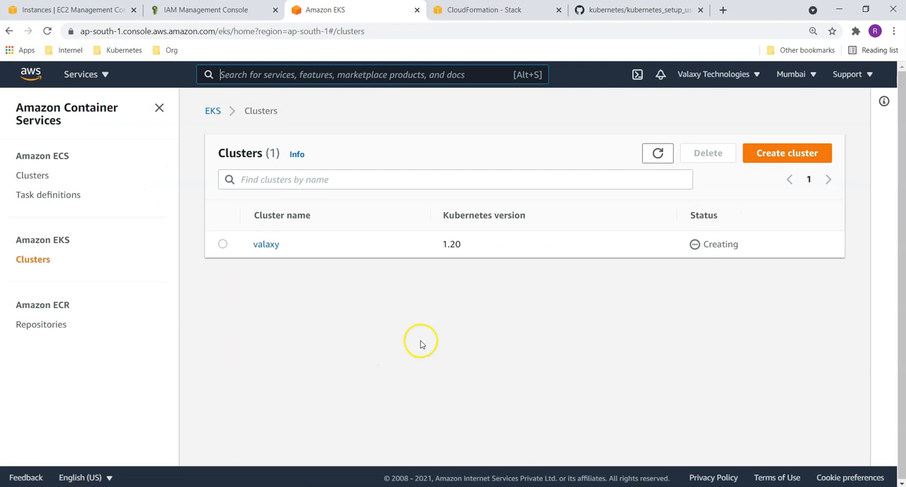
{"action": "mouse_move", "coordinate": [418, 244]}
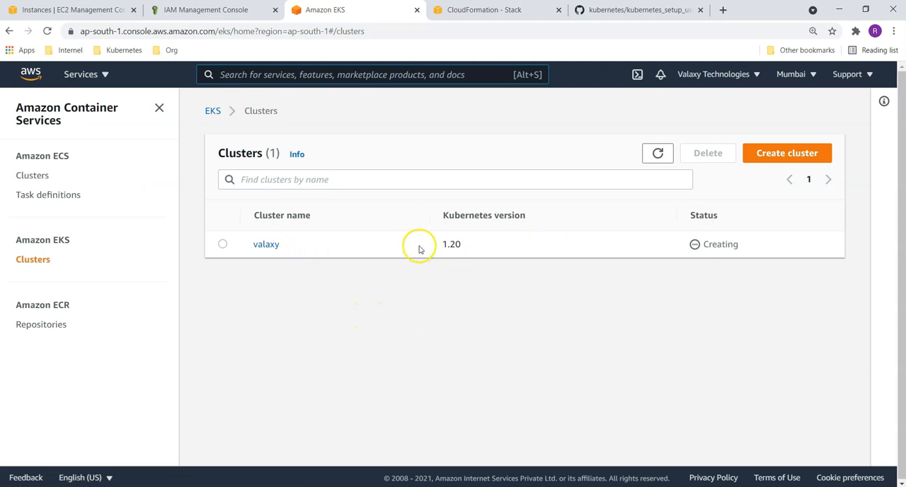
Step: Review the valaxy cluster's configuration, then return to the Clusters list showing valaxy Active
{"action": "left_click", "coordinate": [265, 244]}
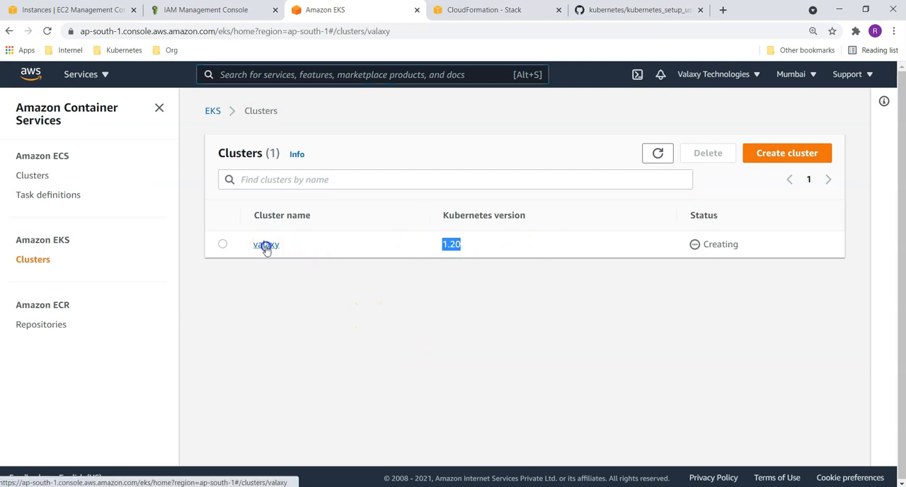
{"action": "left_click", "coordinate": [265, 244]}
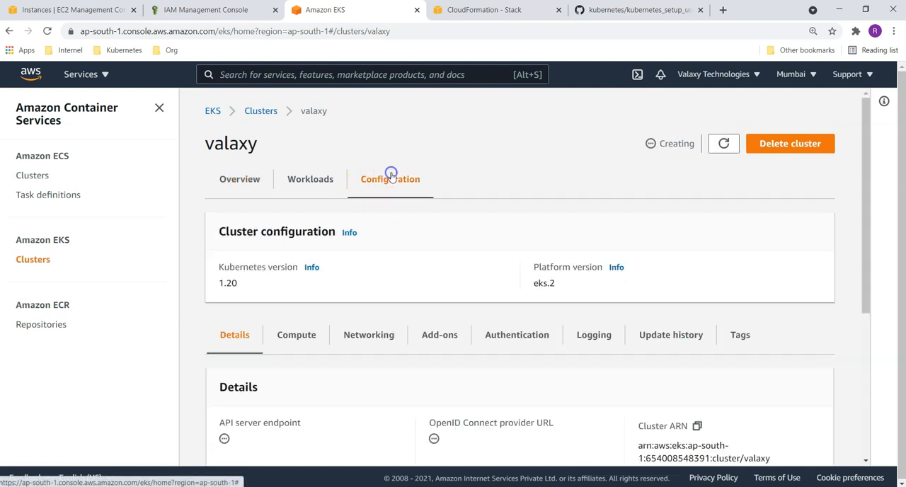
{"action": "scroll", "scroll_direction": "down", "scroll_amount": 3}
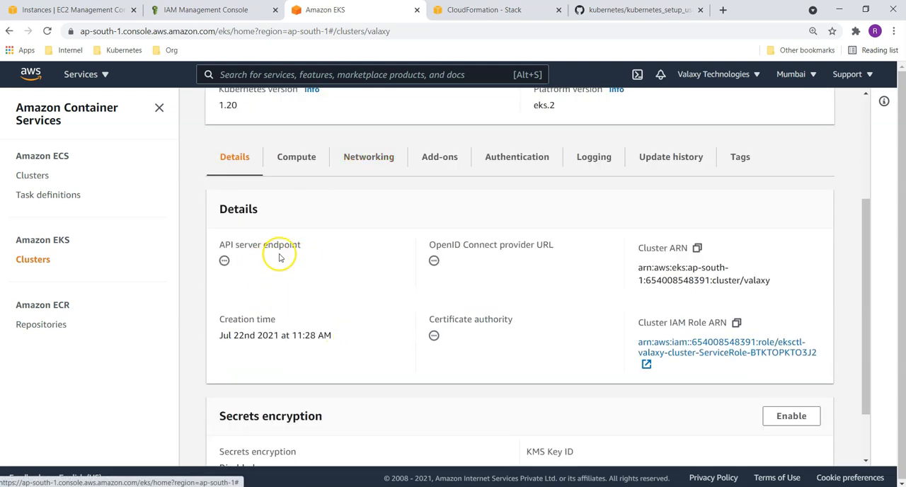
{"action": "mouse_move", "coordinate": [265, 271]}
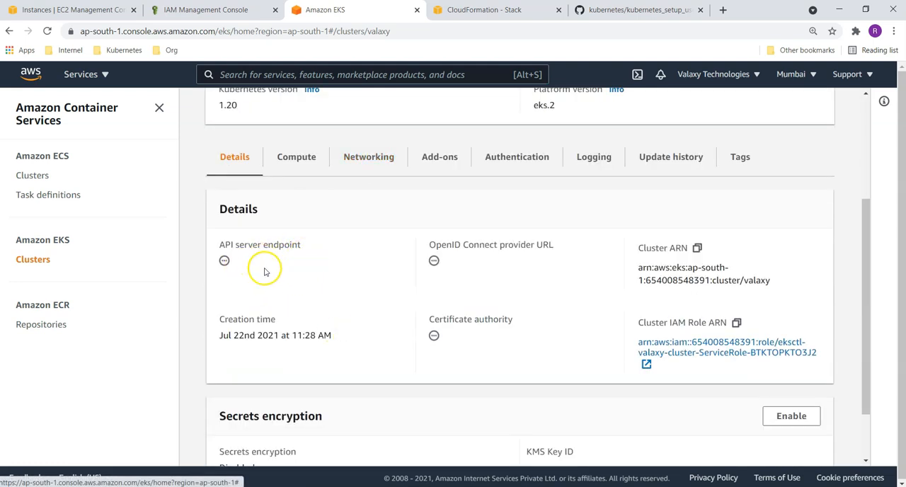
{"action": "mouse_move", "coordinate": [297, 282]}
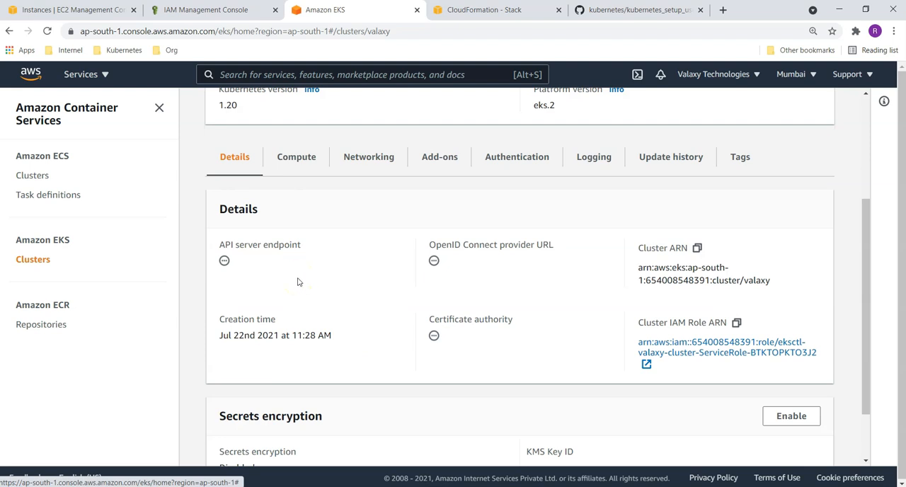
{"action": "scroll", "scroll_direction": "up", "scroll_amount": 3}
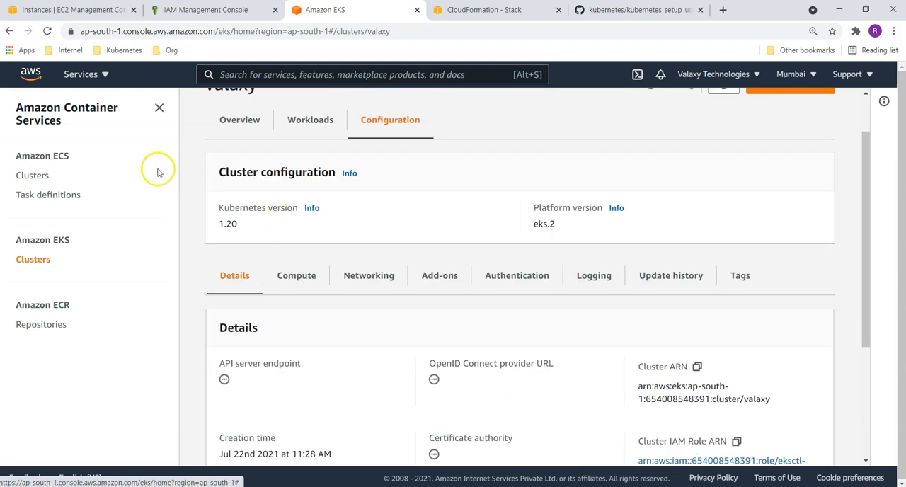
{"action": "mouse_move", "coordinate": [56, 251]}
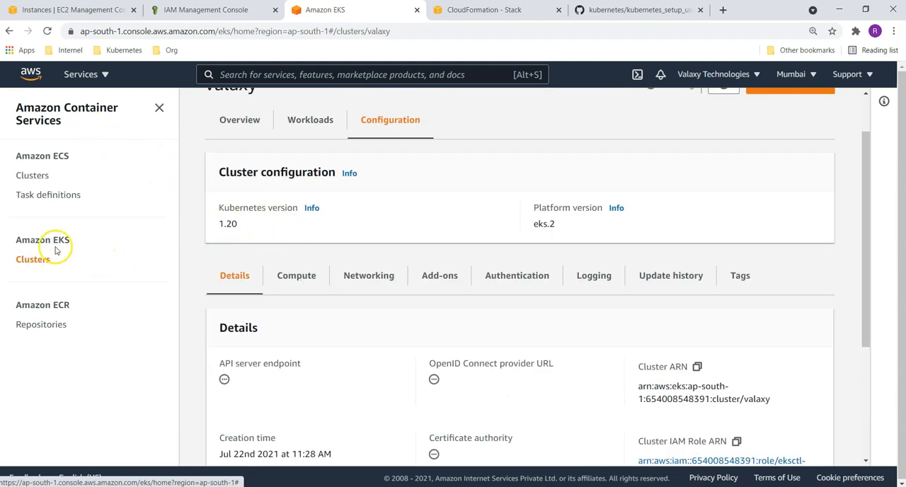
{"action": "mouse_move", "coordinate": [400, 447]}
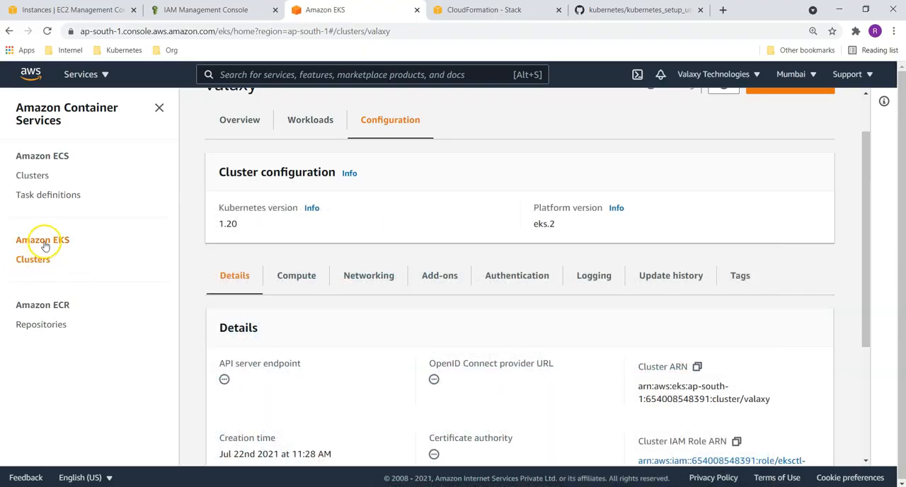
{"action": "left_click", "coordinate": [42, 239]}
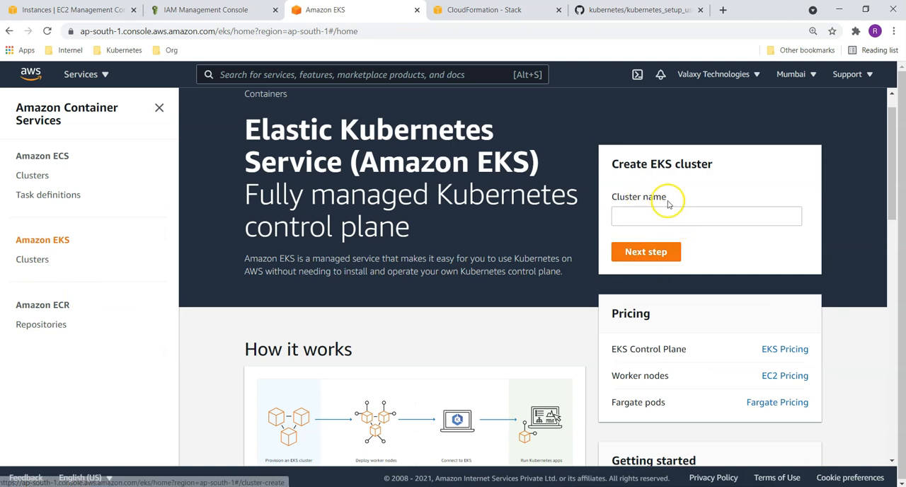
{"action": "left_click", "coordinate": [32, 260]}
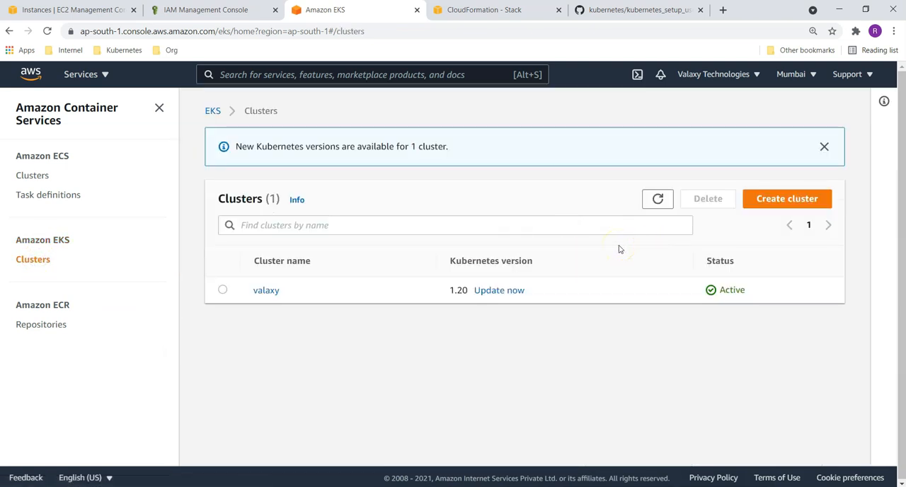
{"action": "mouse_move", "coordinate": [604, 253]}
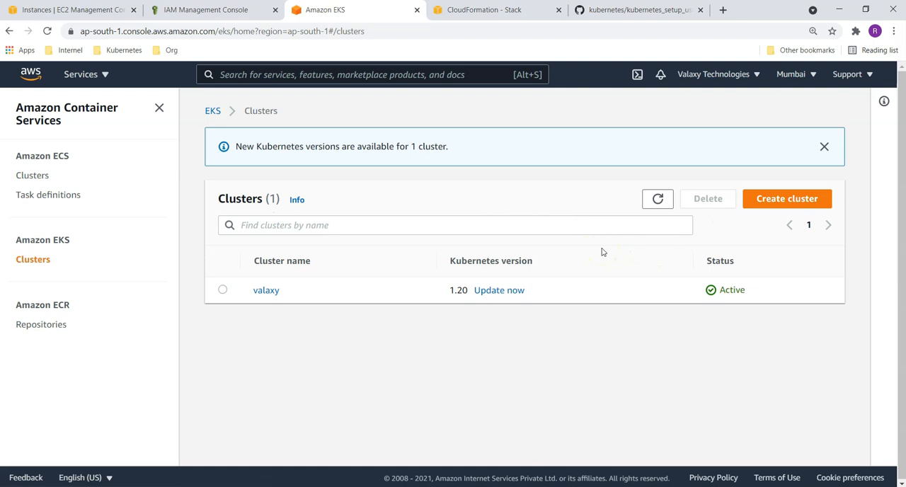
{"action": "mouse_move", "coordinate": [601, 252]}
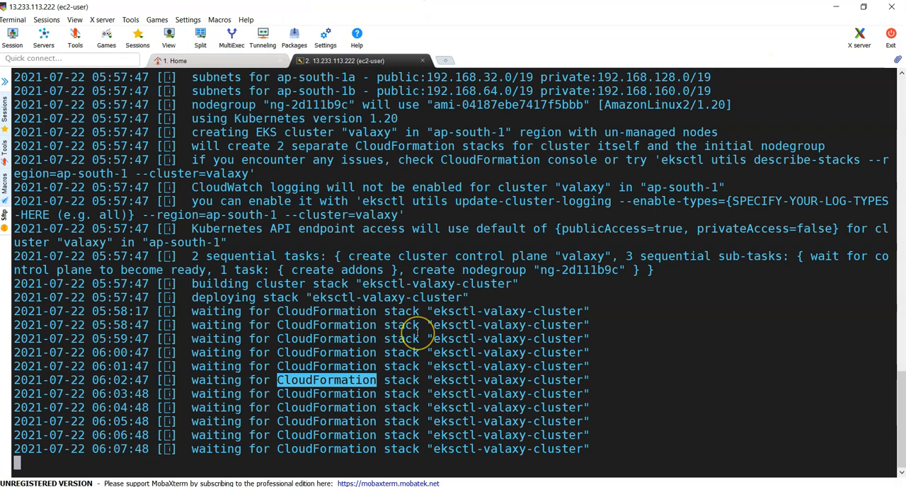
{"action": "mouse_move", "coordinate": [491, 370]}
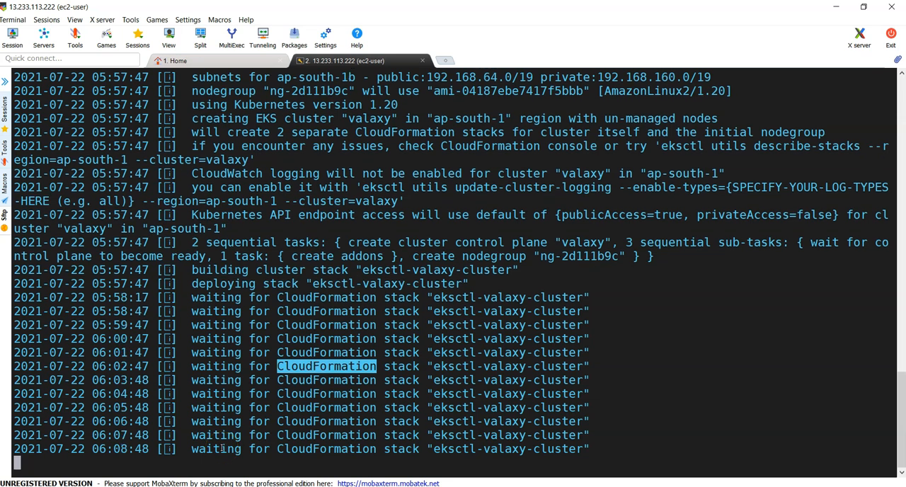
{"action": "scroll", "scroll_direction": "down", "scroll_amount": 3}
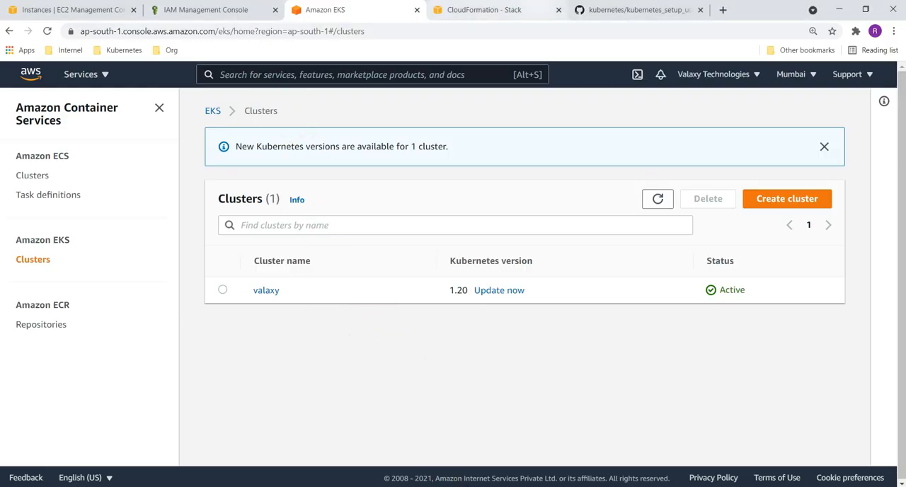
Step: Check the valaxy cluster and nodegroup stack statuses, then return to the eksctl output
{"action": "left_click", "coordinate": [484, 9]}
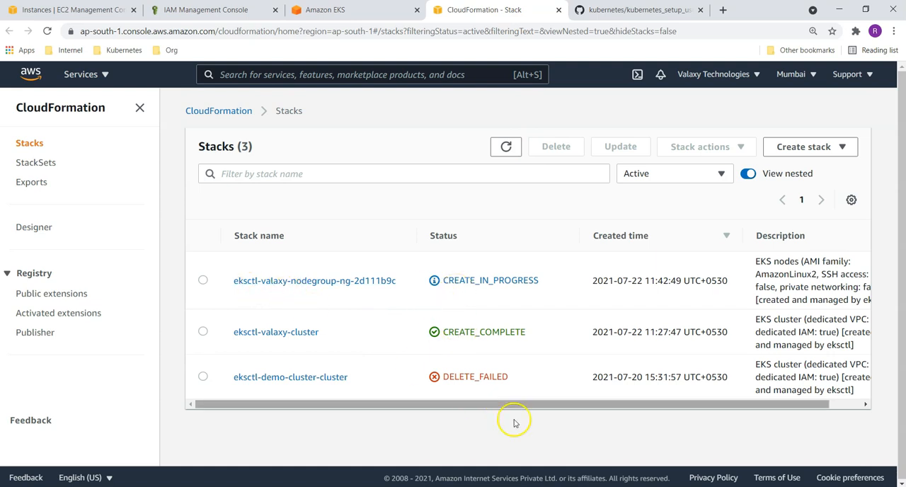
{"action": "mouse_move", "coordinate": [303, 290]}
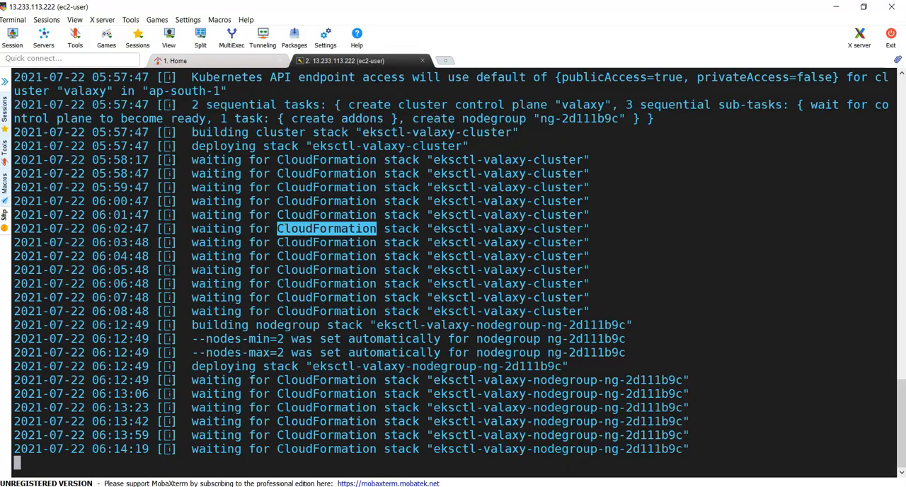
{"action": "mouse_move", "coordinate": [191, 337]}
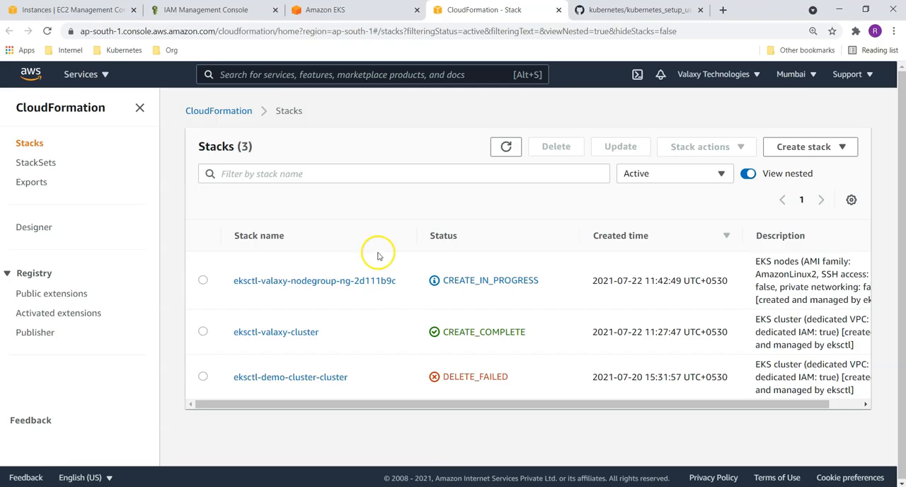
{"action": "left_click", "coordinate": [71, 10]}
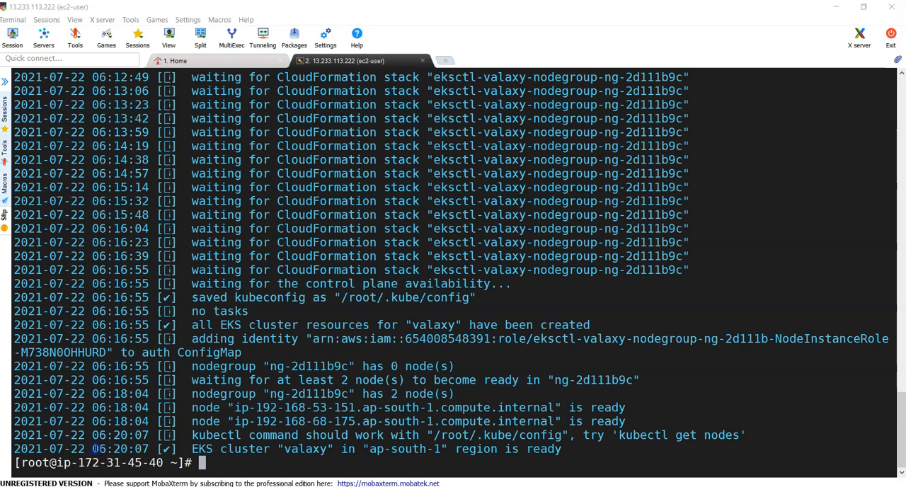
Step: Scroll through the eksctl create cluster log confirming cluster valaxy is ready
{"action": "scroll", "scroll_direction": "up", "scroll_amount": 3}
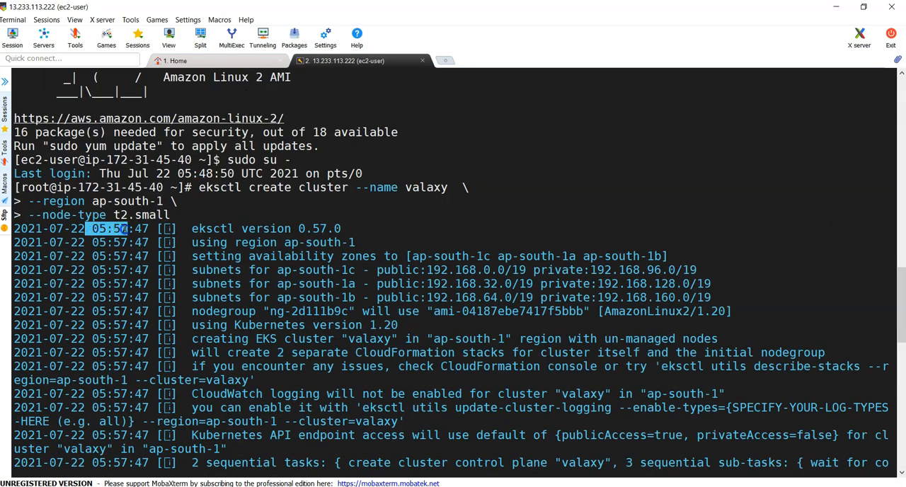
{"action": "scroll", "scroll_direction": "down", "scroll_amount": 3}
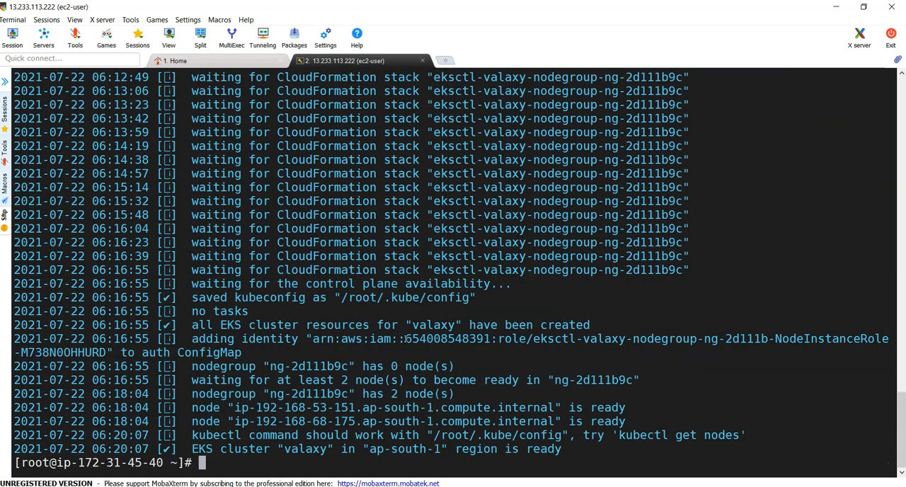
{"action": "mouse_move", "coordinate": [343, 297]}
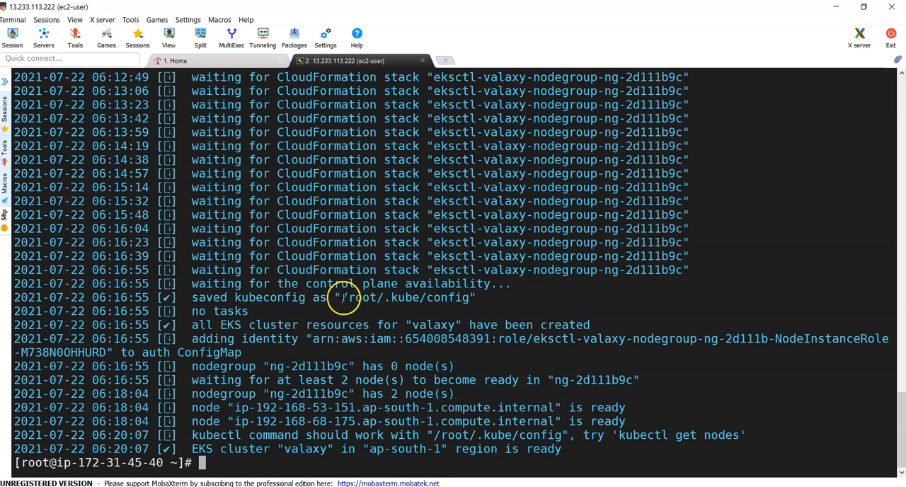
Step: Print /root/.kube/config with cat and review its valaxy cluster, context and user entries
{"action": "double_click", "coordinate": [407, 298]}
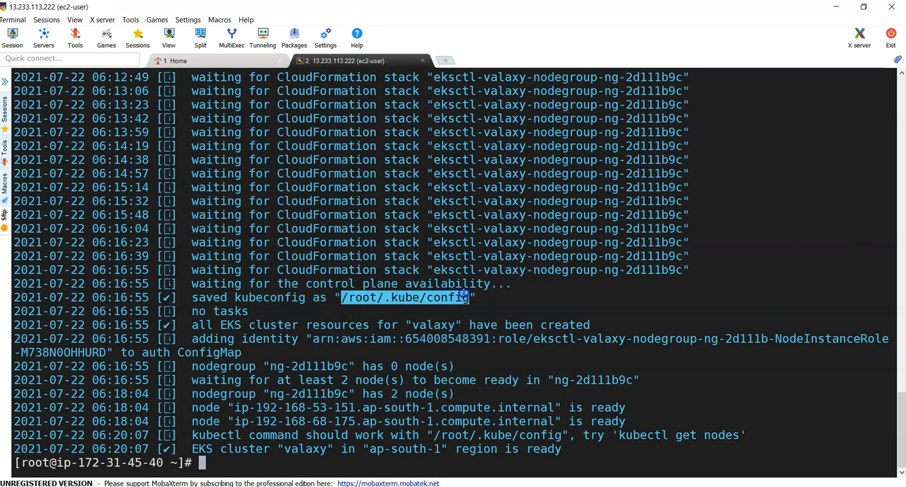
{"action": "mouse_move", "coordinate": [482, 325]}
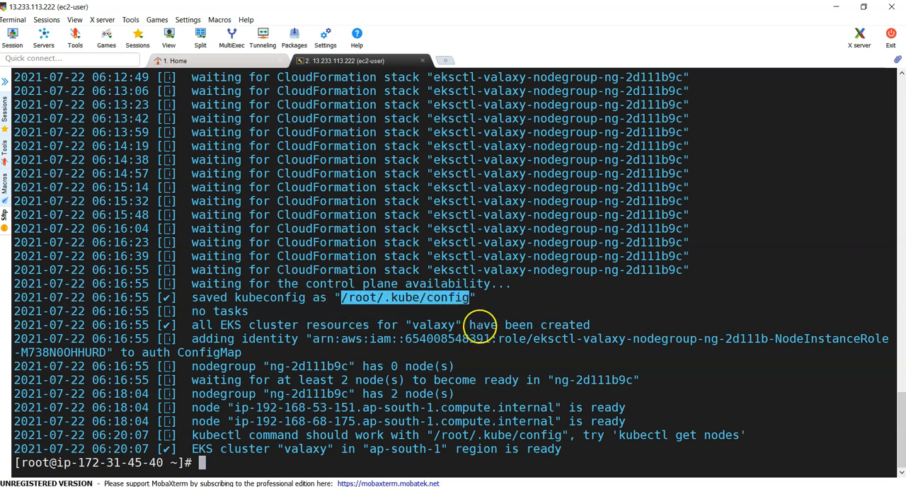
{"action": "type", "text": "cat /root/.kube/config"}
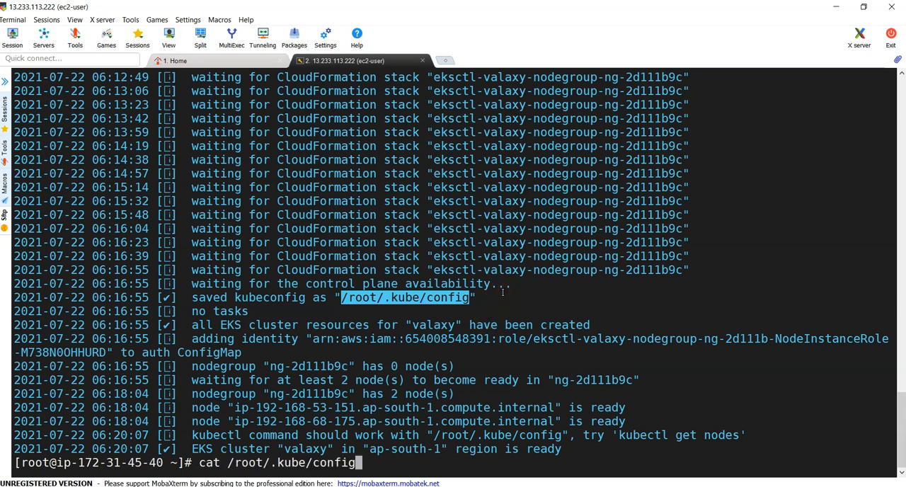
{"action": "key", "text": "Return"}
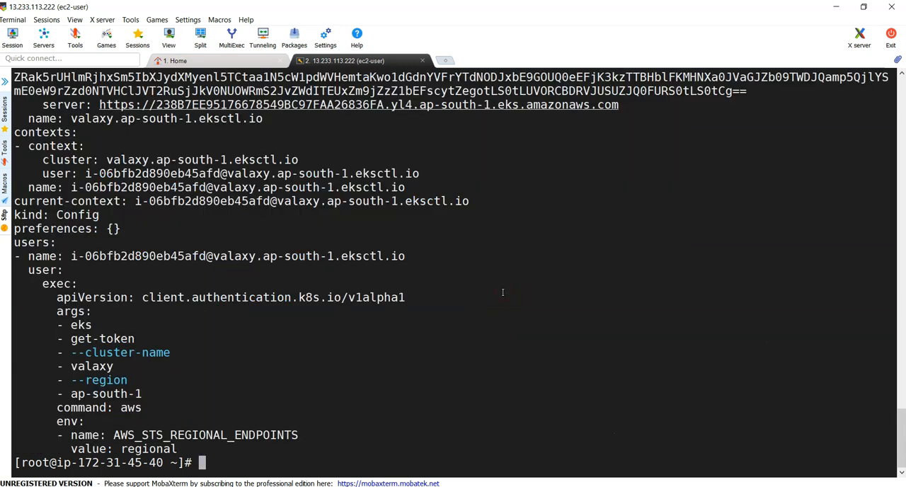
{"action": "mouse_move", "coordinate": [366, 329]}
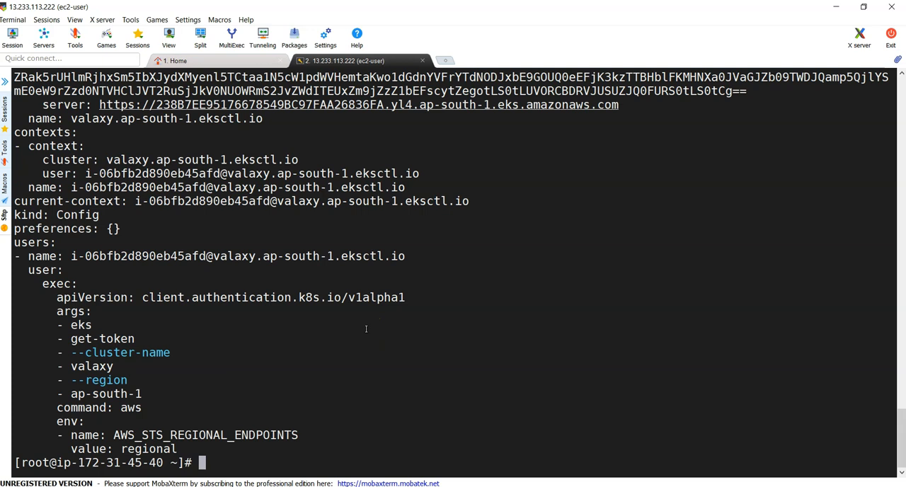
{"action": "scroll", "scroll_direction": "up", "scroll_amount": 3}
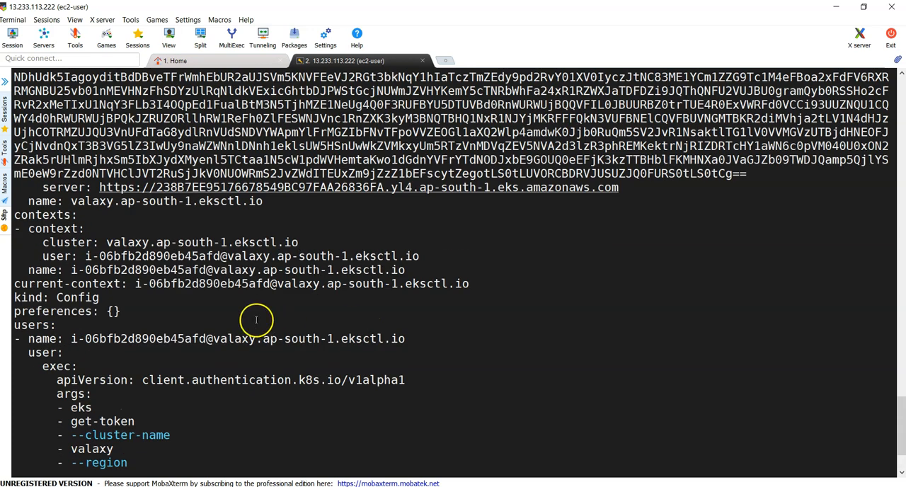
{"action": "scroll", "scroll_direction": "up", "scroll_amount": 3}
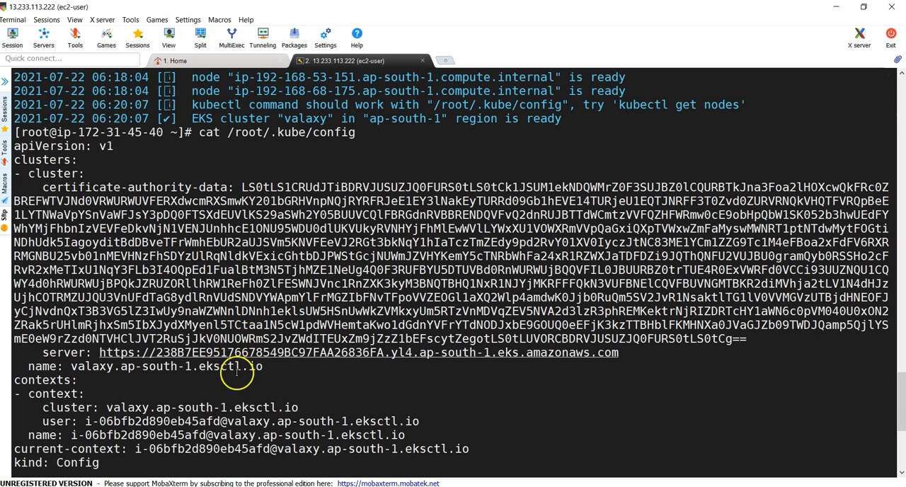
{"action": "mouse_move", "coordinate": [417, 474]}
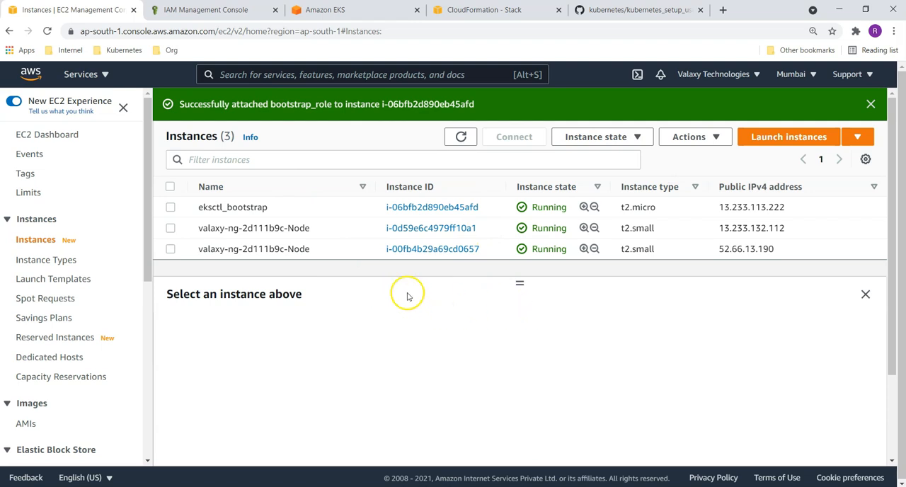
{"action": "mouse_move", "coordinate": [644, 232]}
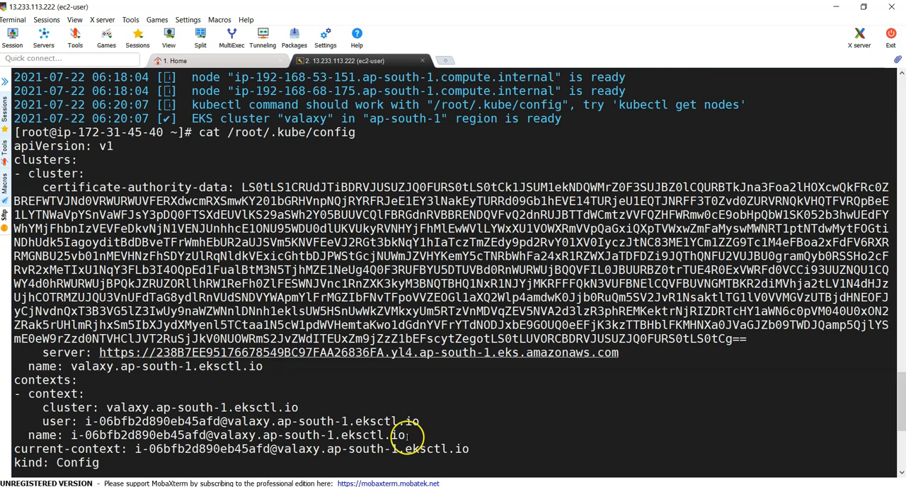
{"action": "double_click", "coordinate": [166, 366]}
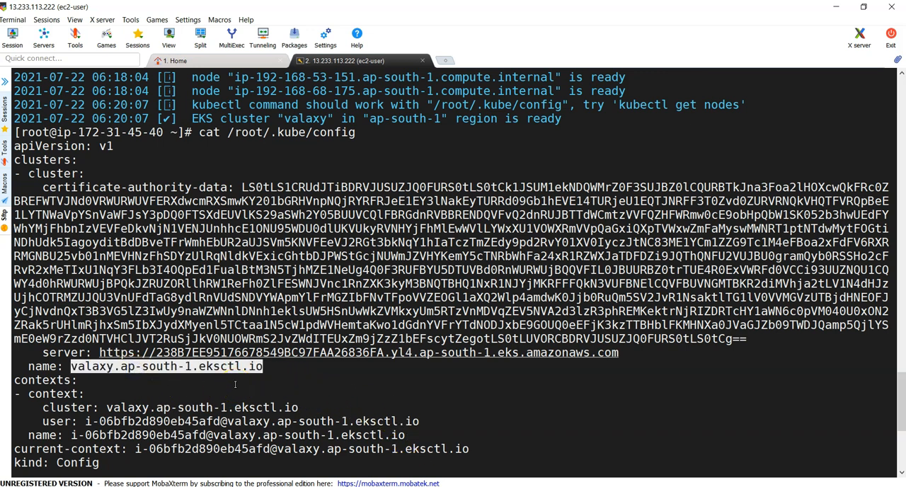
{"action": "mouse_move", "coordinate": [305, 388]}
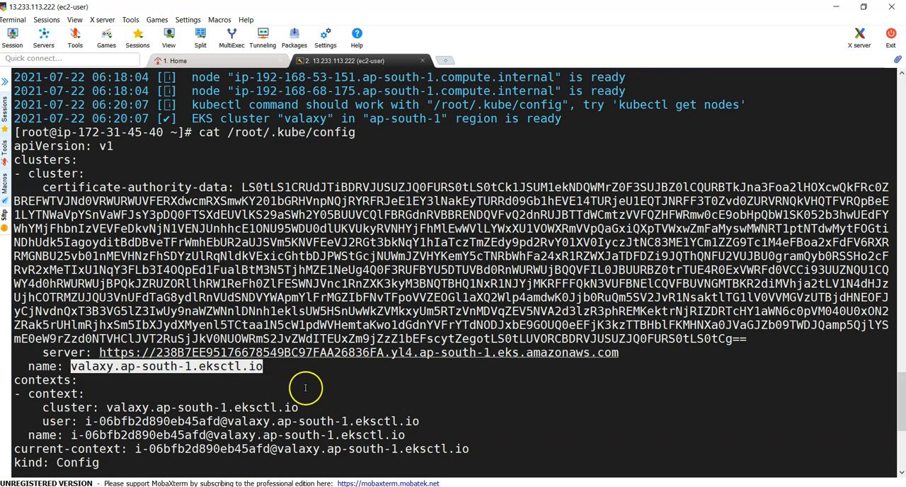
{"action": "scroll", "scroll_direction": "down", "scroll_amount": 3}
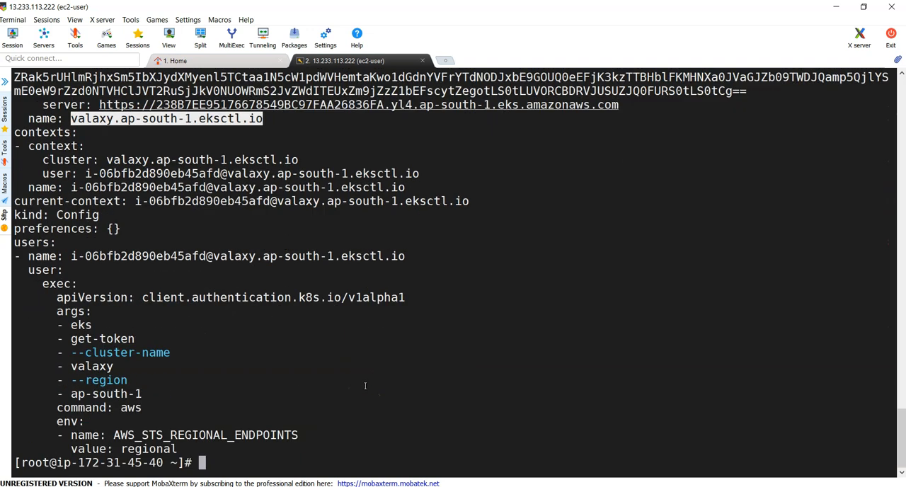
Step: List the two Ready nodes with kubectl and the clusters in the default region with eksctl
{"action": "type", "text": "kubectl gt"}
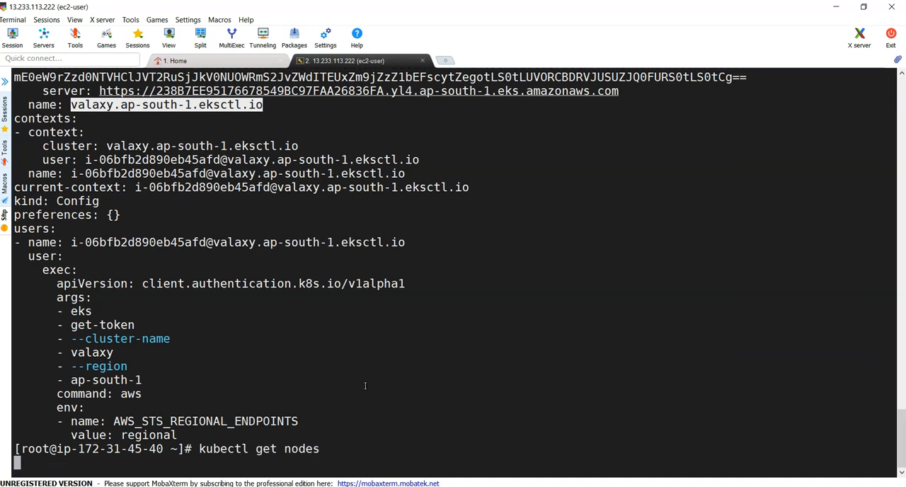
{"action": "key", "text": "Return"}
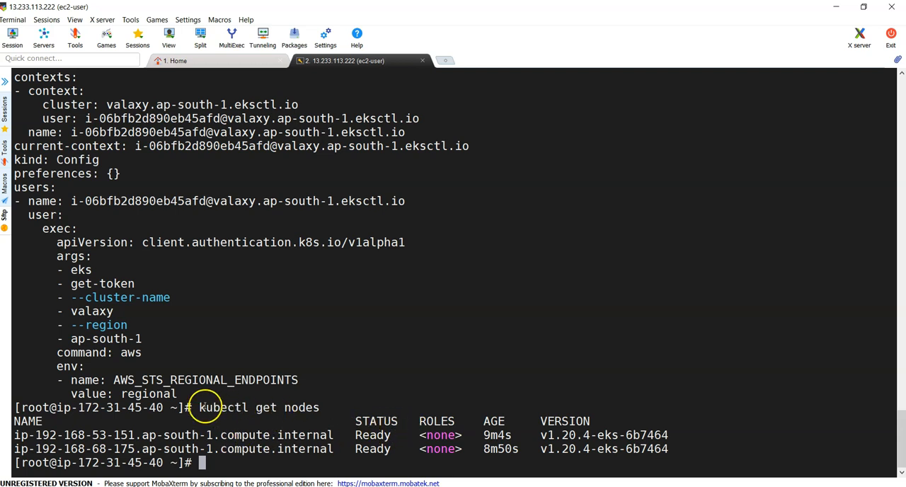
{"action": "mouse_move", "coordinate": [340, 376]}
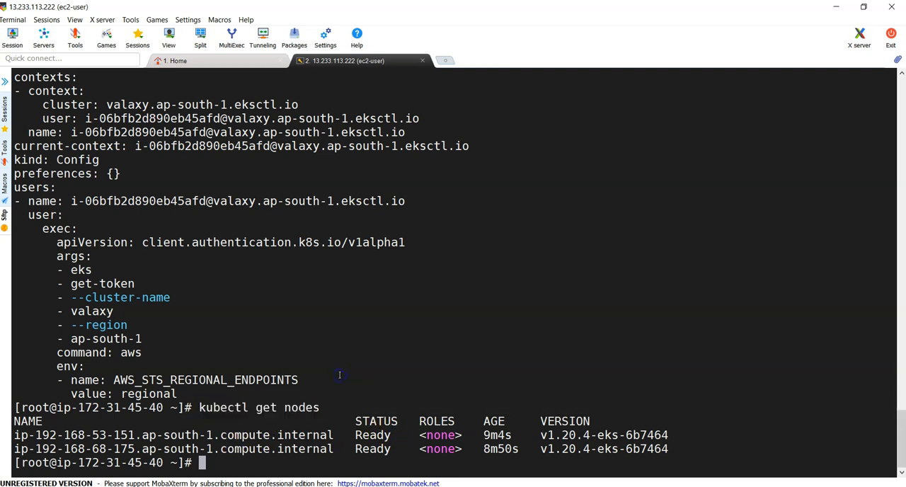
{"action": "type", "text": "k"}
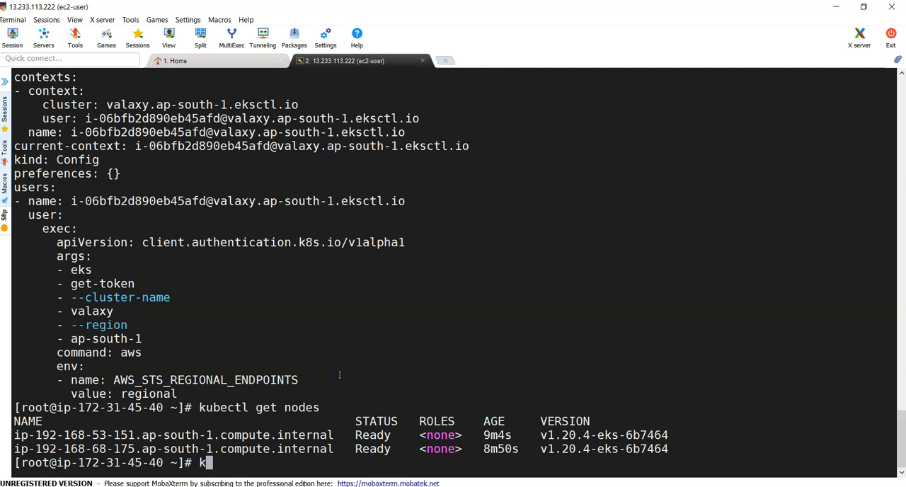
{"action": "type", "text": "ubectl get"}
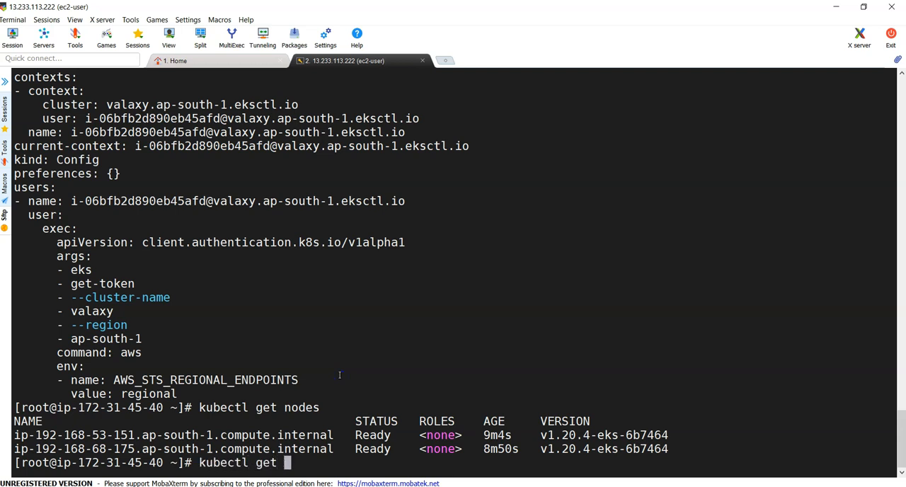
{"action": "type", "text": "cluster"}
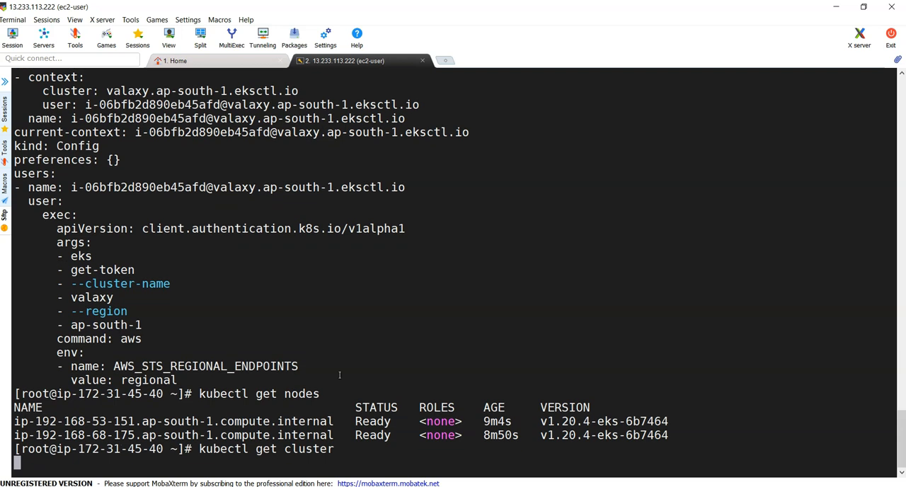
{"action": "type", "text": "eksctl"}
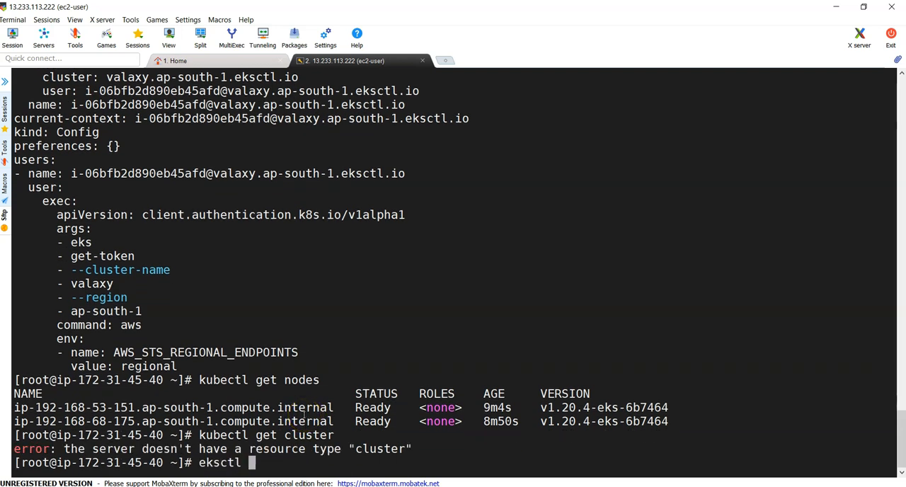
{"action": "type", "text": "get cluster"}
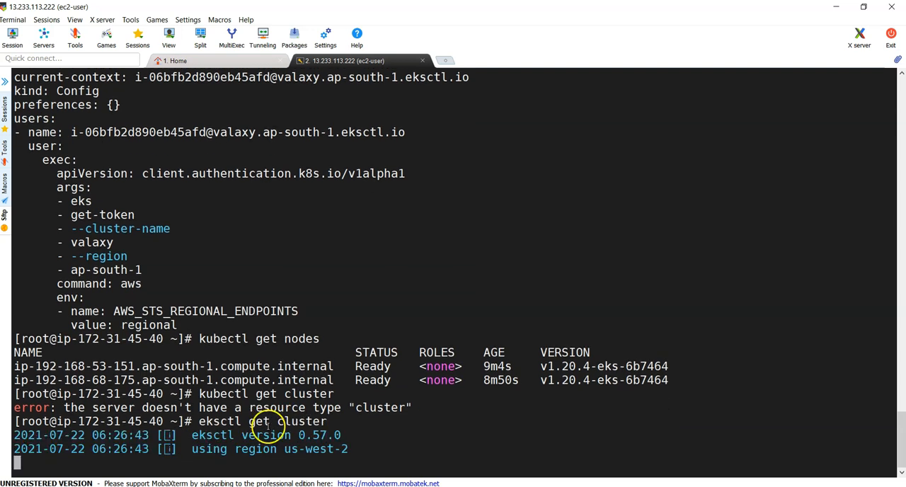
{"action": "key", "text": "Return"}
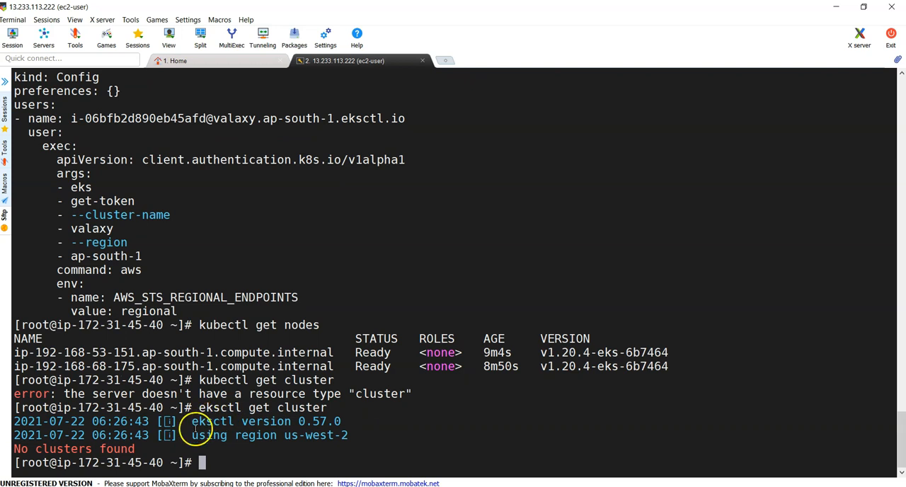
Step: Run eksctl get cluster --region ap-south-1 to list the valaxy cluster
{"action": "type", "text": "eksctl get cluster"}
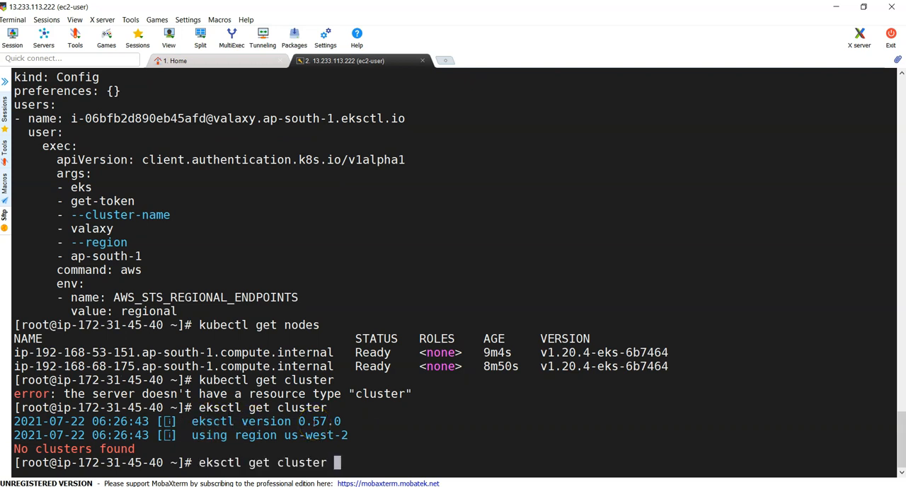
{"action": "type", "text": "--r"}
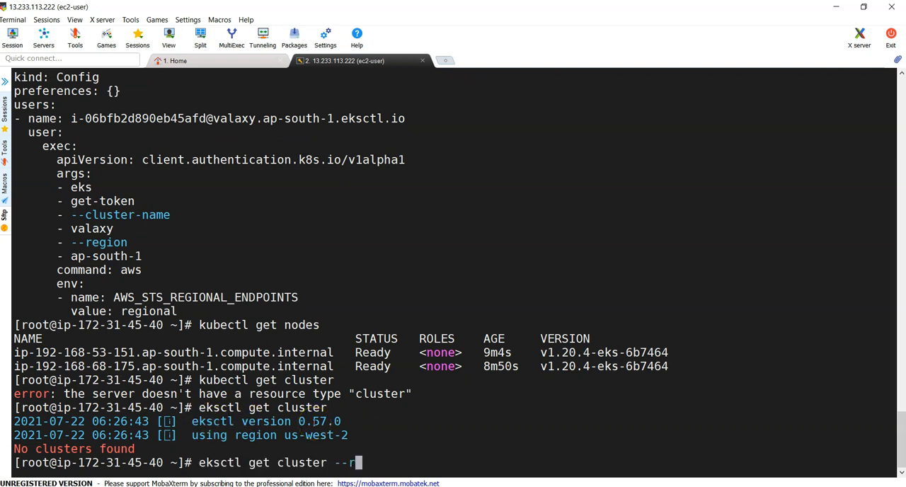
{"action": "type", "text": "egion ap"}
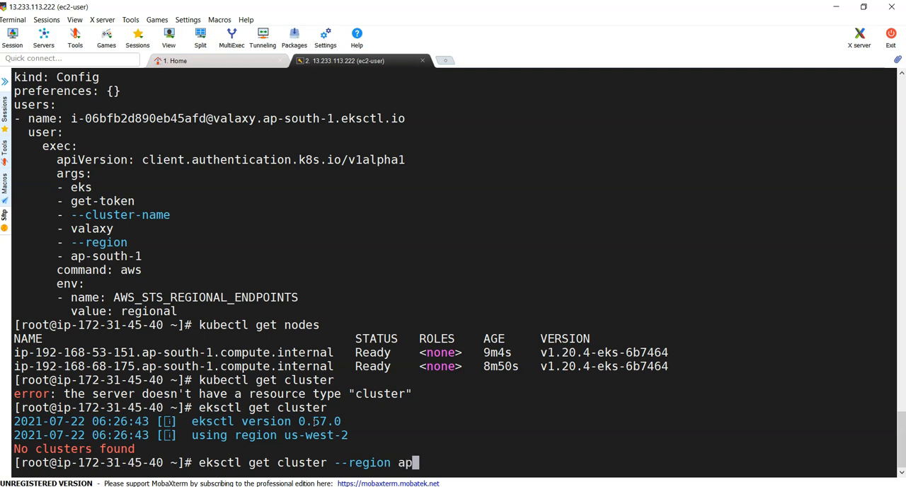
{"action": "type", "text": "-south"}
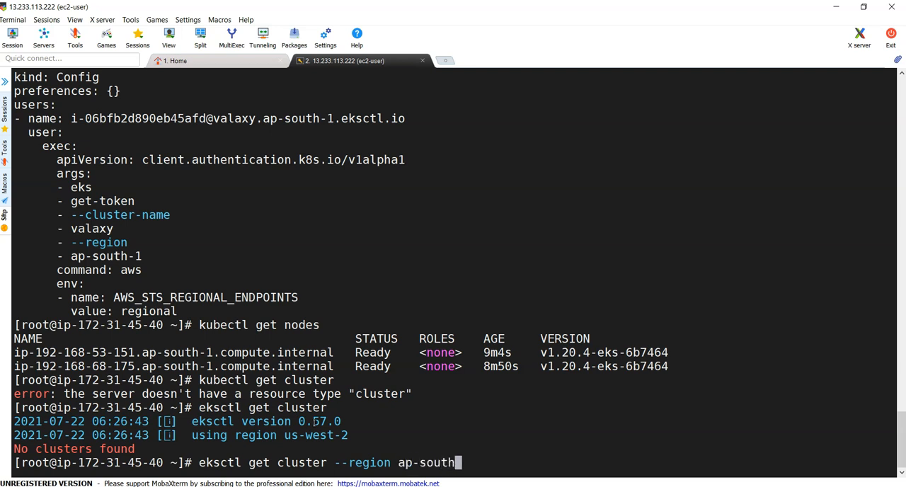
{"action": "key", "text": "Return"}
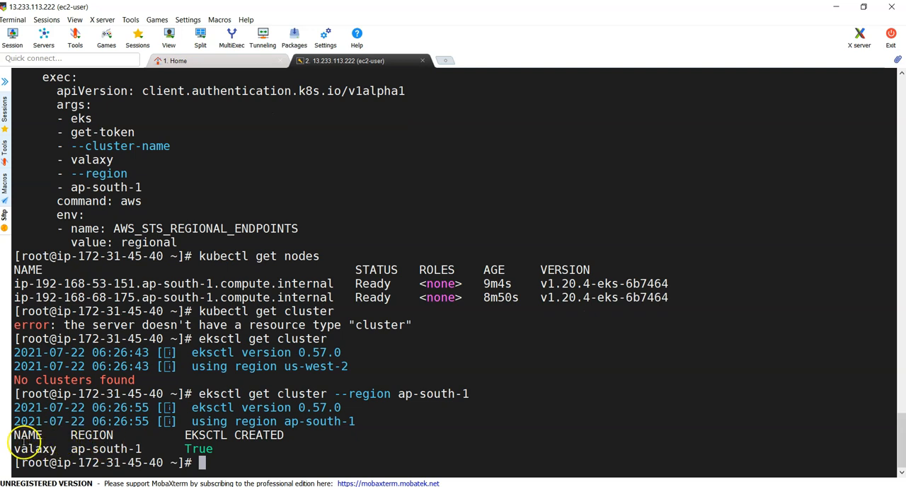
{"action": "mouse_move", "coordinate": [502, 408]}
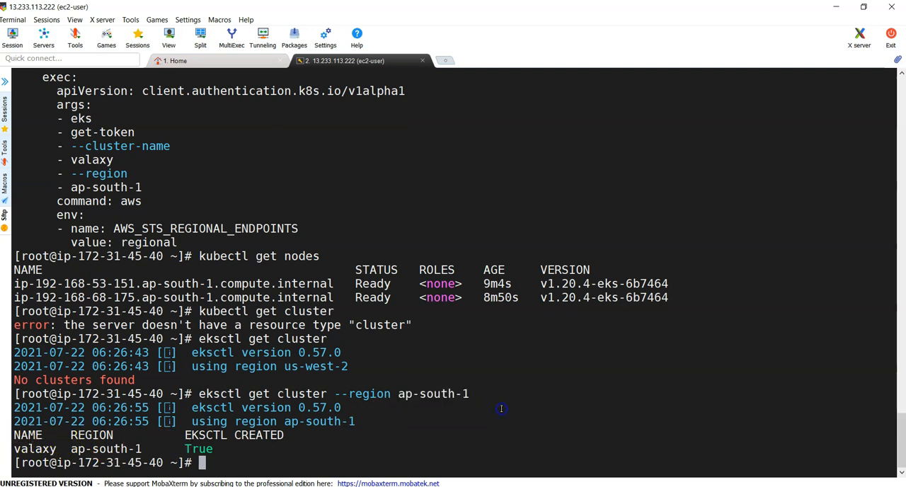
{"action": "mouse_move", "coordinate": [492, 417]}
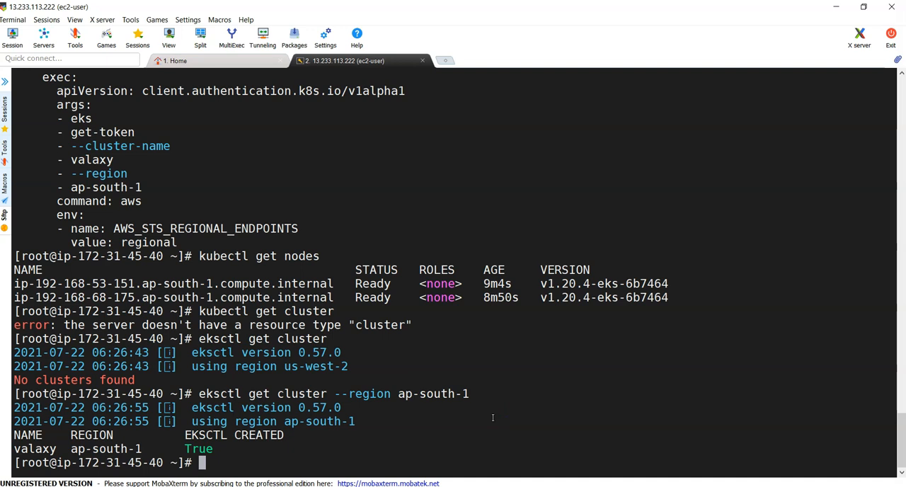
Step: List pods, run pod tomcat with --image=tomcat, and see it ContainerCreating at 0/1
{"action": "type", "text": "kubectl get pod"}
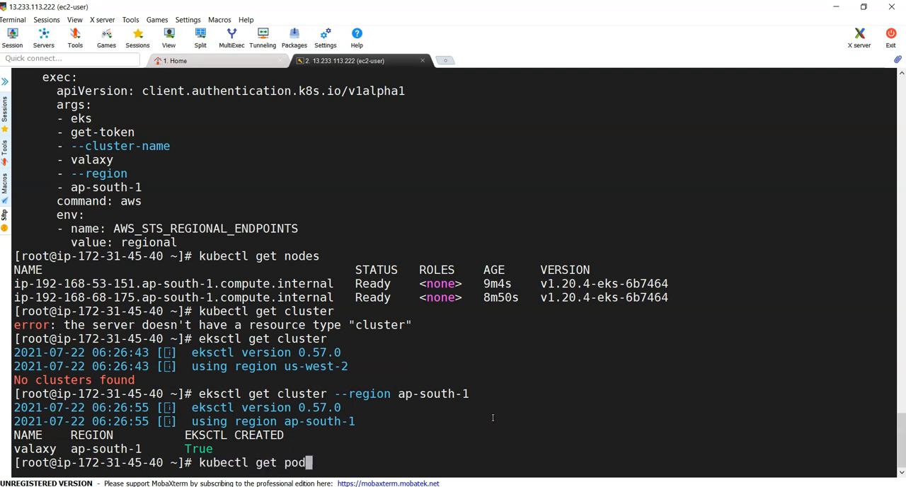
{"action": "key", "text": "Return"}
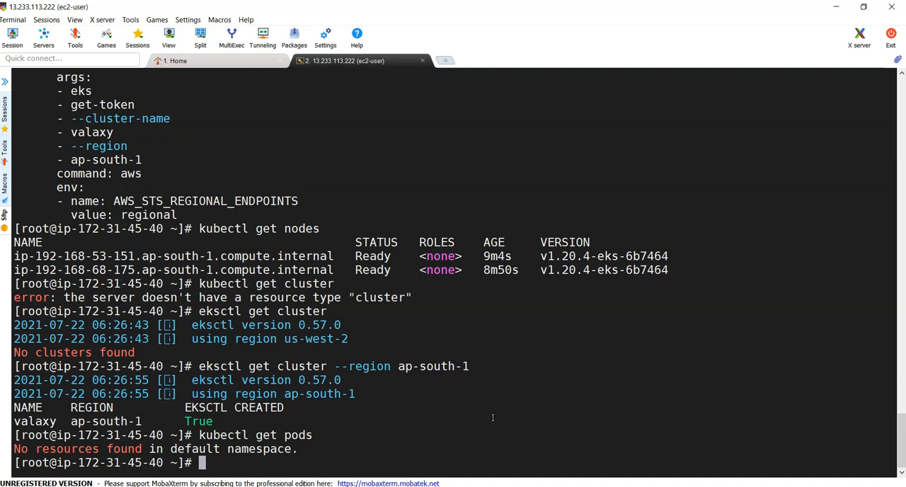
{"action": "type", "text": "kubectl run"}
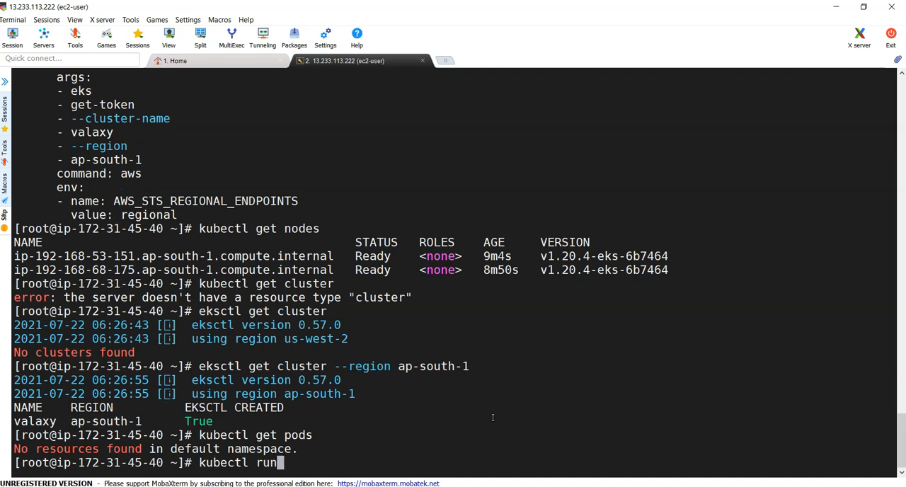
{"action": "type", "text": "pod to"}
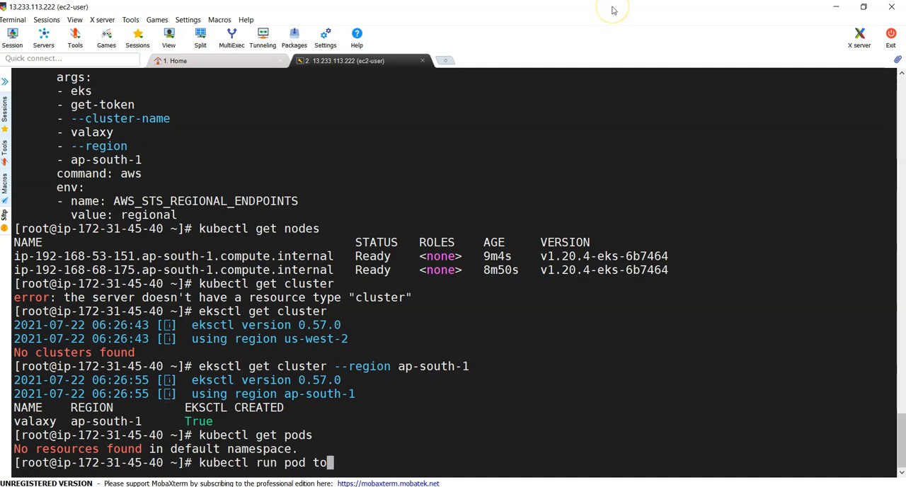
{"action": "type", "text": "mcat"}
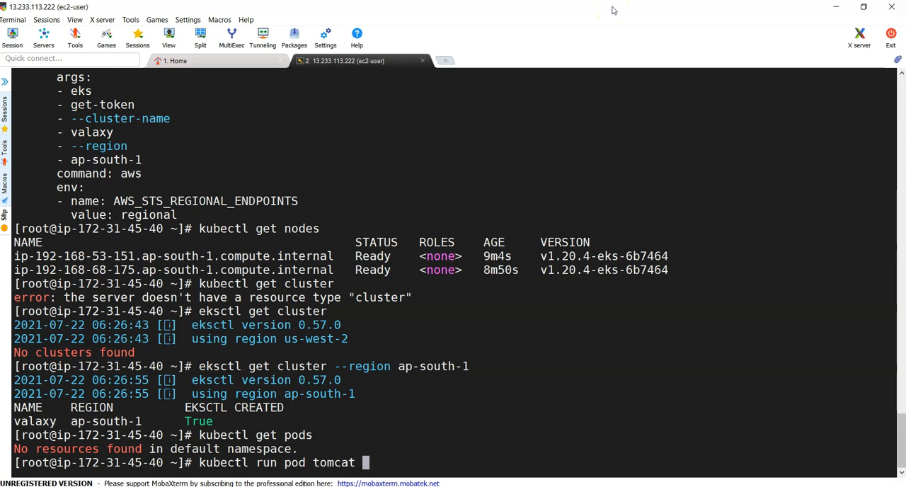
{"action": "type", "text": "--image"}
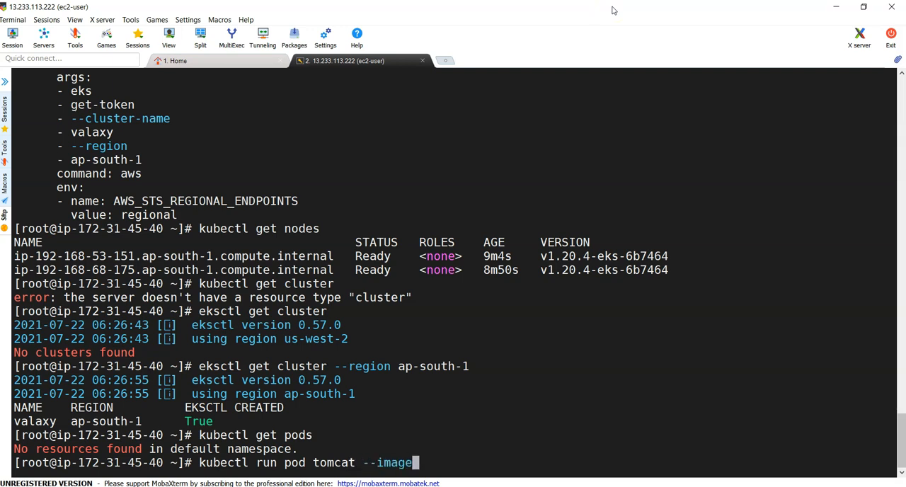
{"action": "type", "text": "="}
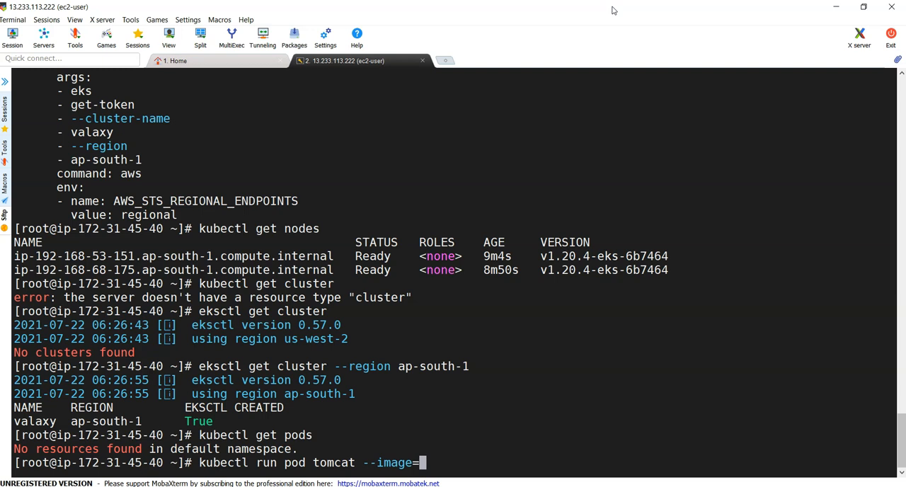
{"action": "type", "text": "tomcat"}
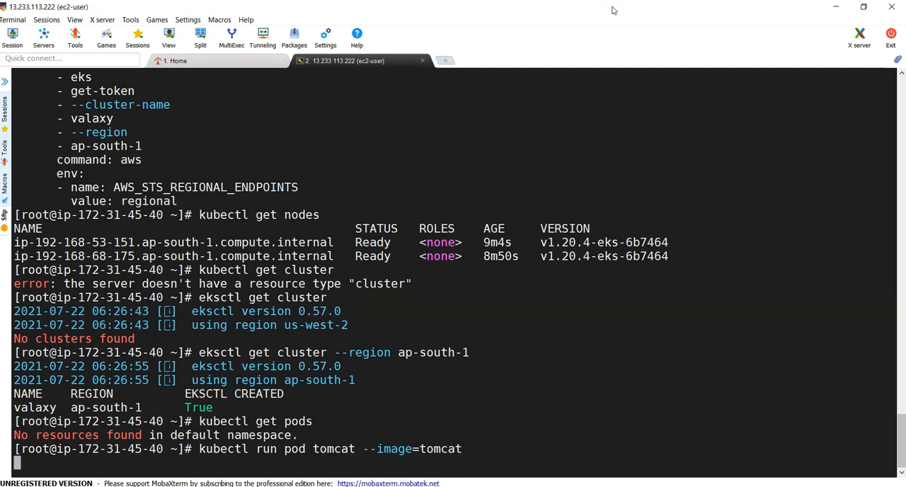
{"action": "key", "text": "Return"}
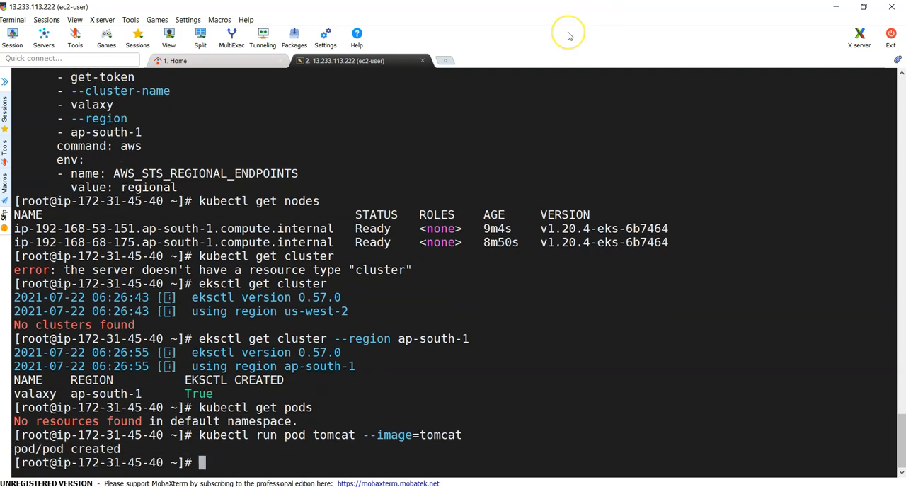
{"action": "type", "text": "kubectl get pods"}
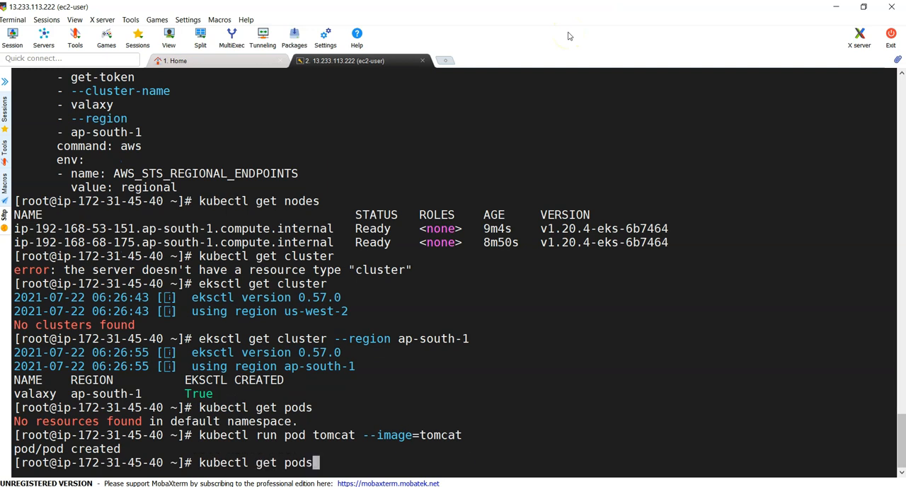
{"action": "key", "text": "Return"}
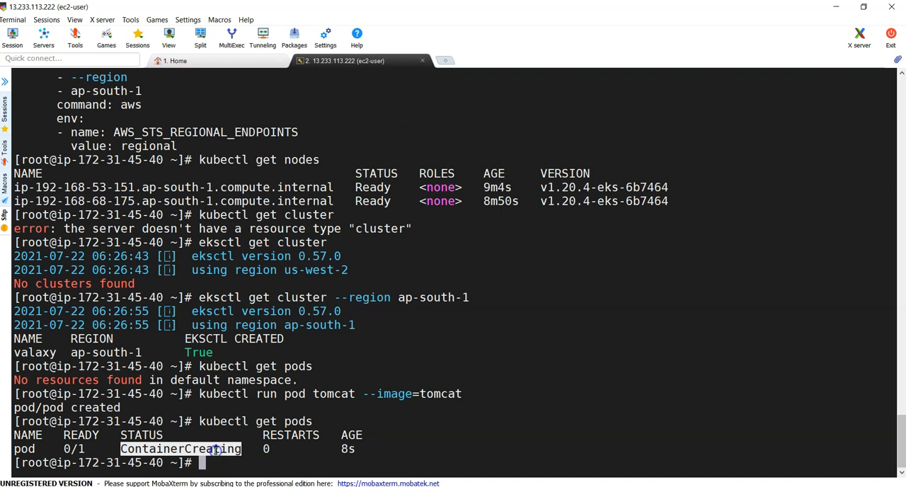
{"action": "mouse_move", "coordinate": [346, 439]}
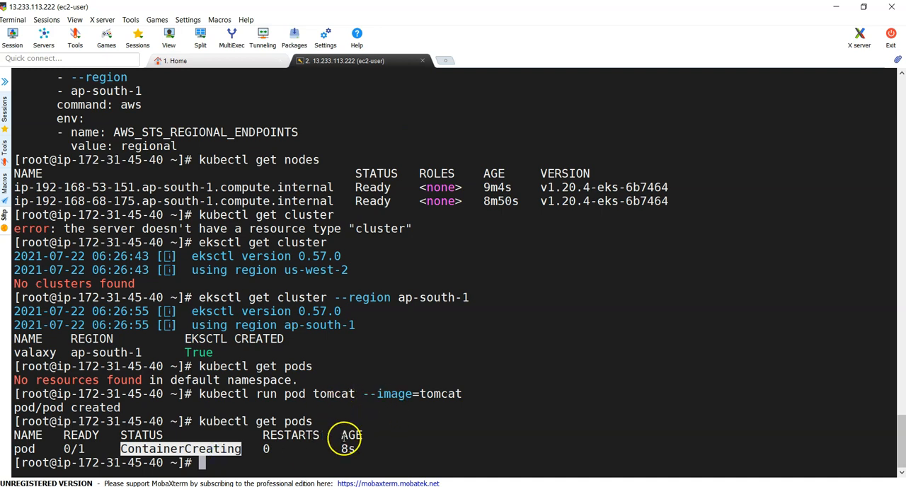
{"action": "mouse_move", "coordinate": [240, 430]}
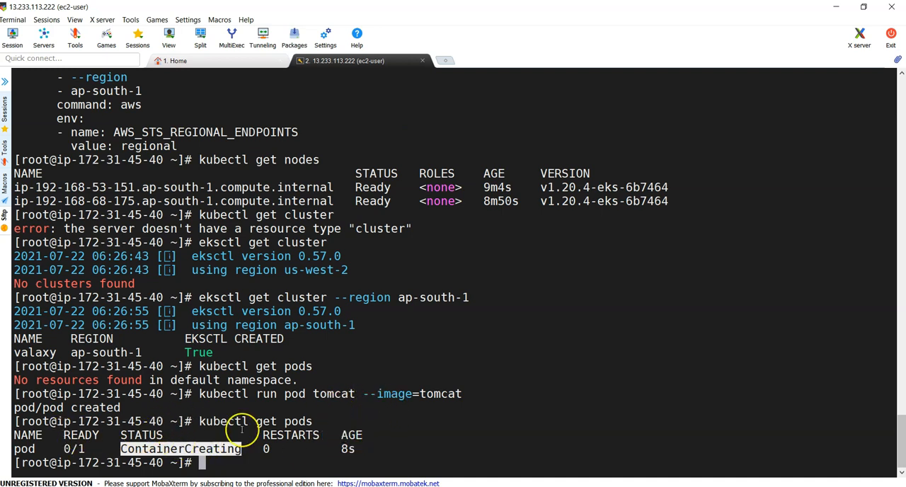
{"action": "mouse_move", "coordinate": [480, 435]}
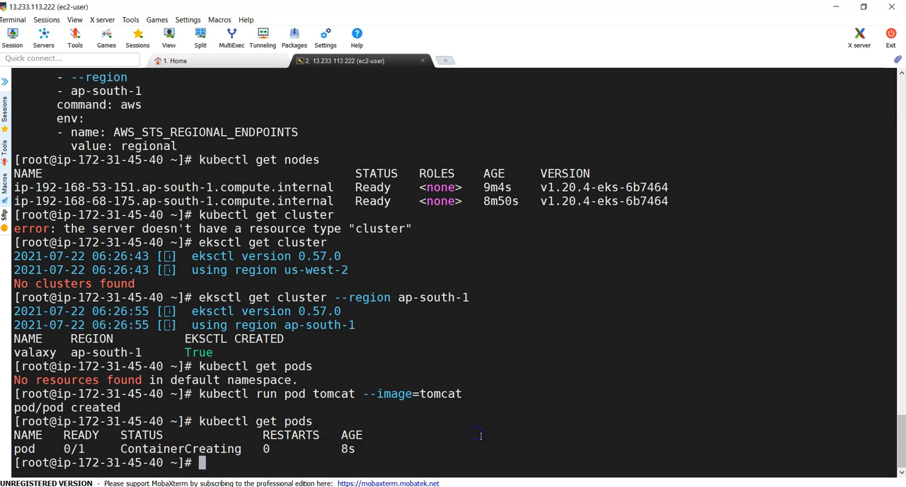
{"action": "mouse_move", "coordinate": [582, 303]}
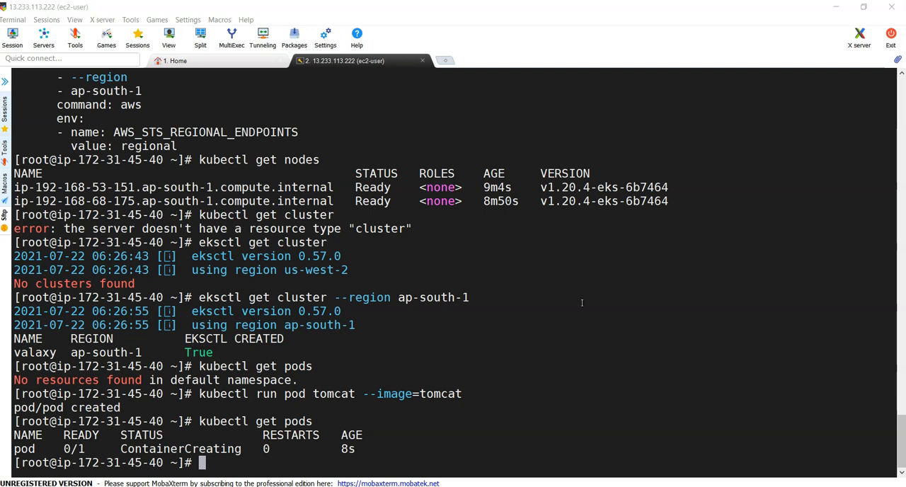